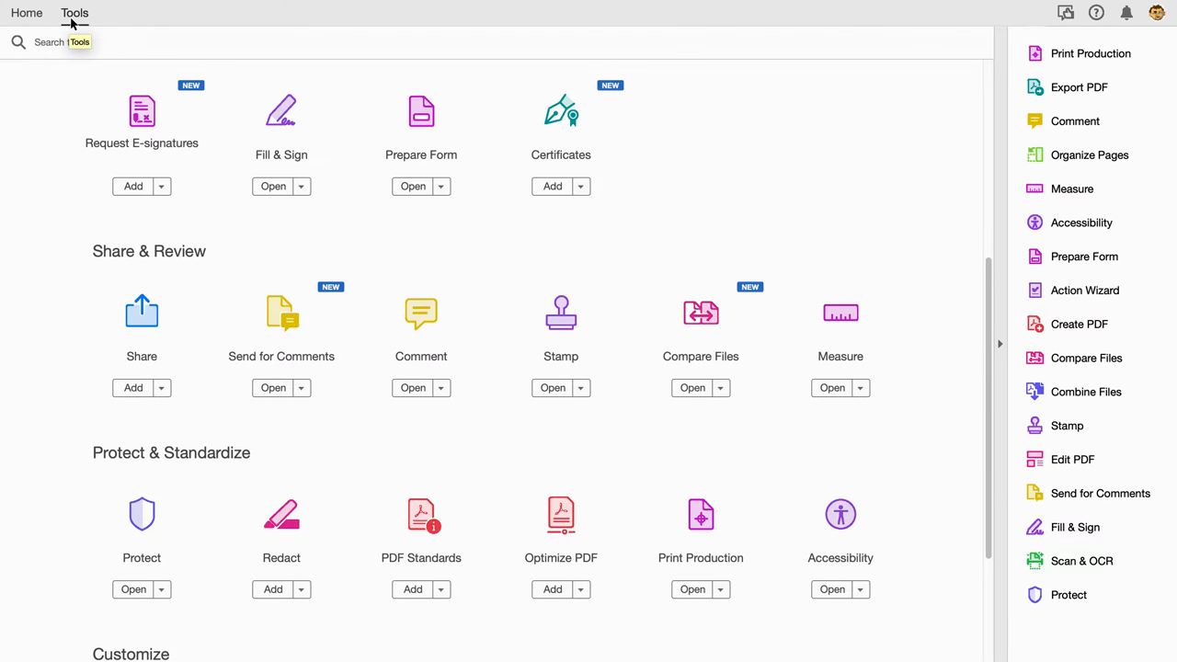
{"action": "mouse_move", "coordinate": [700, 515]}
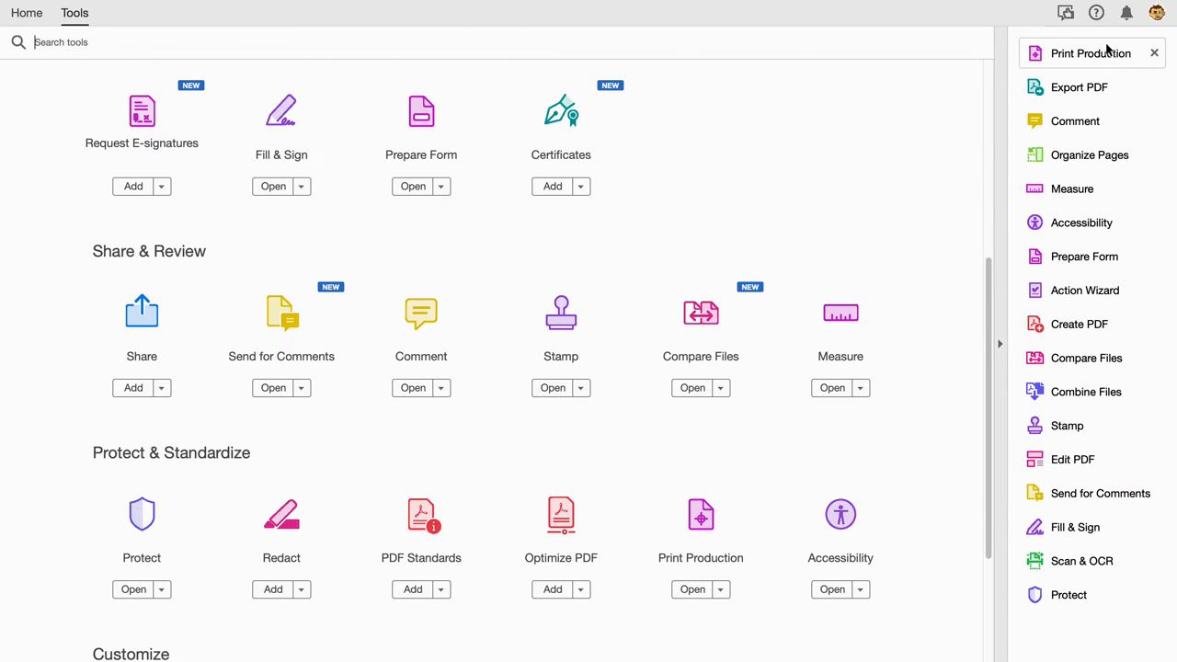
{"action": "mouse_move", "coordinate": [1085, 390]}
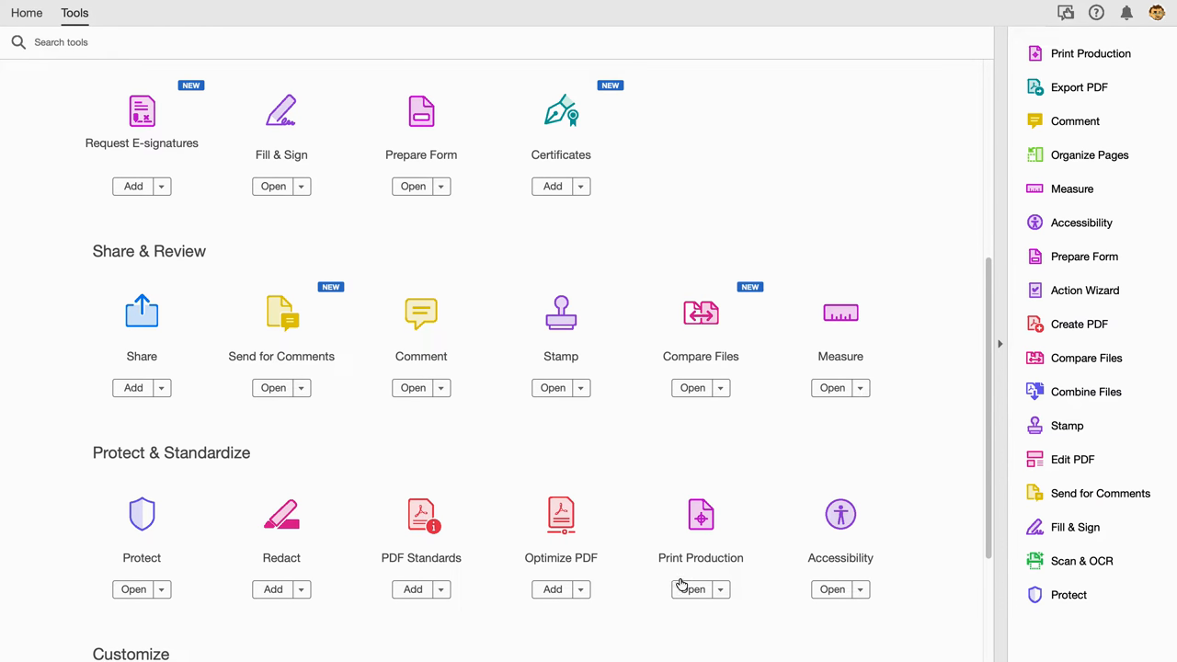
{"action": "mouse_move", "coordinate": [700, 515]}
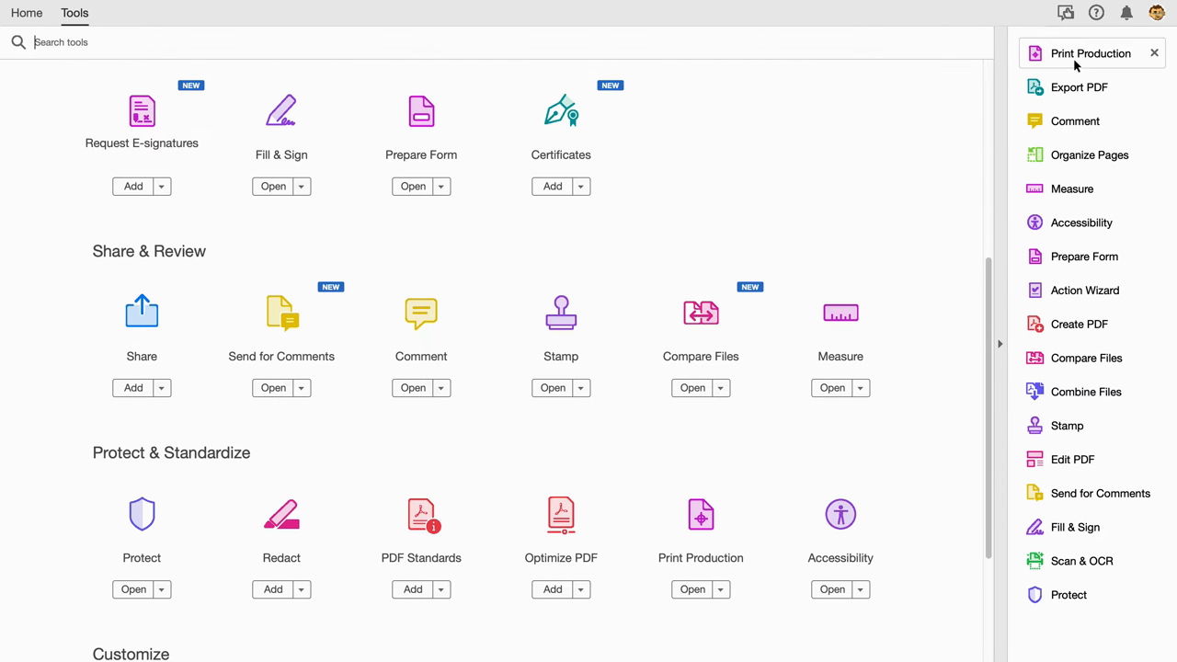
- Open the Print Production tool set from the Tools pane
{"action": "left_click", "coordinate": [1090, 52]}
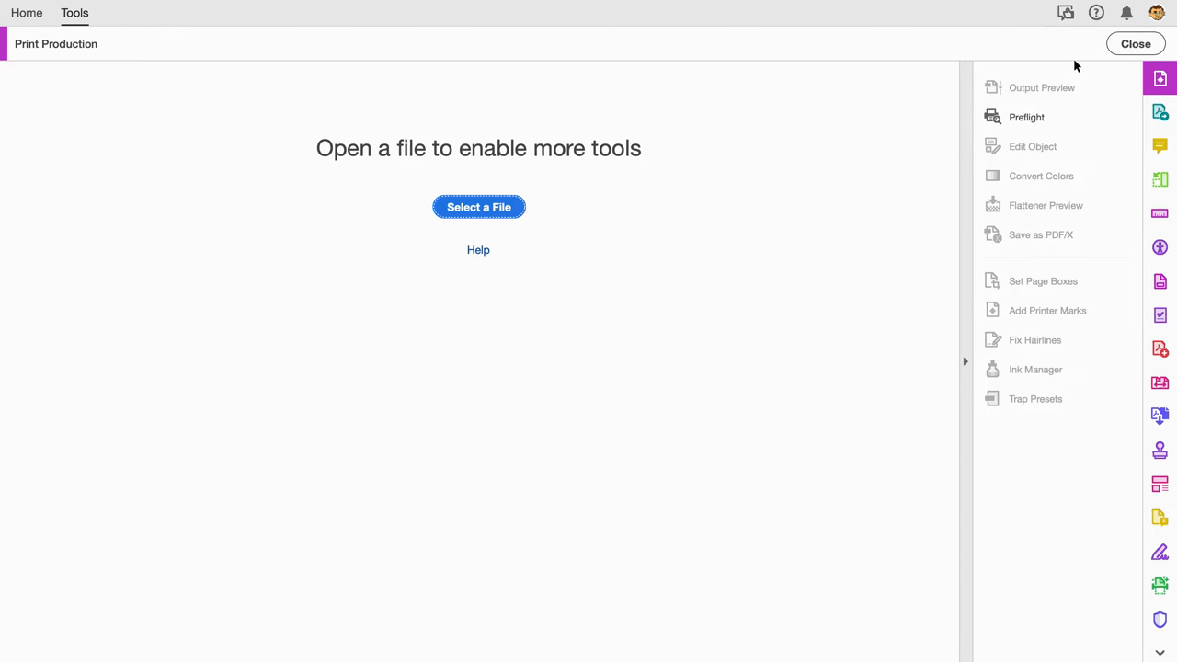
{"action": "mouse_move", "coordinate": [597, 367]}
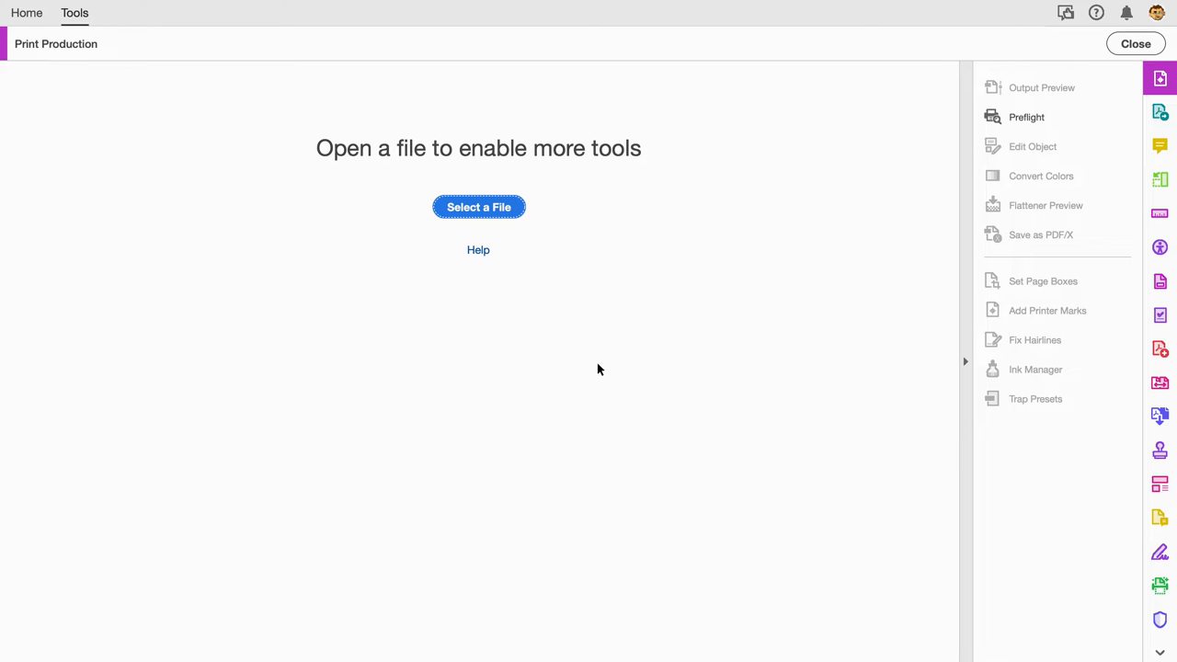
{"action": "mouse_move", "coordinate": [526, 309]}
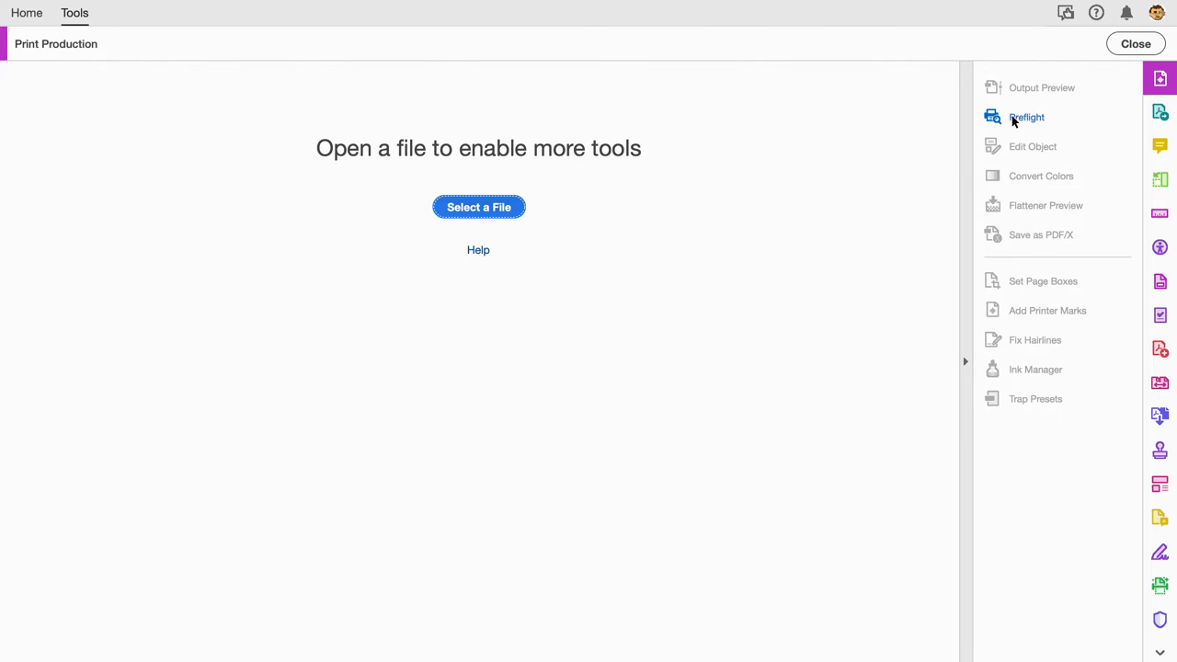
{"action": "mouse_move", "coordinate": [1026, 118]}
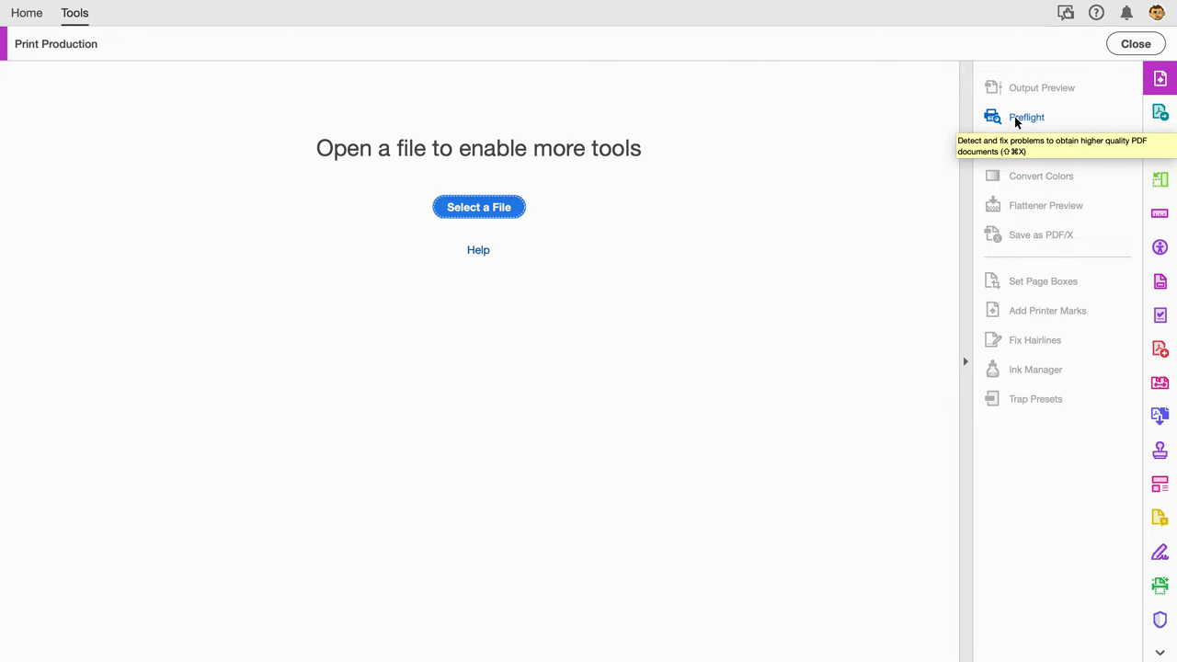
- Show Preflight's PDF fixups list from the Acrobat Pro DC 2015 Profiles library
{"action": "left_click", "coordinate": [1026, 117]}
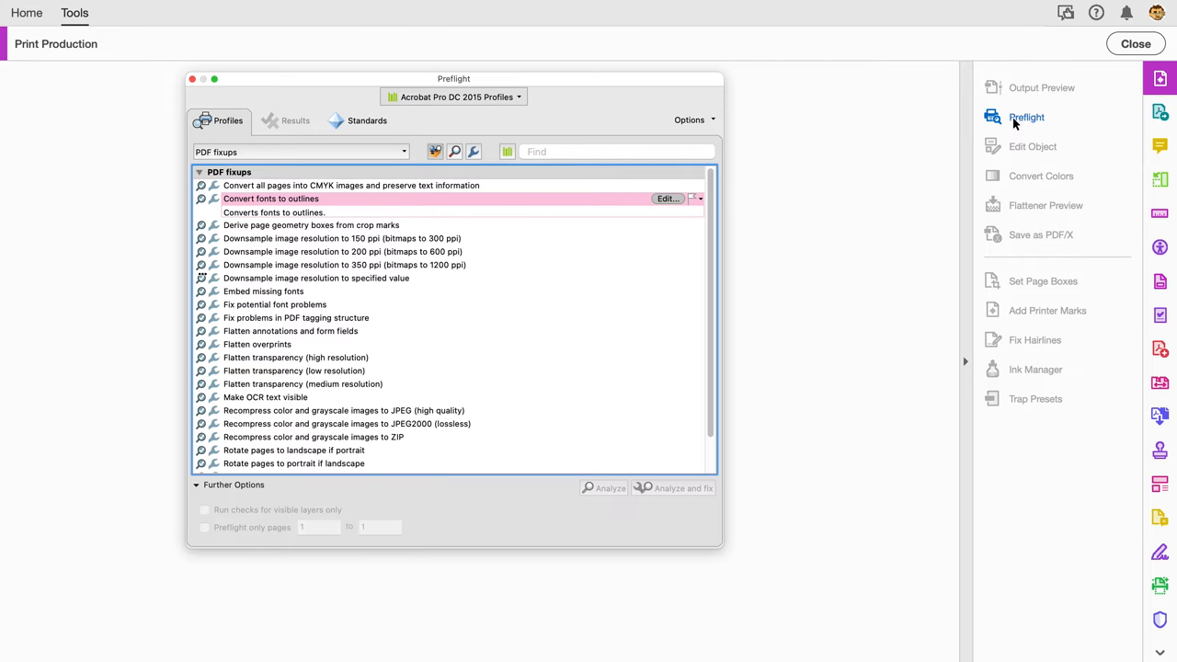
{"action": "mouse_move", "coordinate": [500, 101]}
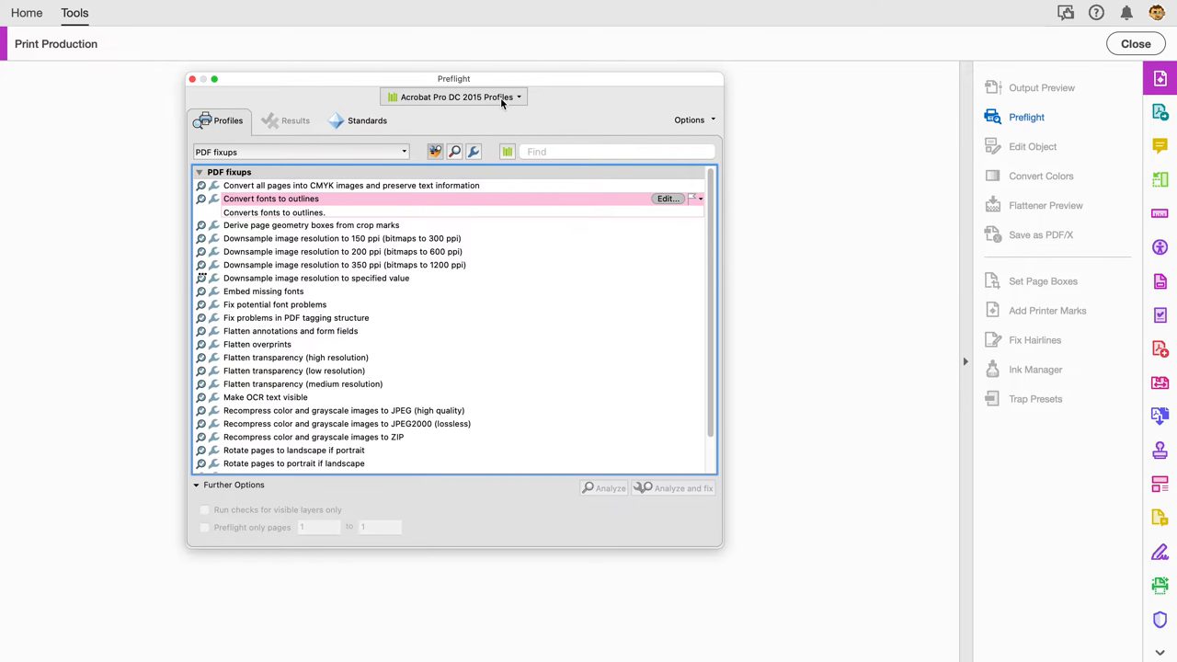
{"action": "left_click", "coordinate": [452, 95]}
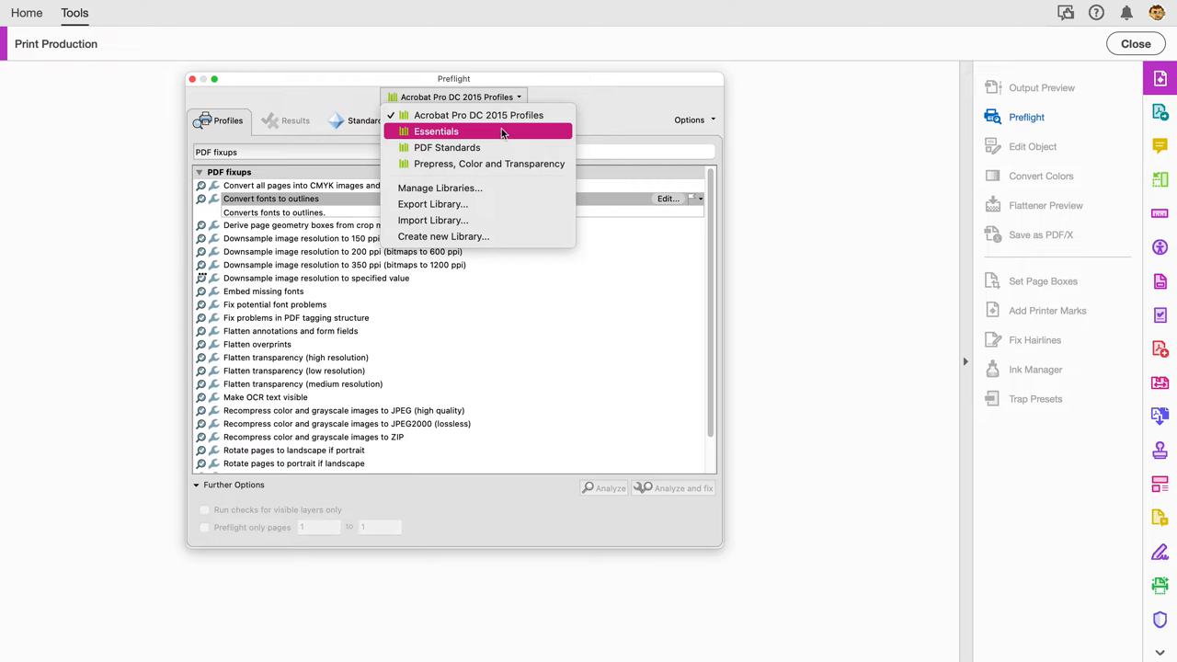
{"action": "mouse_move", "coordinate": [478, 114]}
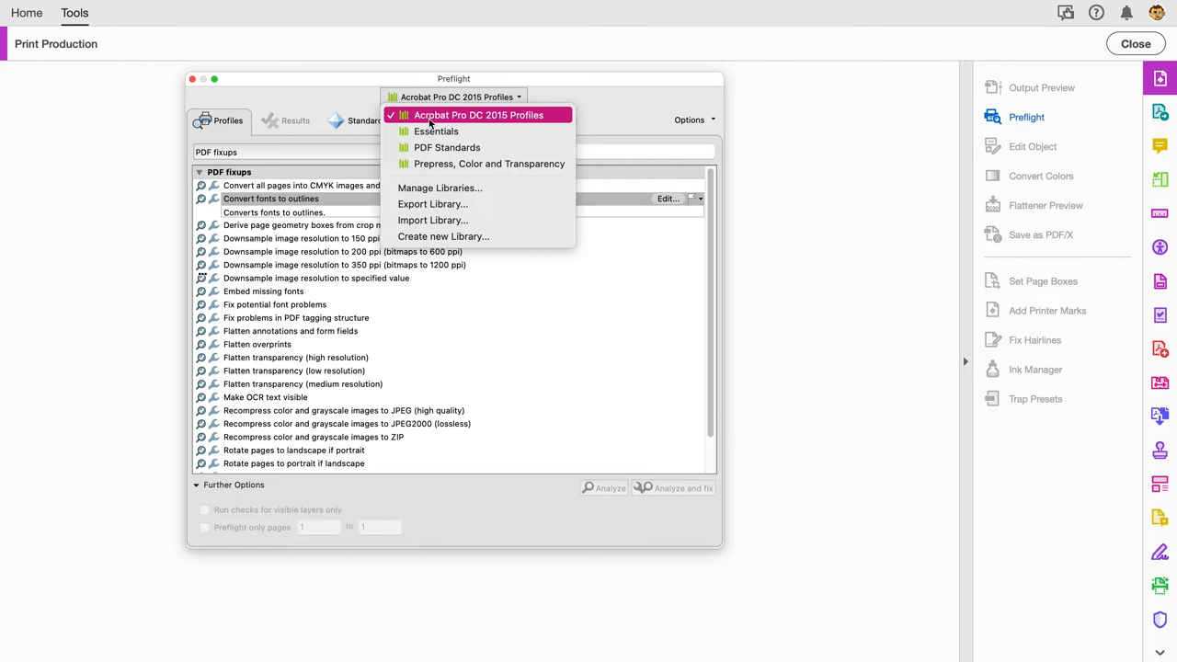
{"action": "mouse_move", "coordinate": [463, 118]}
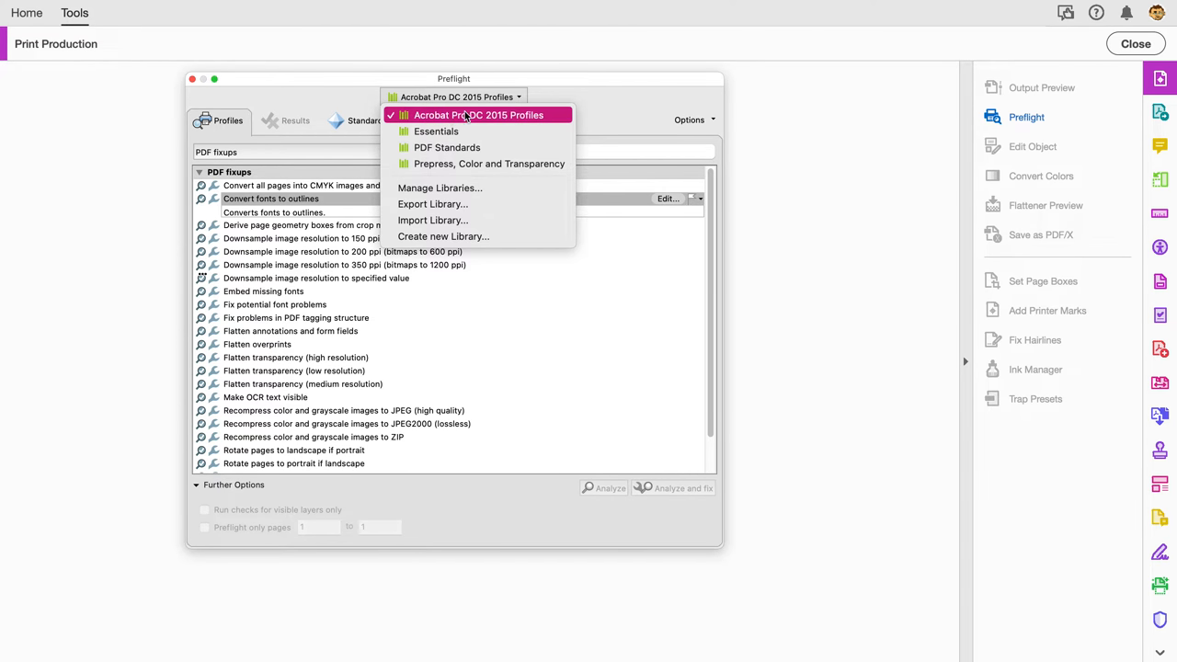
{"action": "left_click", "coordinate": [478, 114]}
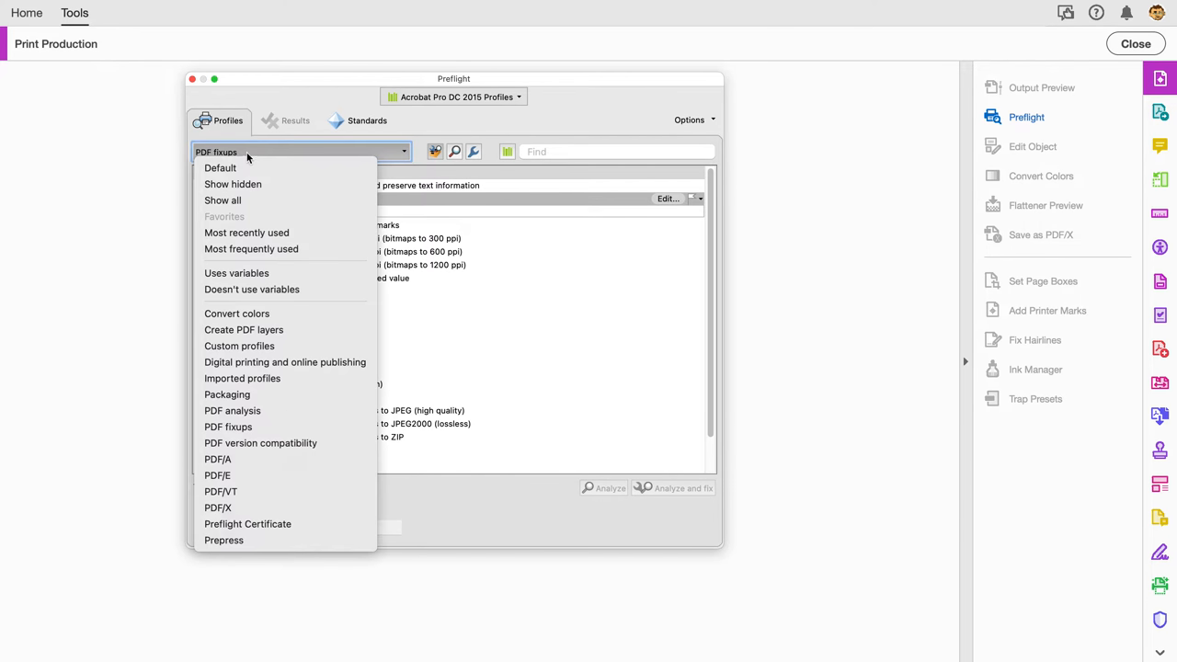
{"action": "left_click", "coordinate": [221, 198]}
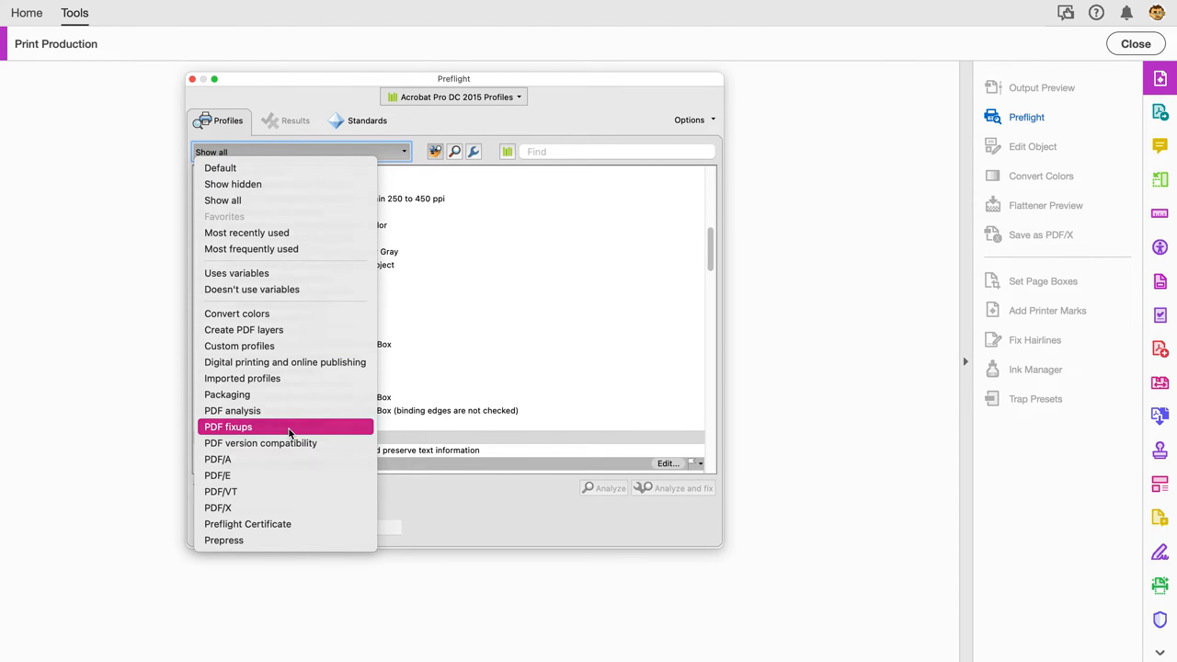
{"action": "left_click", "coordinate": [228, 427]}
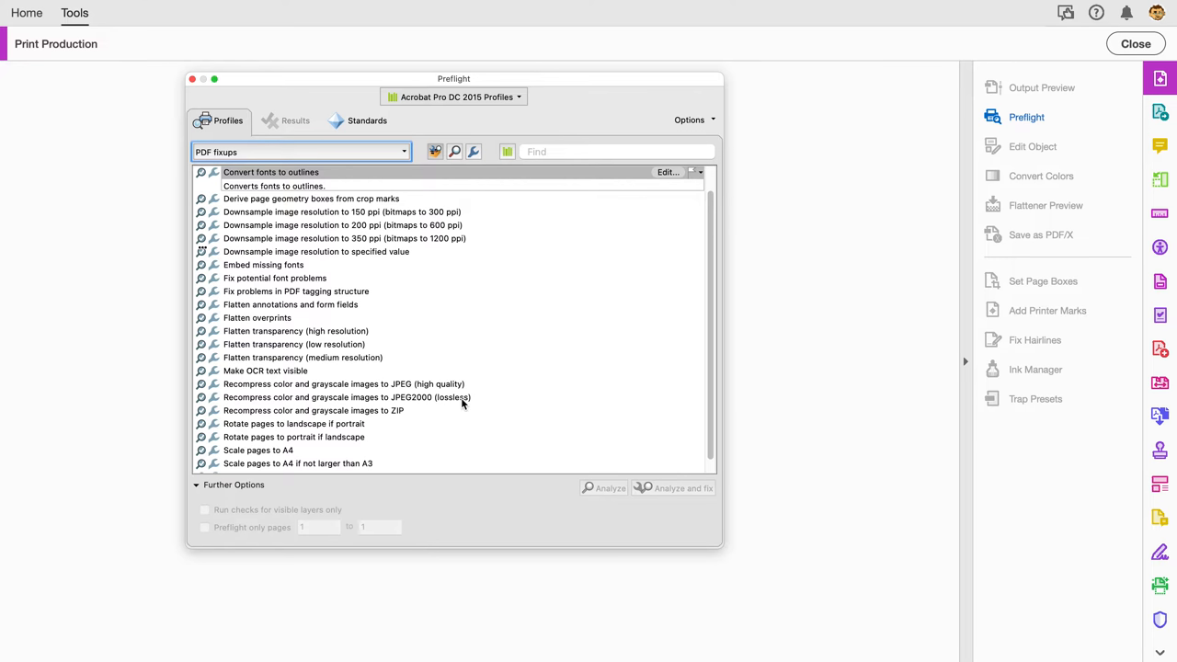
{"action": "mouse_move", "coordinate": [514, 348]}
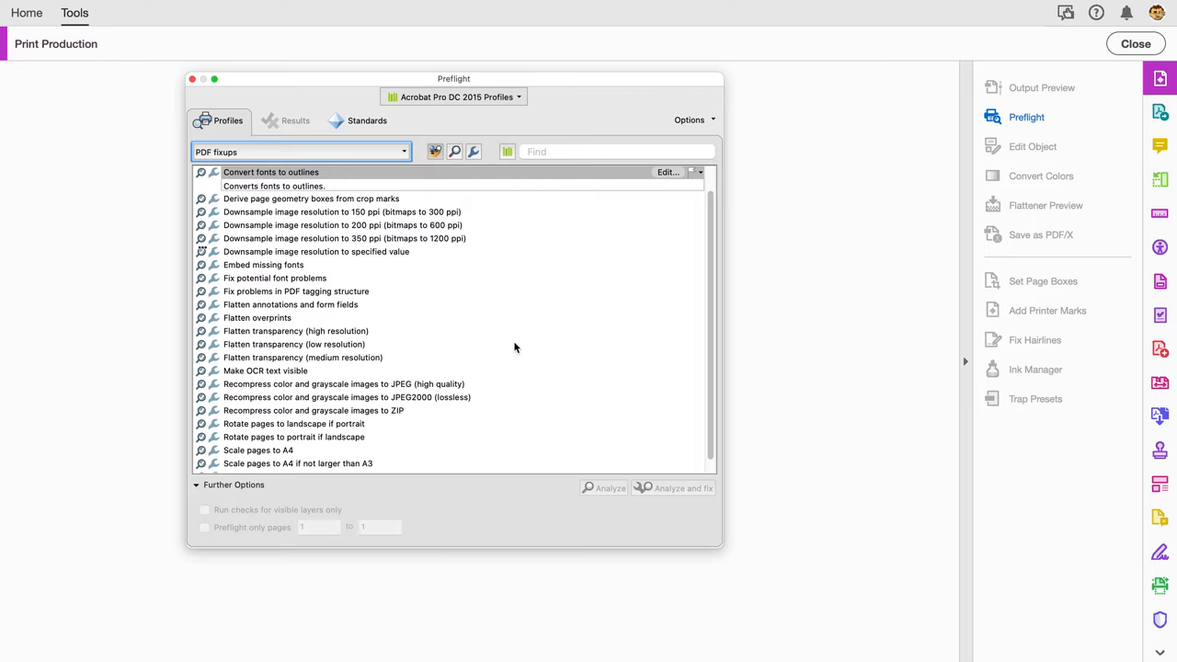
{"action": "mouse_move", "coordinate": [253, 181]}
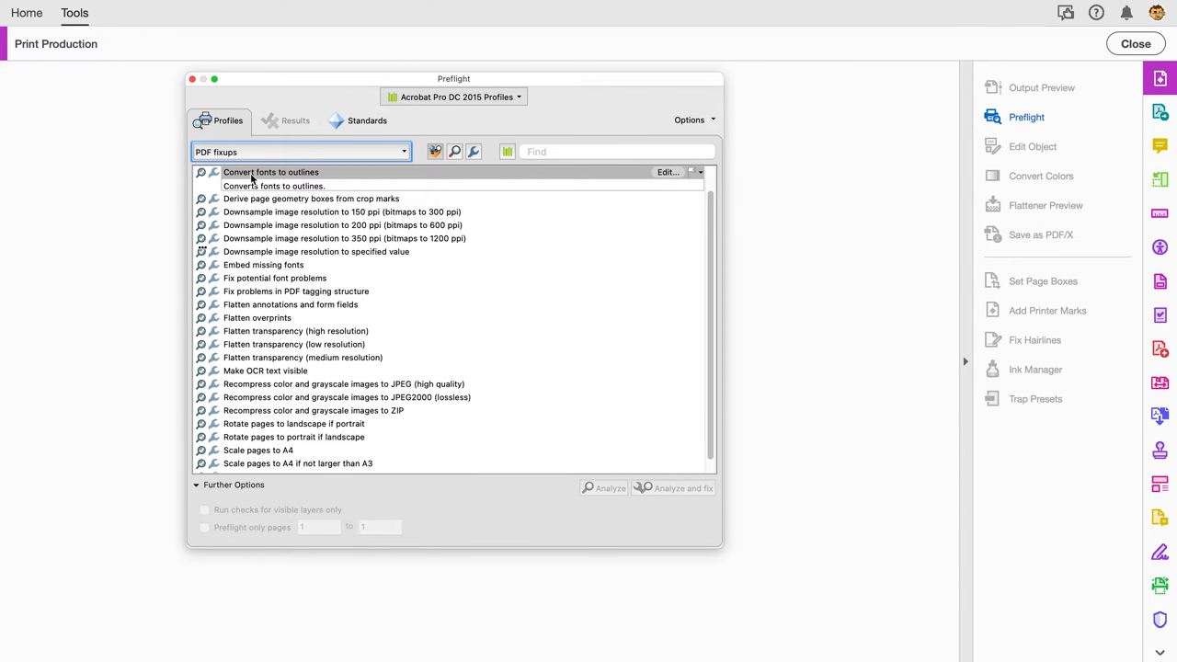
{"action": "mouse_move", "coordinate": [660, 175]}
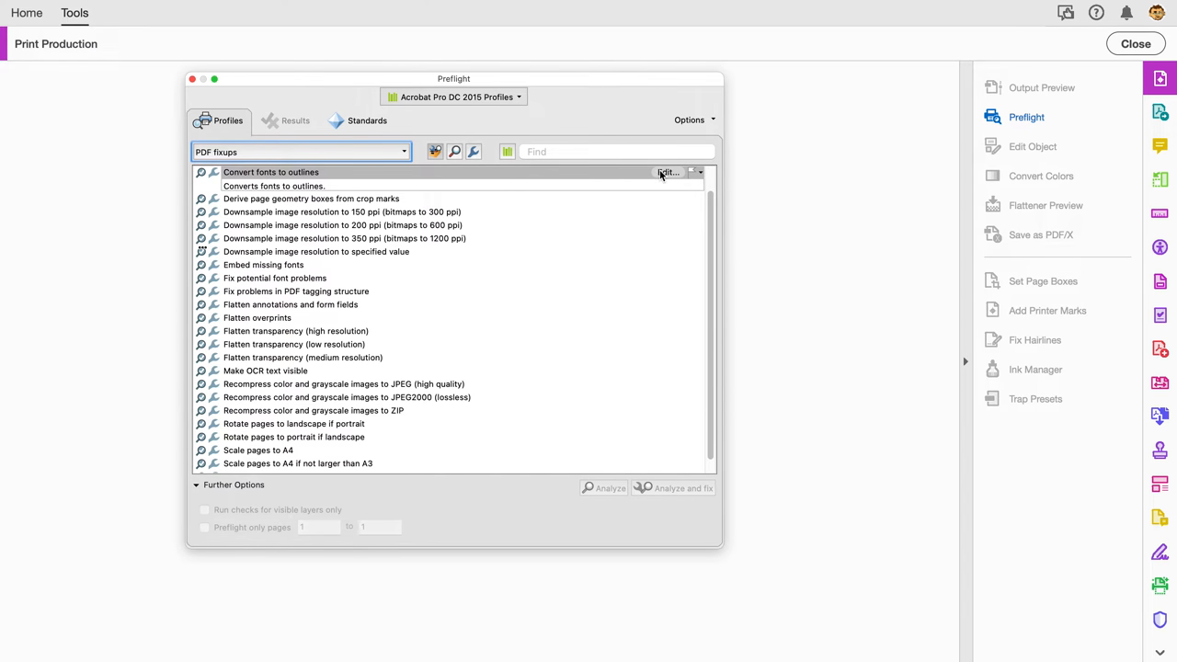
{"action": "left_click", "coordinate": [667, 173]}
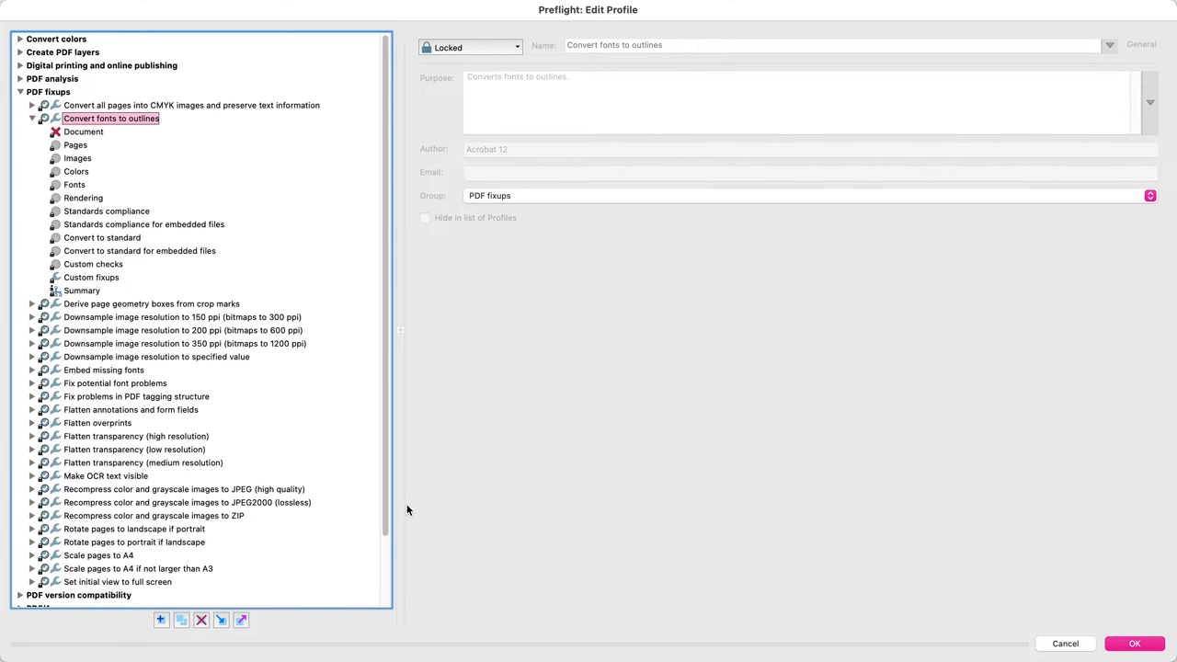
{"action": "mouse_move", "coordinate": [985, 612]}
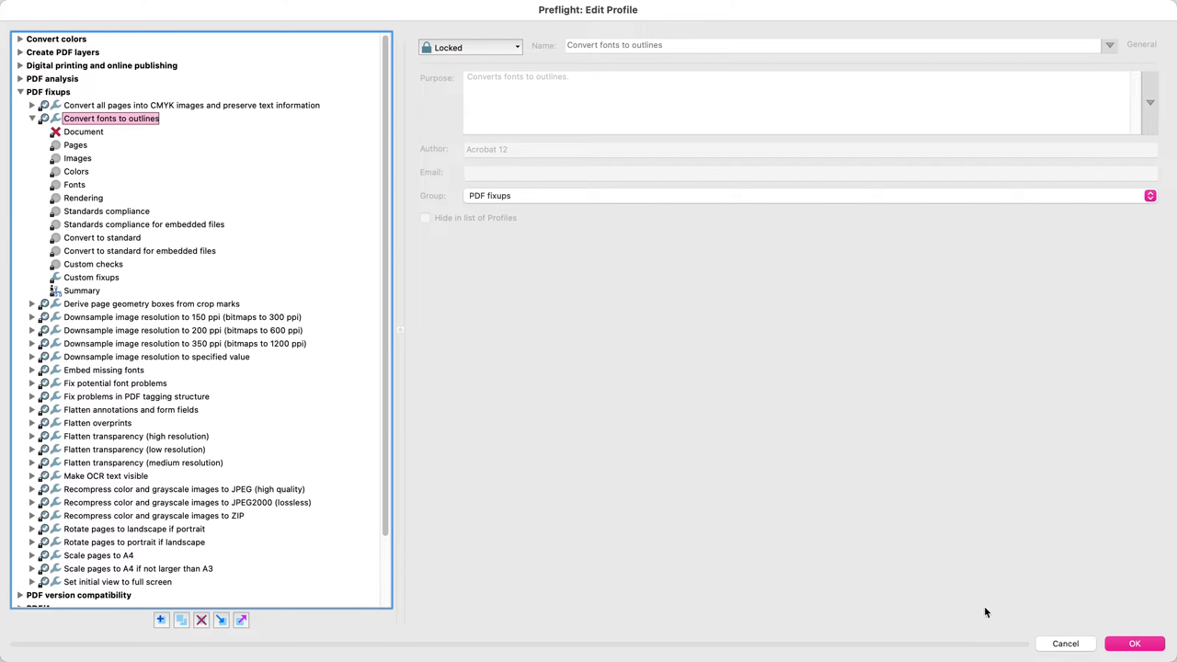
{"action": "left_click", "coordinate": [1065, 643]}
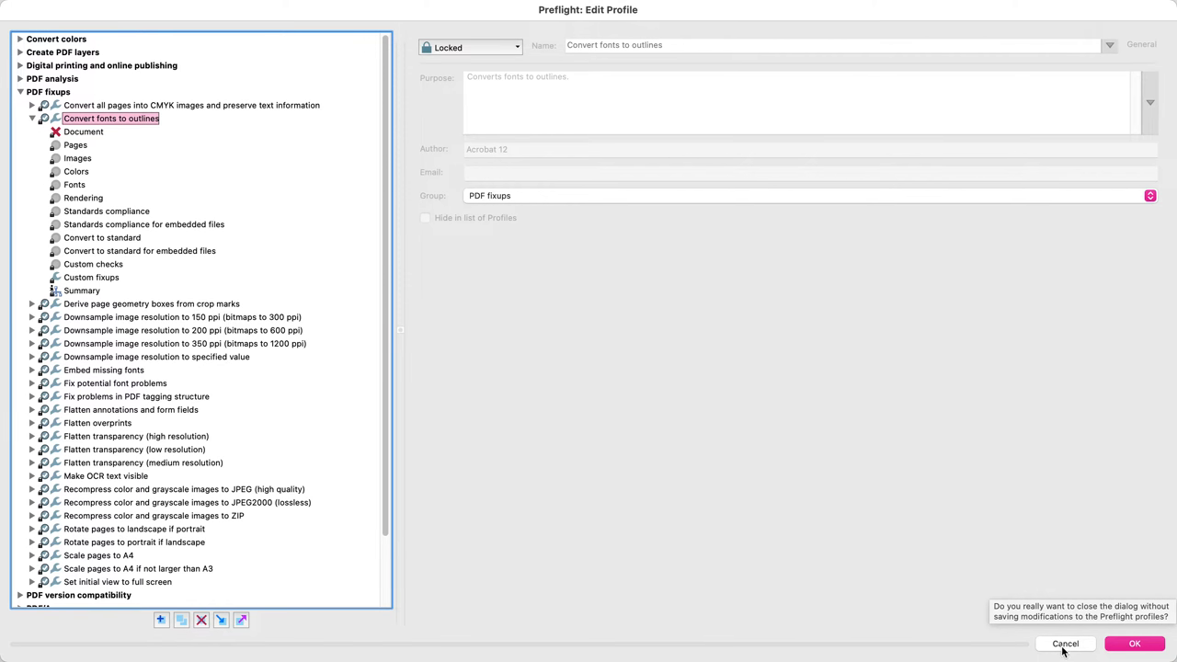
{"action": "left_click", "coordinate": [1133, 644]}
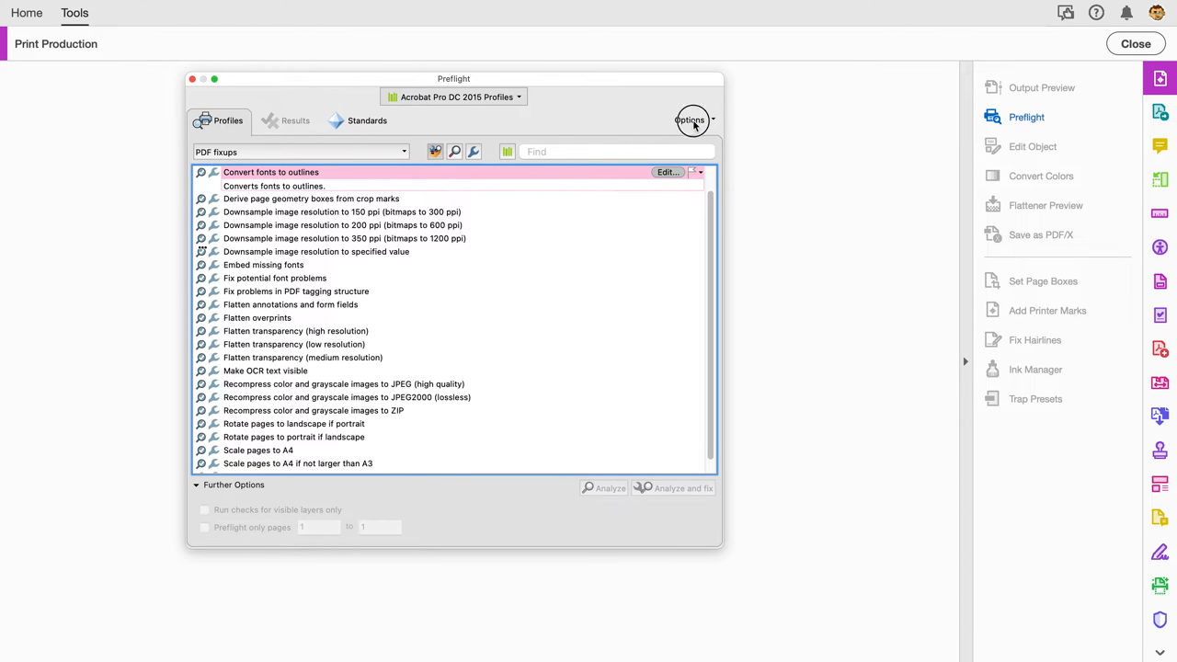
- Show the Preflight Options menu listing the Create Droplet command
{"action": "left_click", "coordinate": [689, 120]}
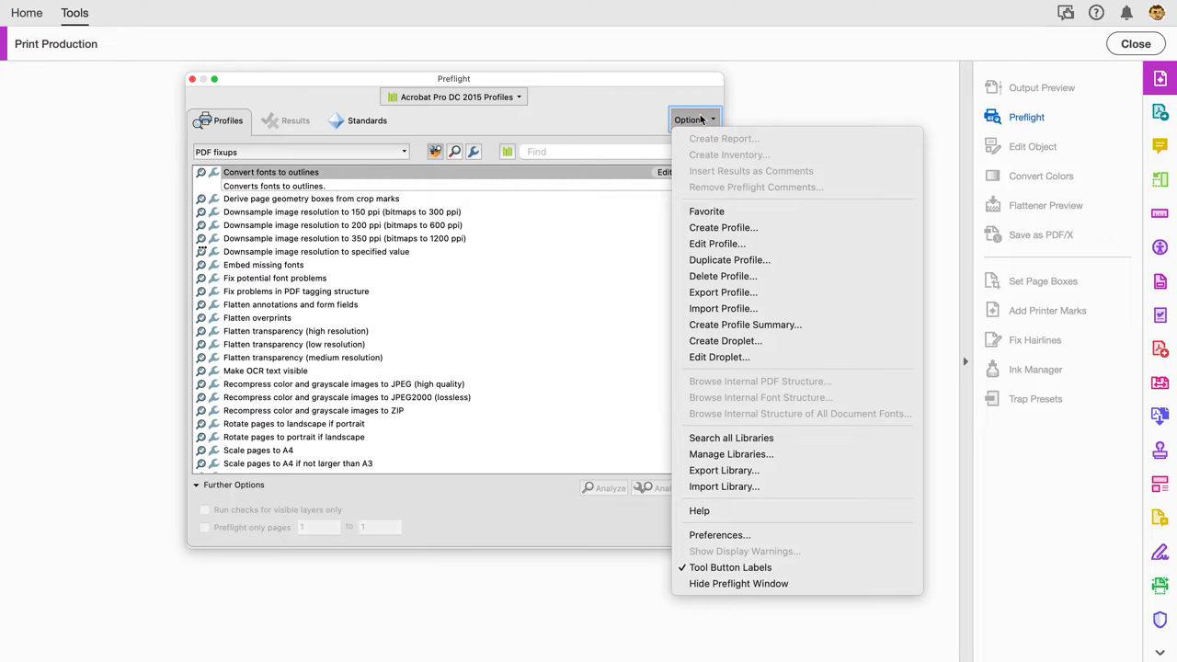
{"action": "mouse_move", "coordinate": [735, 386]}
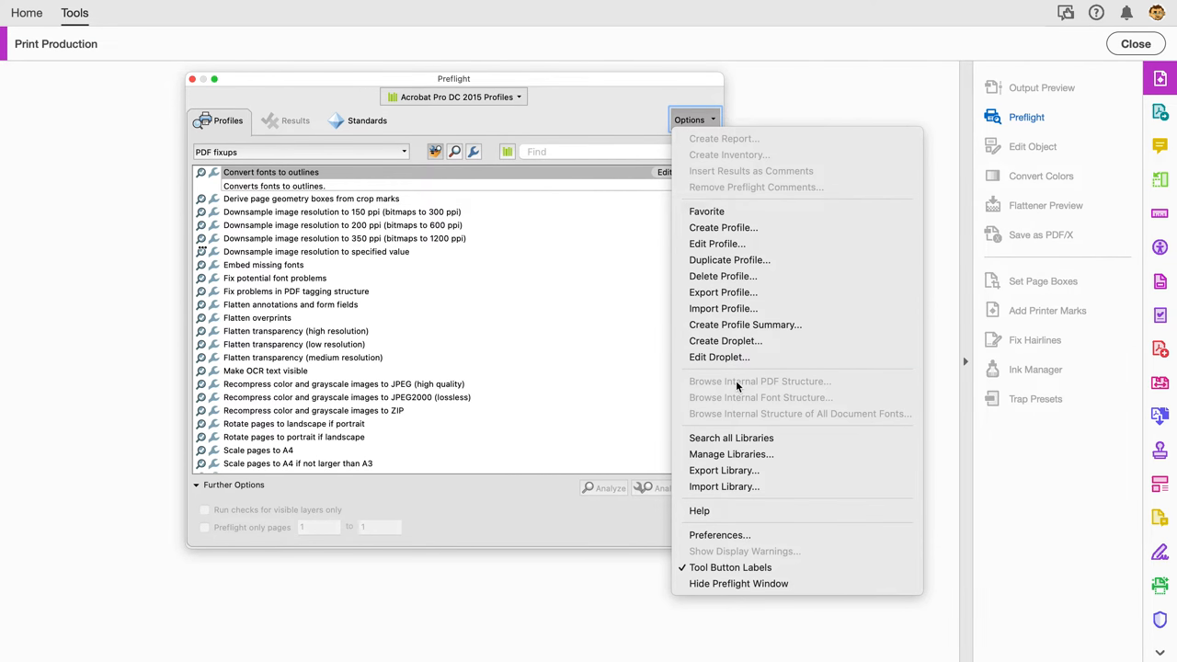
{"action": "mouse_move", "coordinate": [725, 340]}
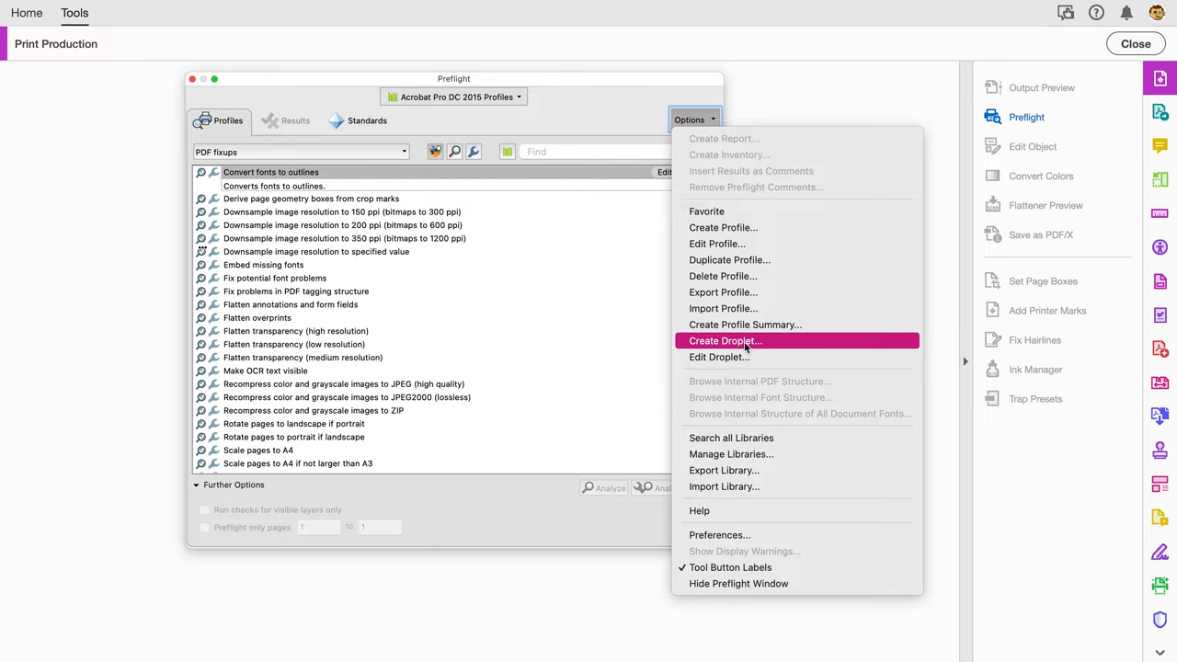
- Start a droplet from Convert fonts to outlines that copies successful PDFs to the Outlined folder
{"action": "left_click", "coordinate": [725, 340]}
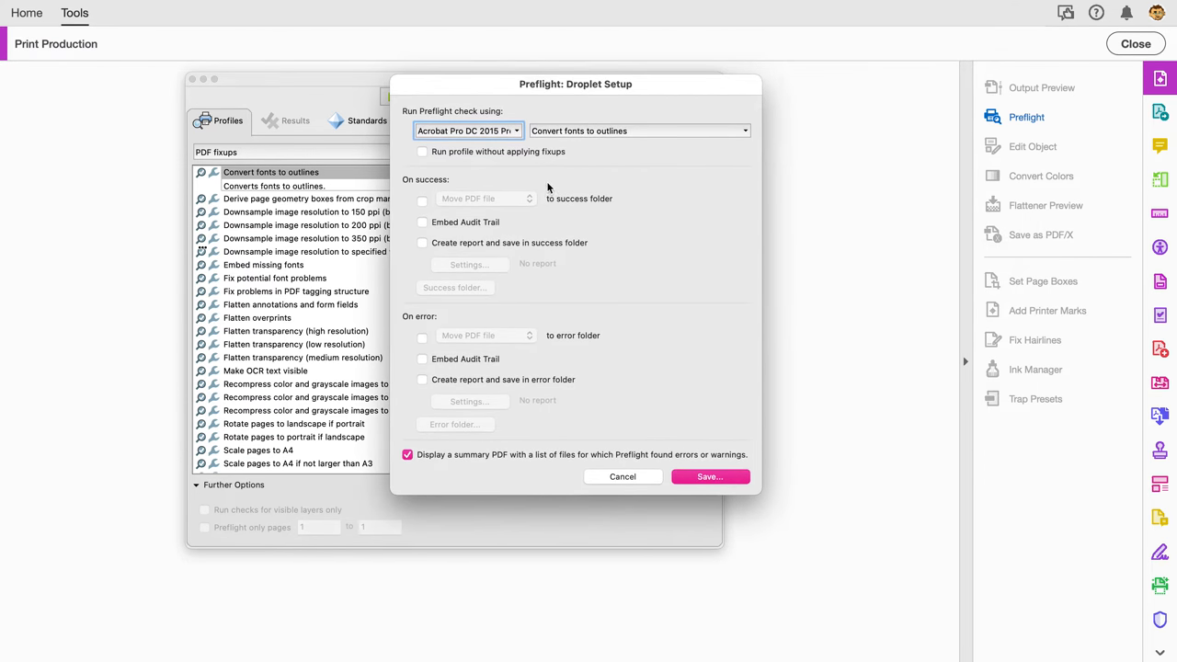
{"action": "mouse_move", "coordinate": [445, 206]}
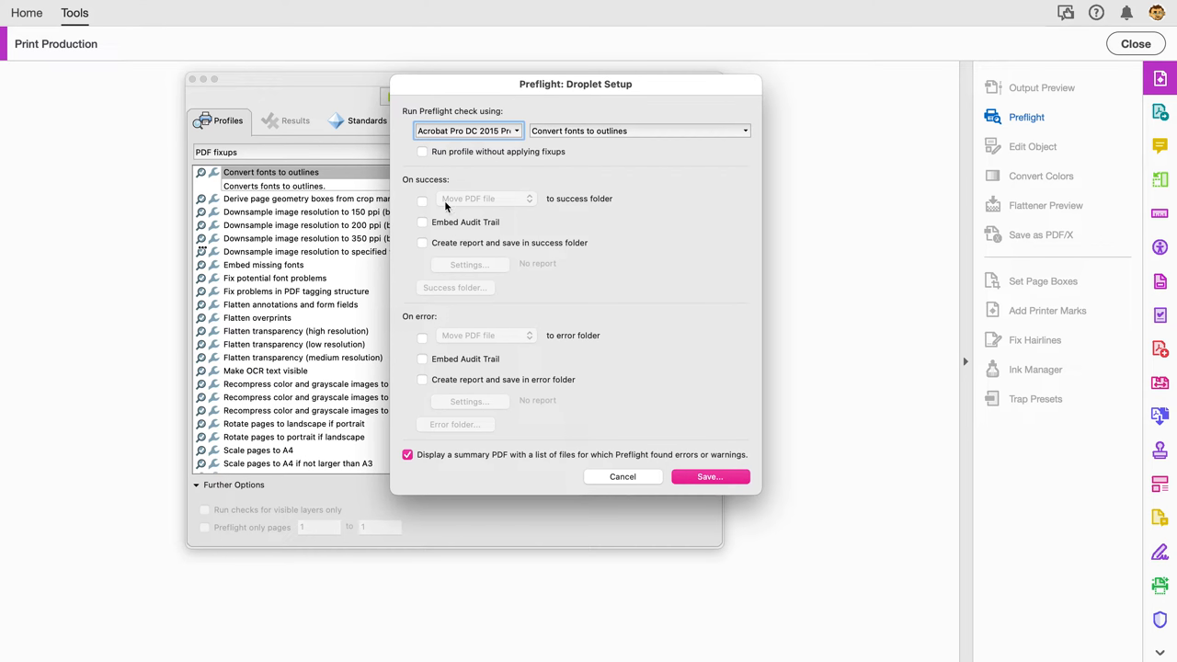
{"action": "mouse_move", "coordinate": [476, 245]}
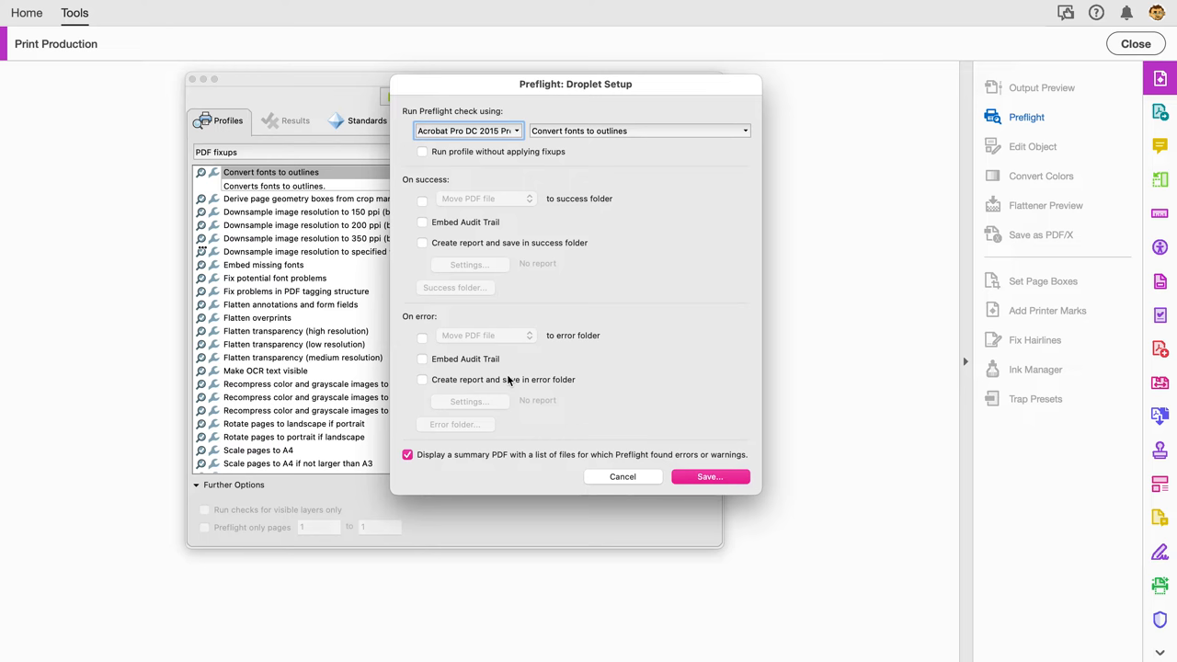
{"action": "mouse_move", "coordinate": [541, 421]}
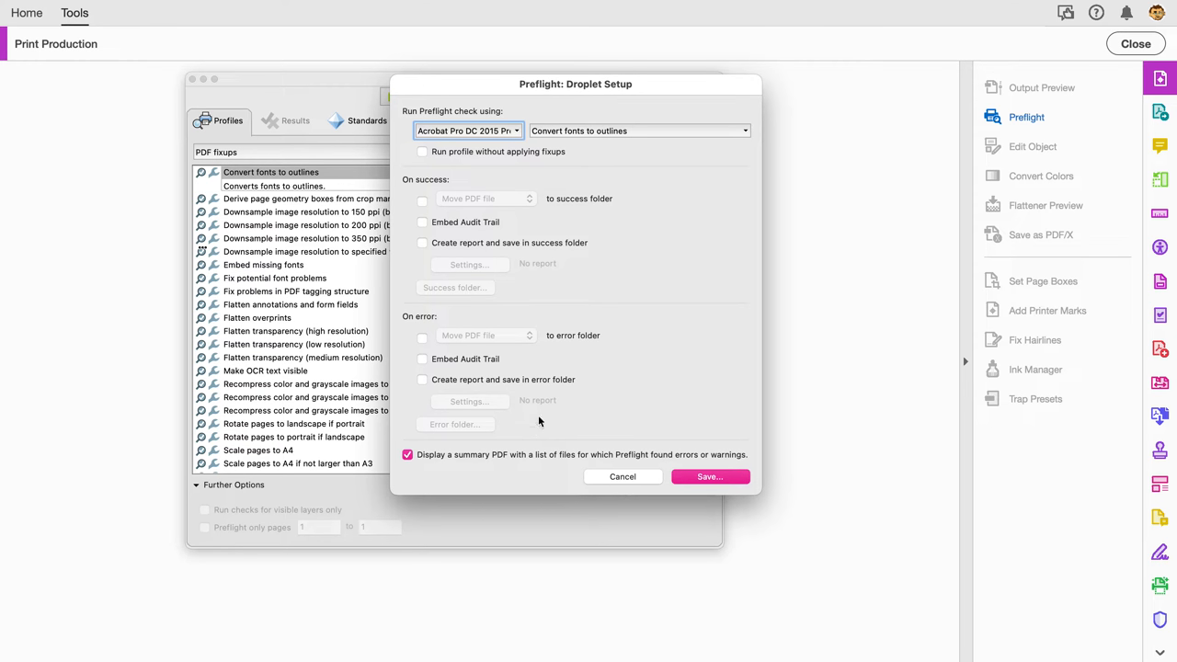
{"action": "mouse_move", "coordinate": [508, 290]}
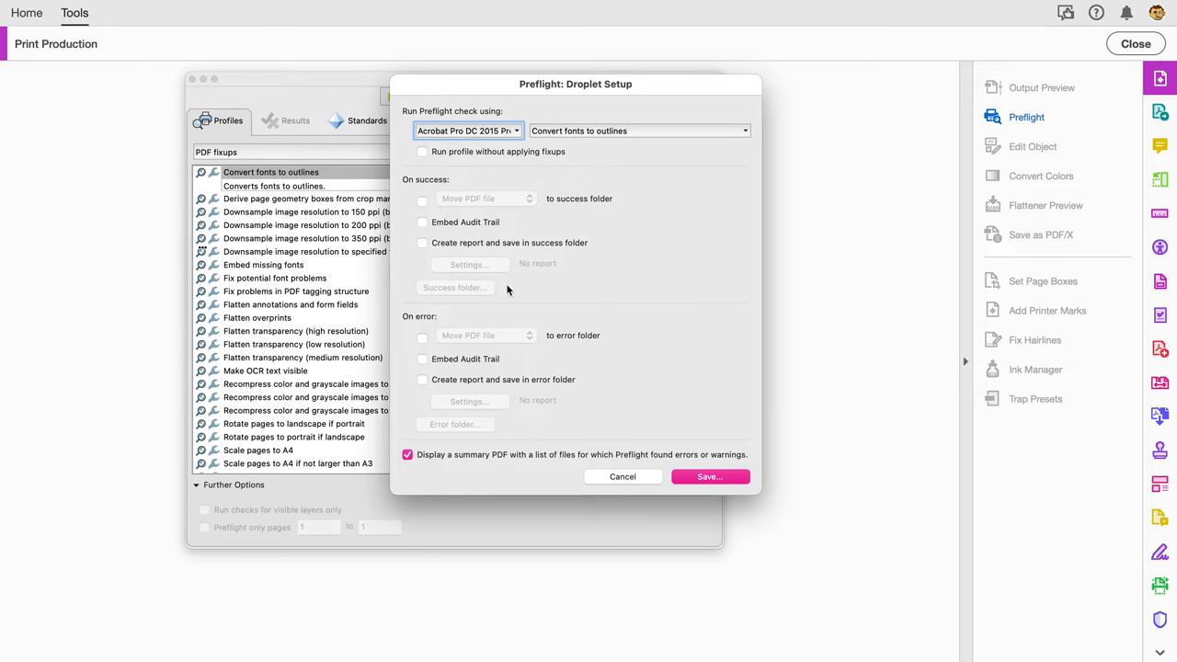
{"action": "mouse_move", "coordinate": [518, 237]}
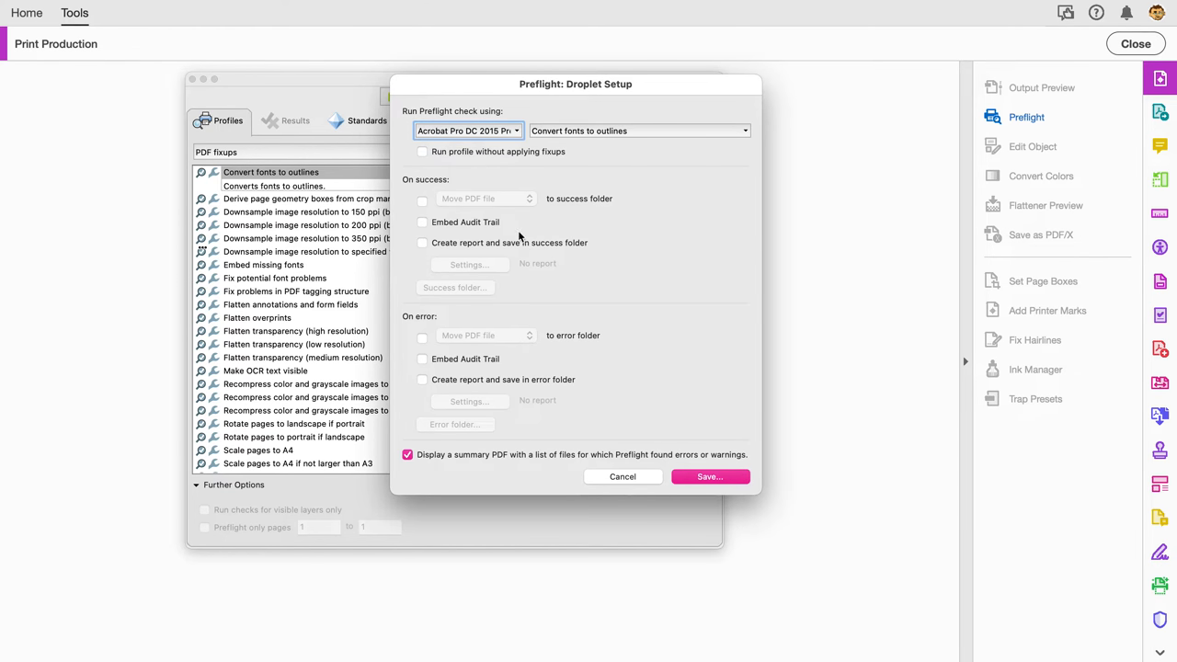
{"action": "mouse_move", "coordinate": [506, 221]}
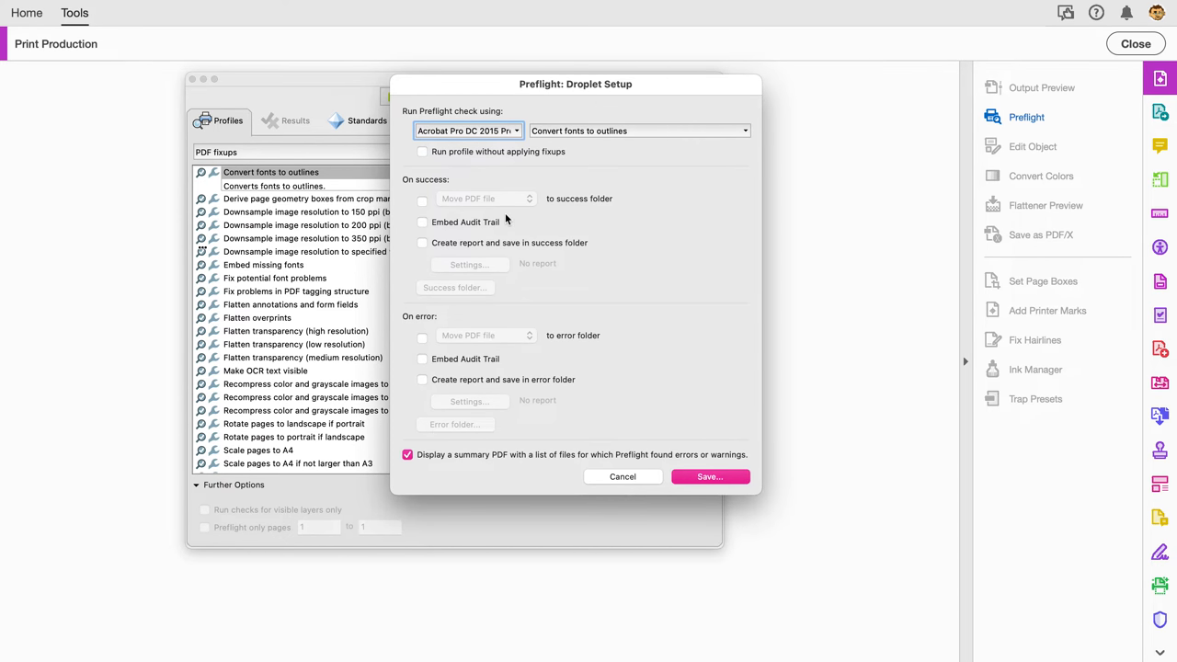
{"action": "mouse_move", "coordinate": [426, 205]}
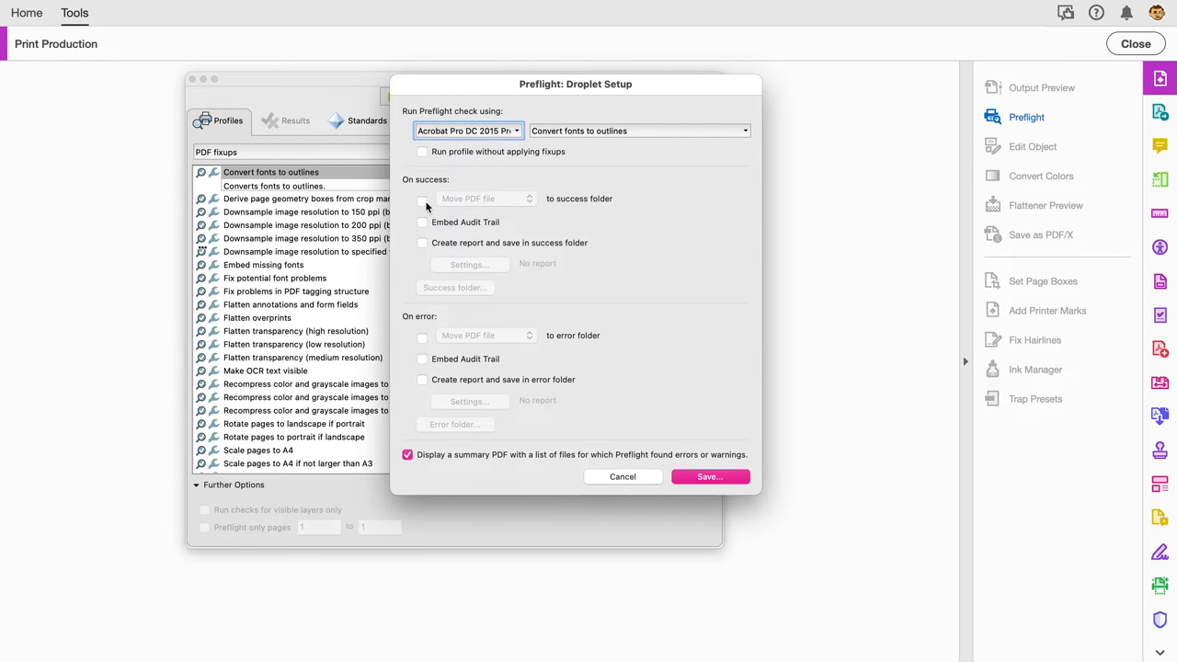
{"action": "left_click", "coordinate": [423, 201]}
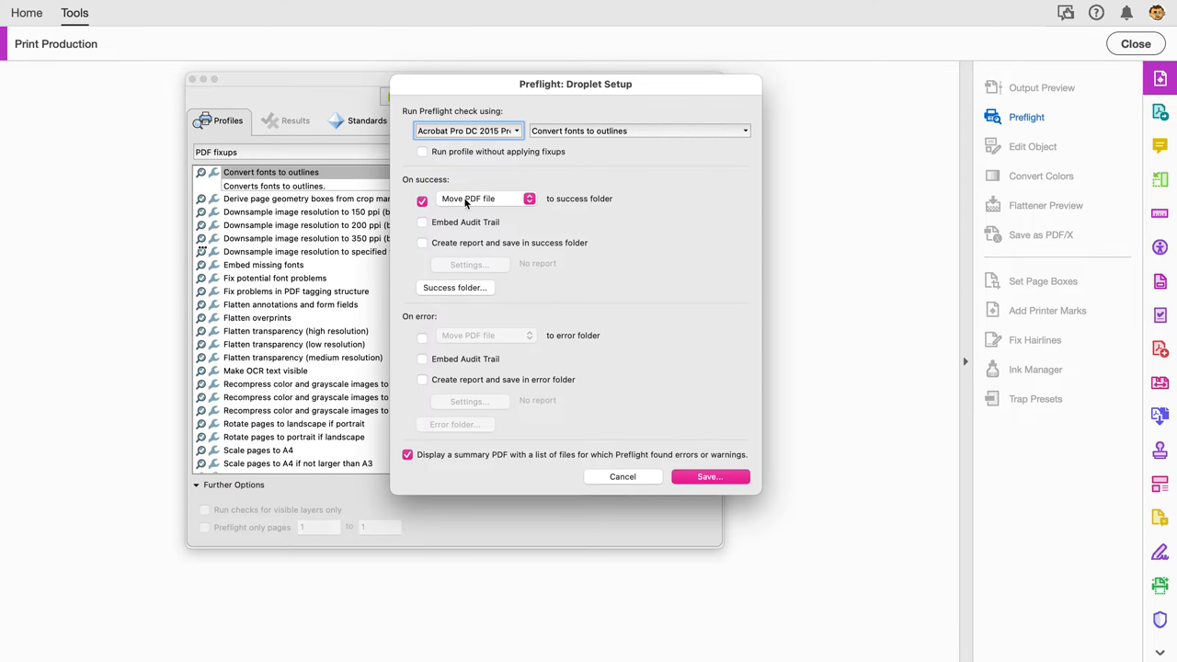
{"action": "mouse_move", "coordinate": [504, 235]}
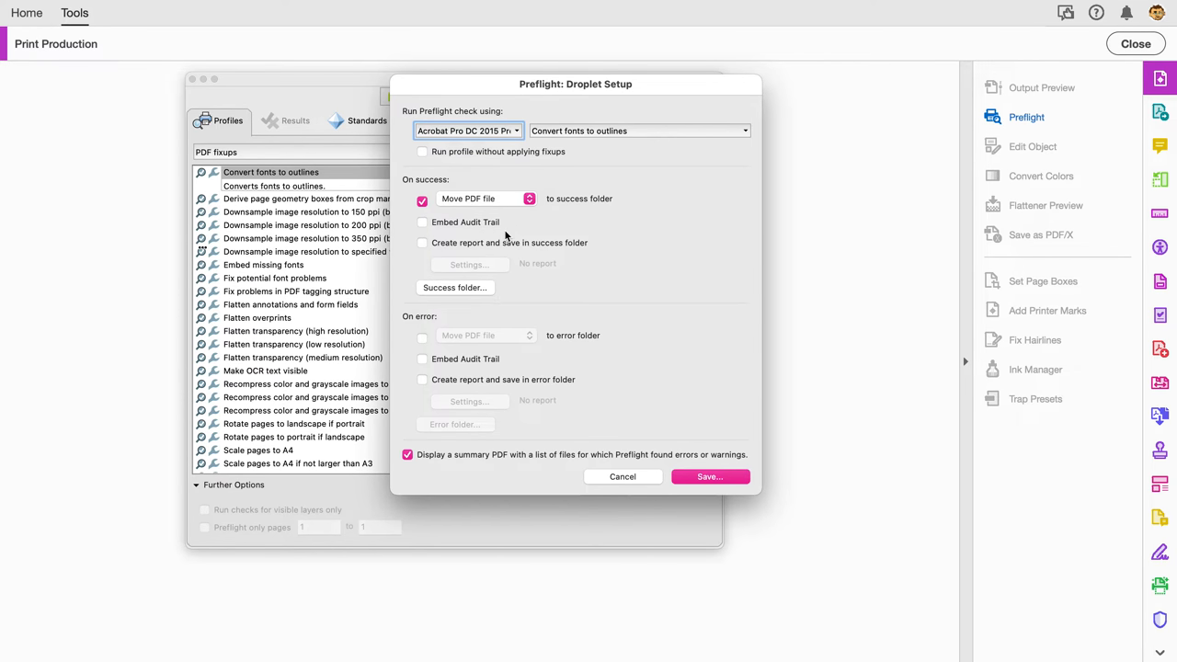
{"action": "left_click", "coordinate": [529, 198]}
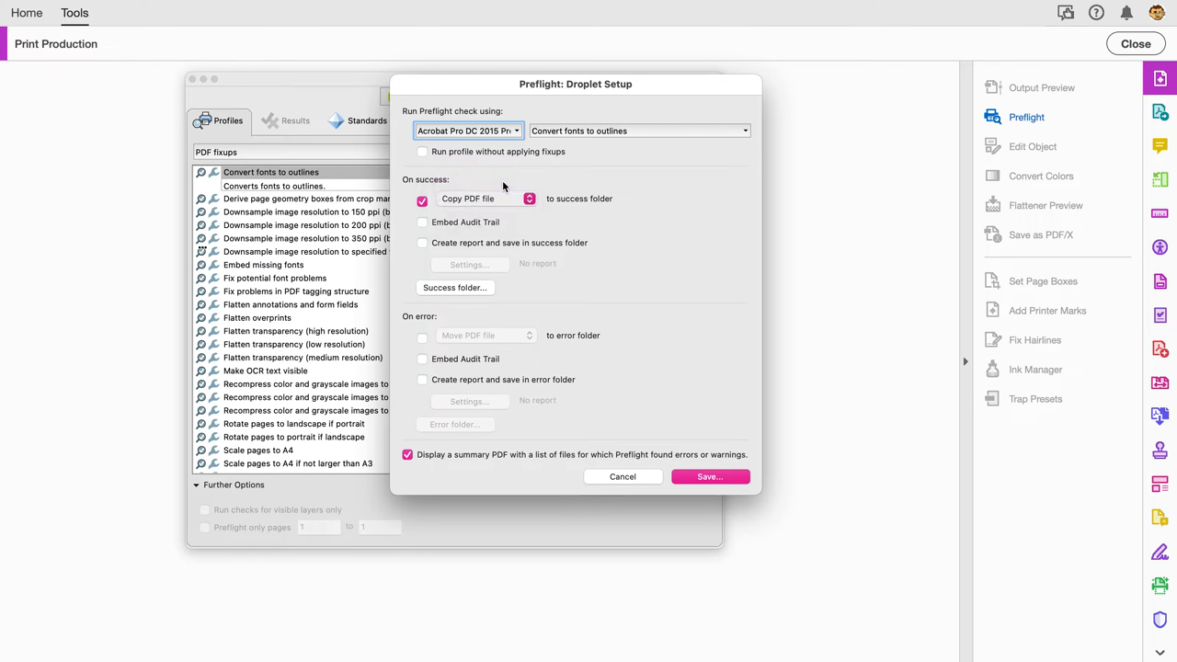
{"action": "left_click", "coordinate": [456, 287]}
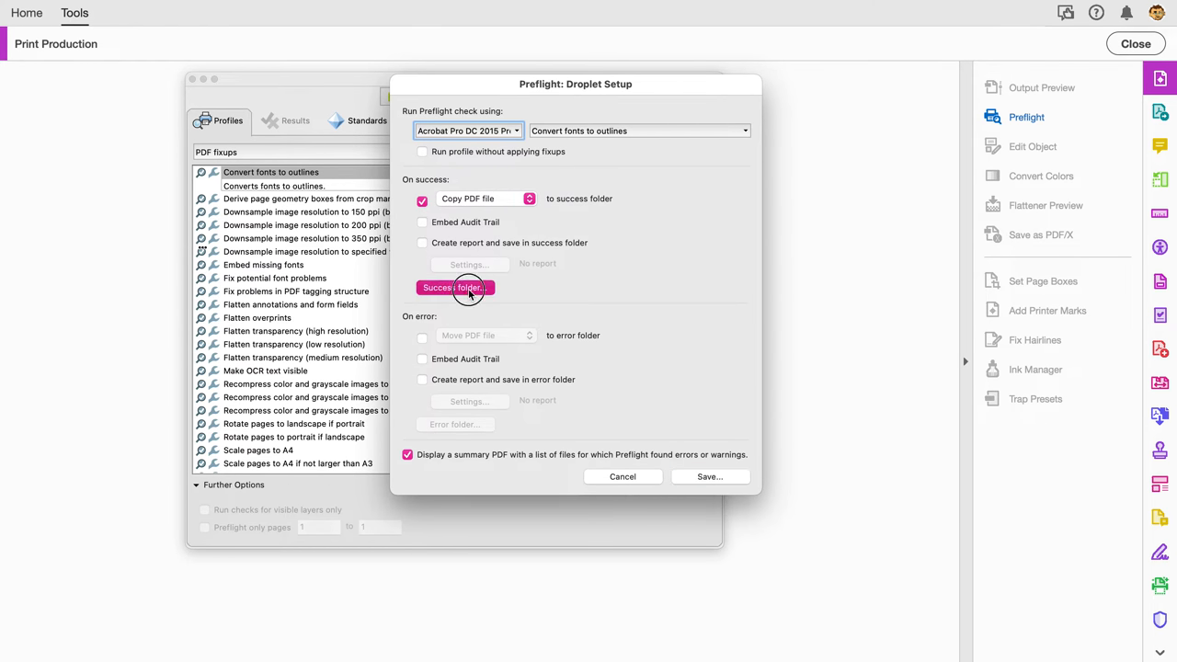
{"action": "left_click", "coordinate": [456, 287]}
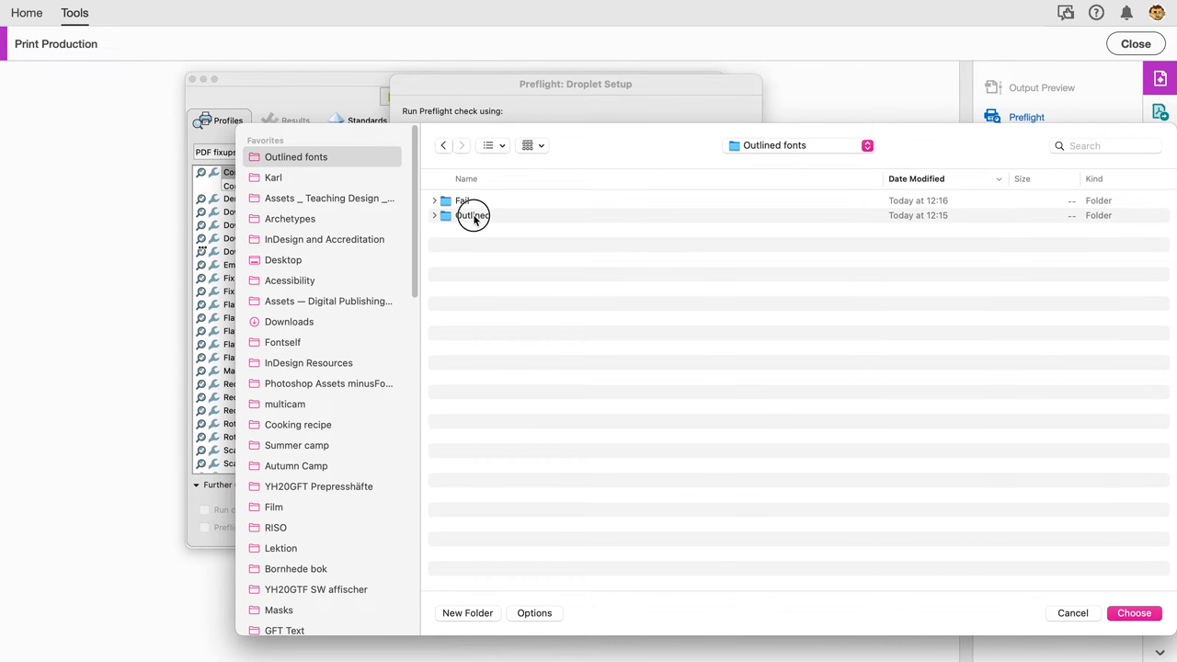
{"action": "left_click", "coordinate": [1132, 614]}
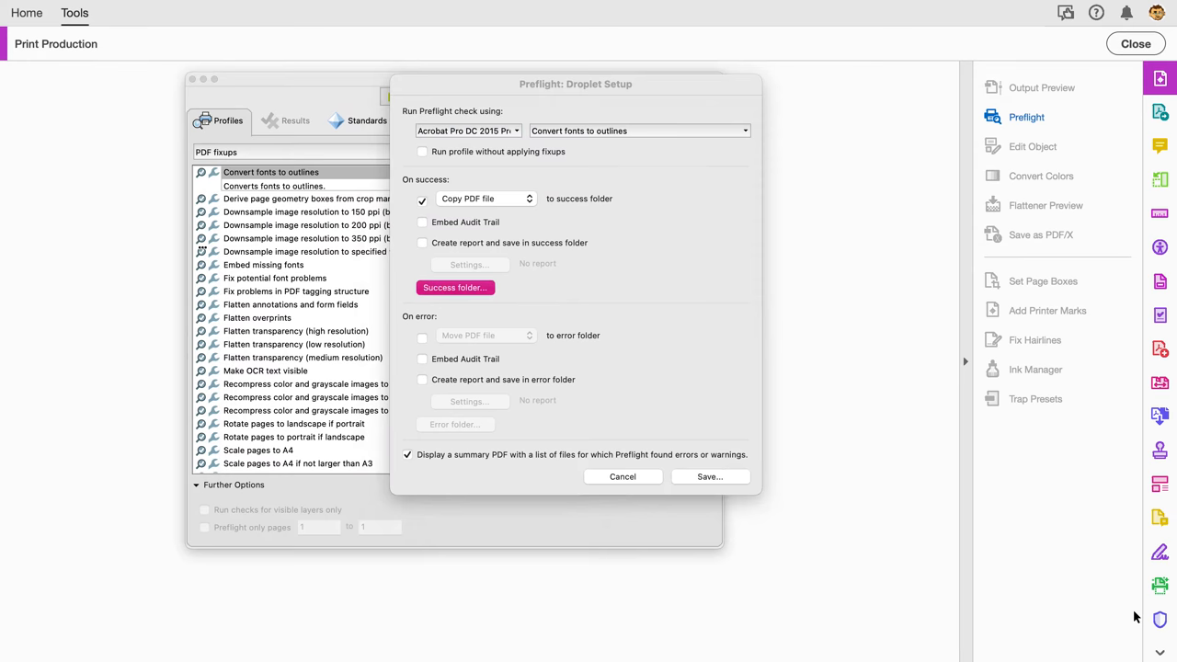
{"action": "left_click", "coordinate": [454, 287]}
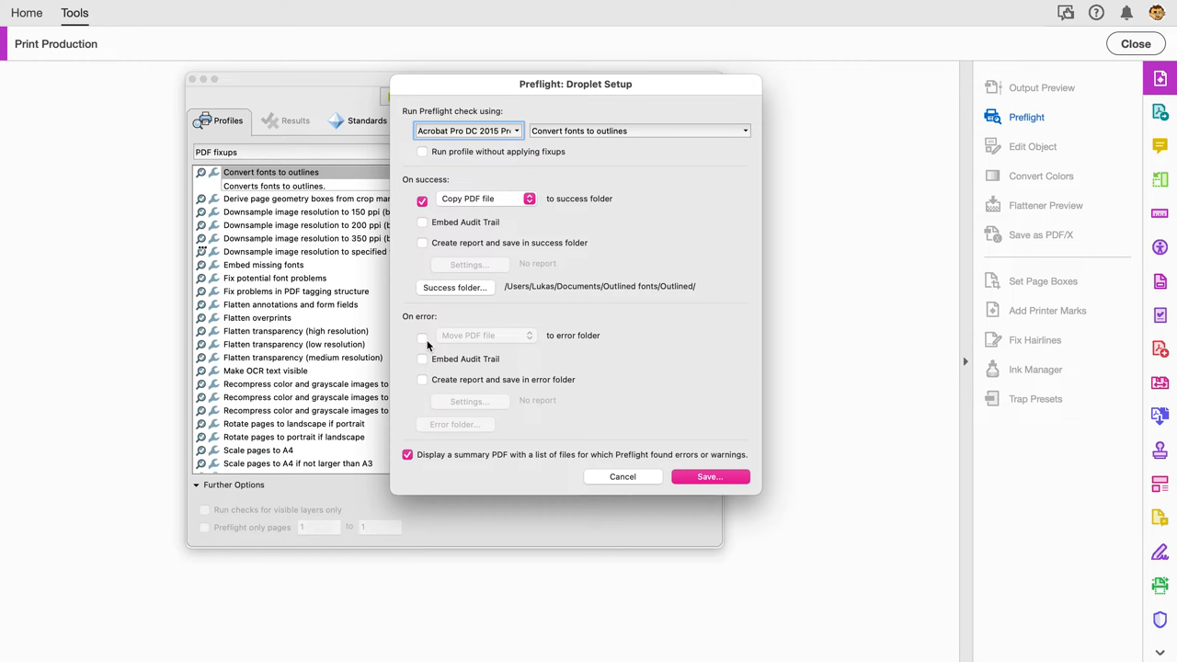
- Have failed PDFs copied into the Fail folder beside Outlined
{"action": "left_click", "coordinate": [422, 338]}
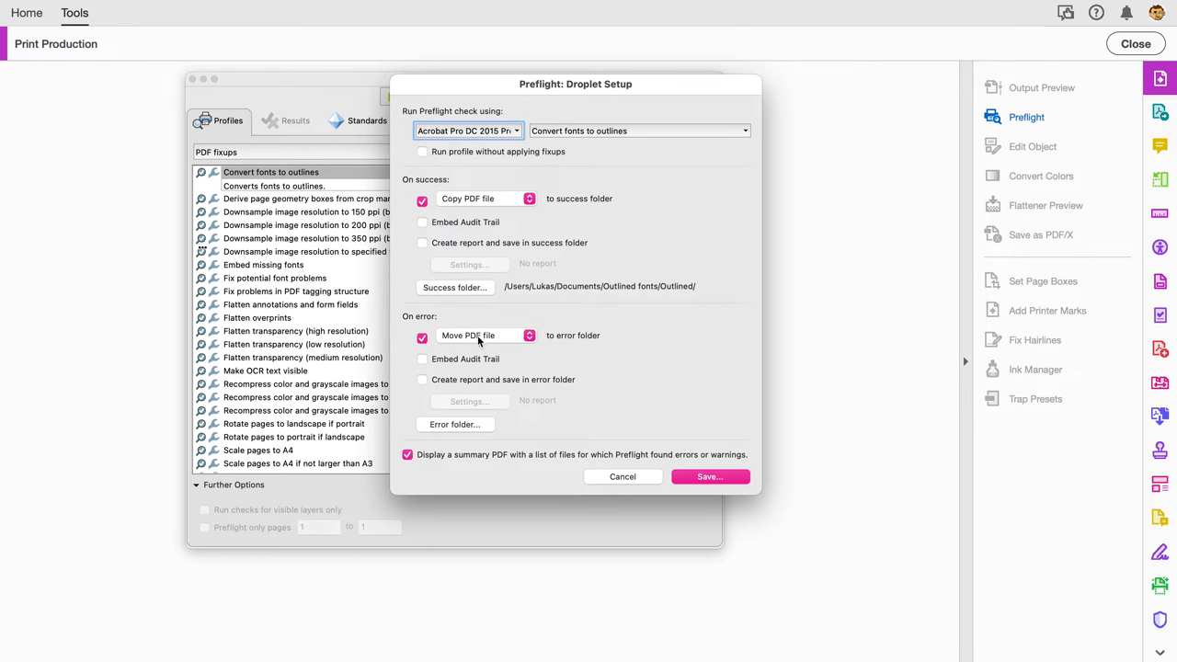
{"action": "mouse_move", "coordinate": [427, 224]}
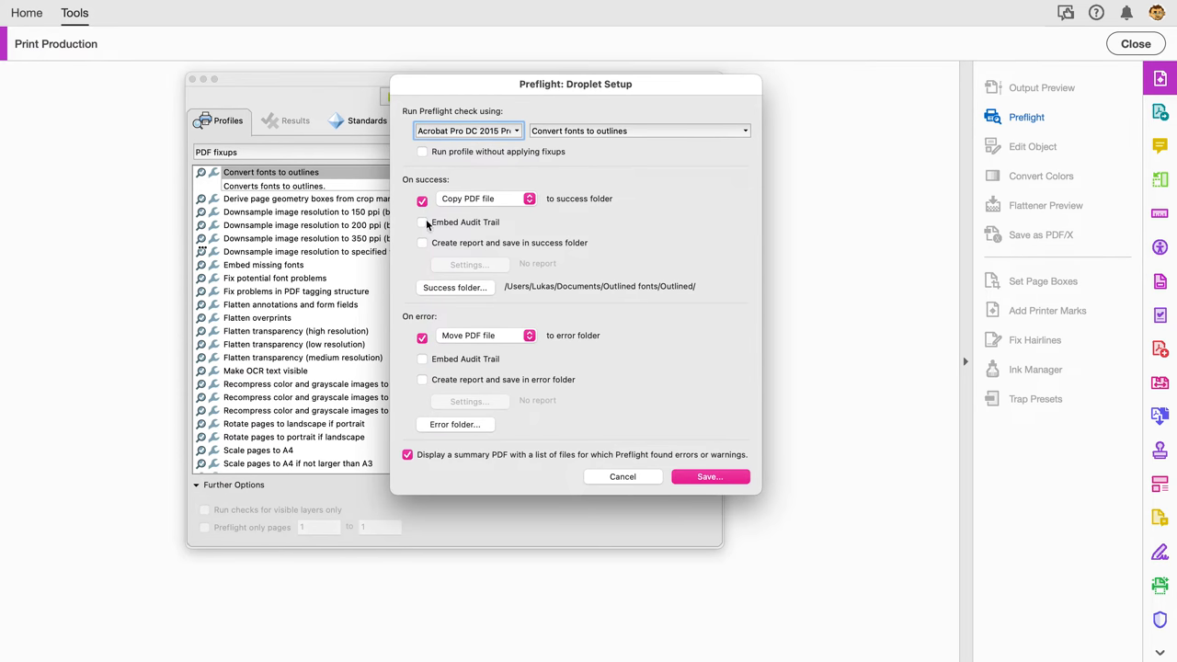
{"action": "mouse_move", "coordinate": [500, 341]}
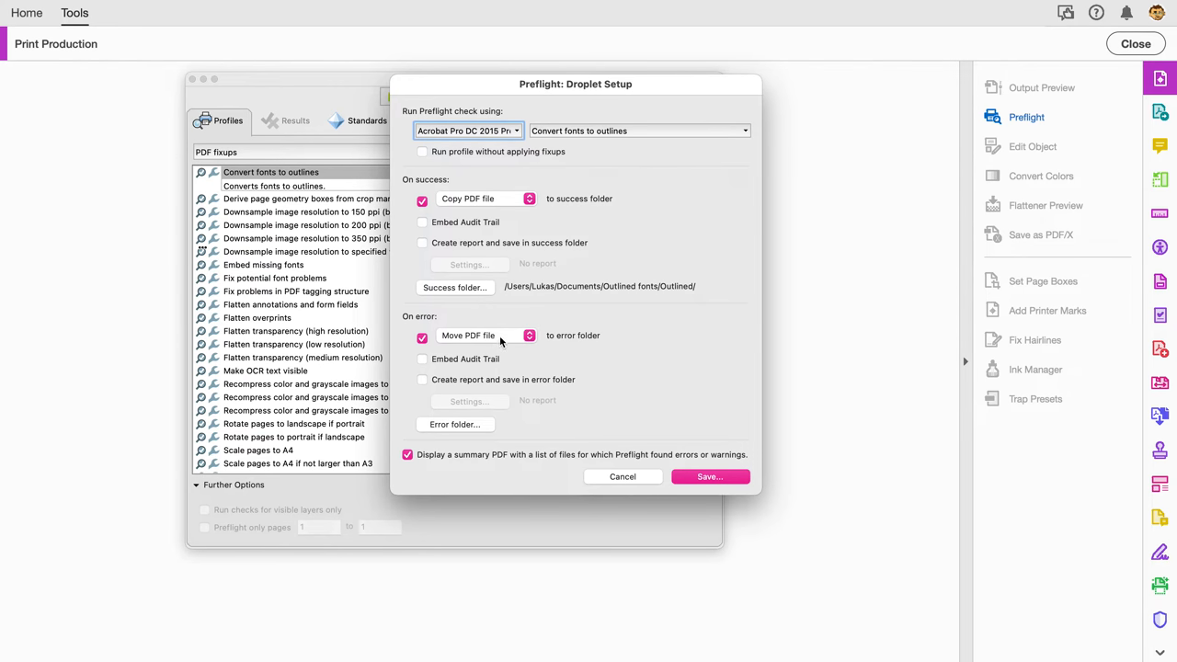
{"action": "left_click", "coordinate": [529, 335]}
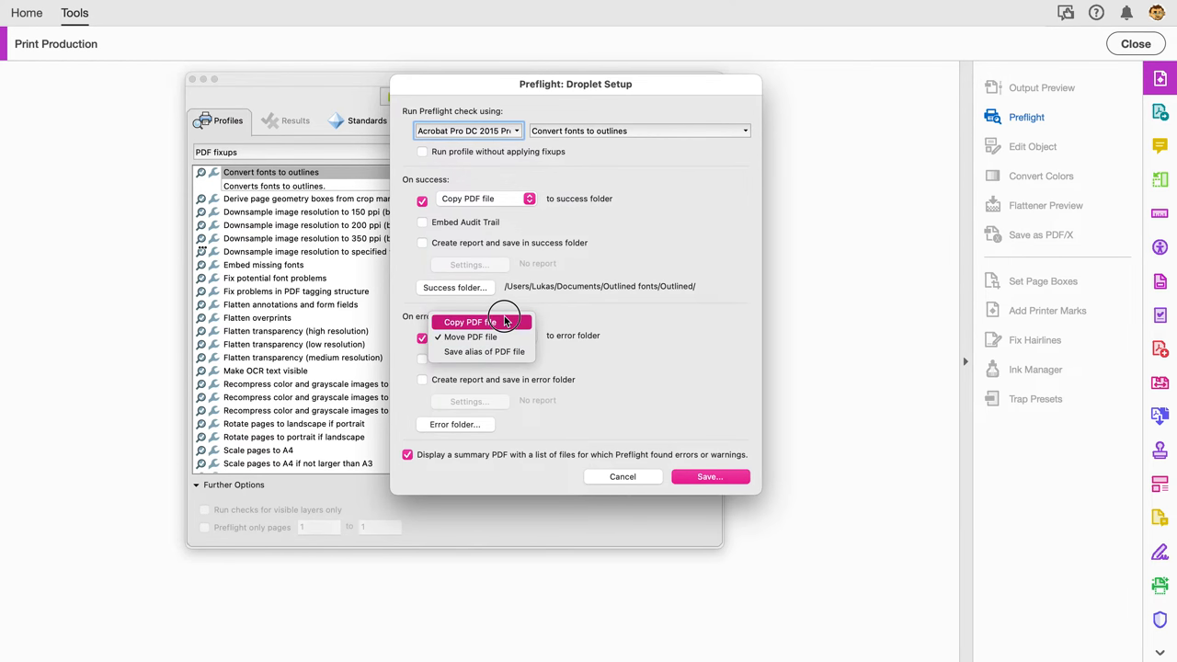
{"action": "left_click", "coordinate": [467, 320]}
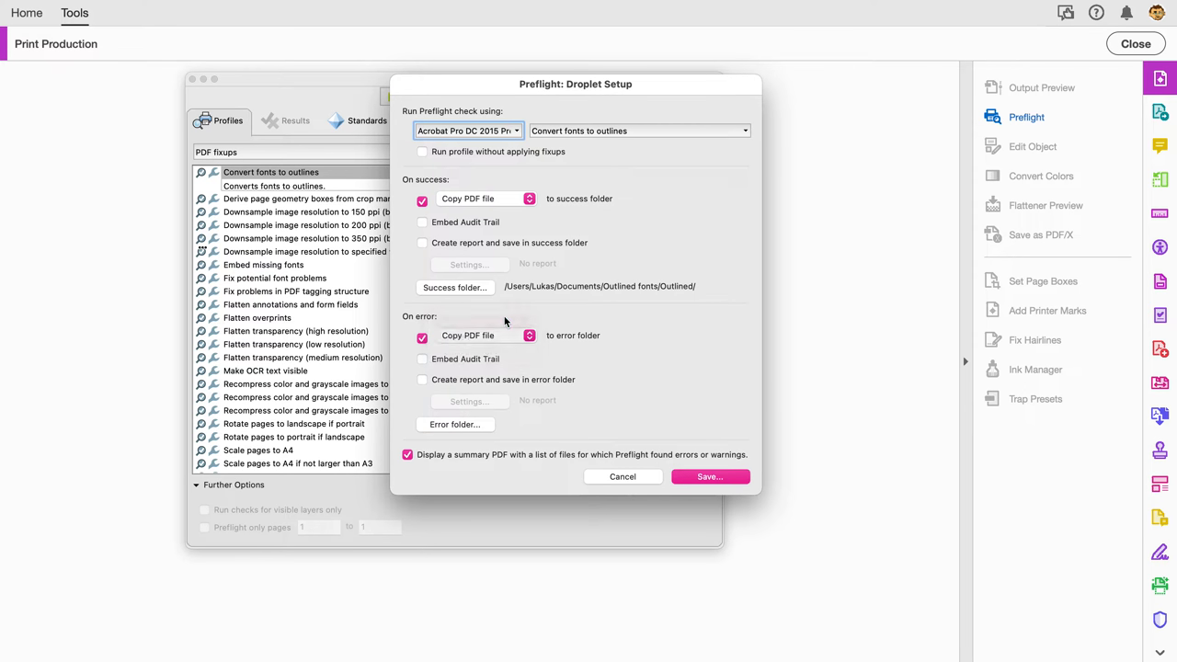
{"action": "mouse_move", "coordinate": [453, 427]}
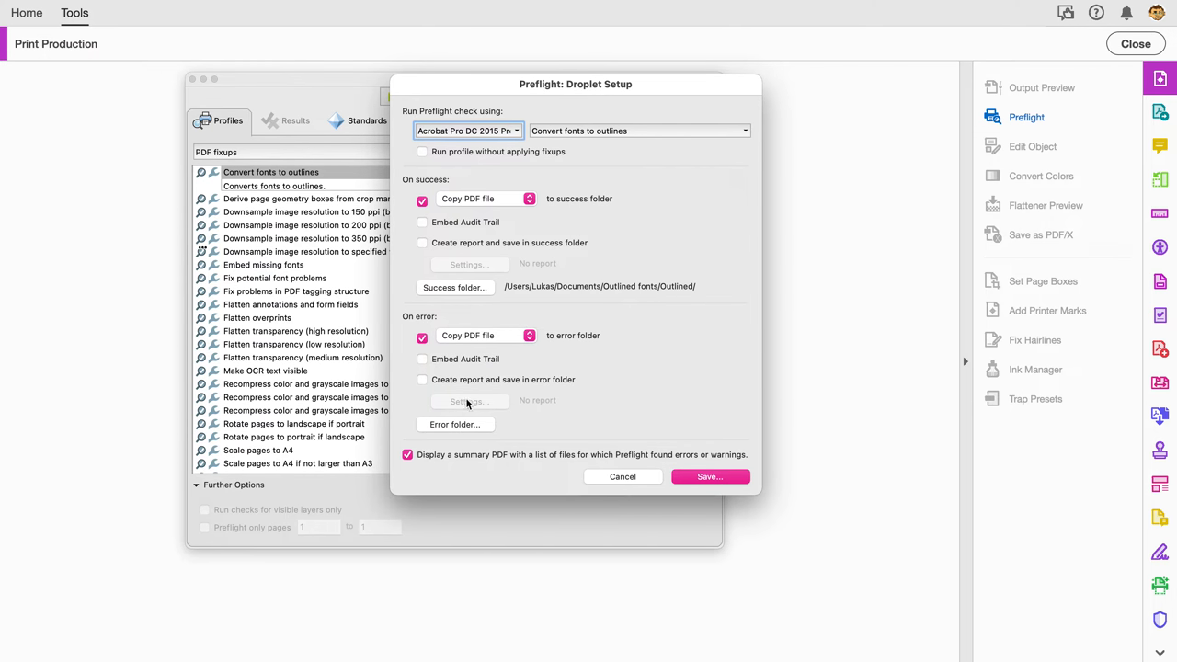
{"action": "mouse_move", "coordinate": [552, 297]}
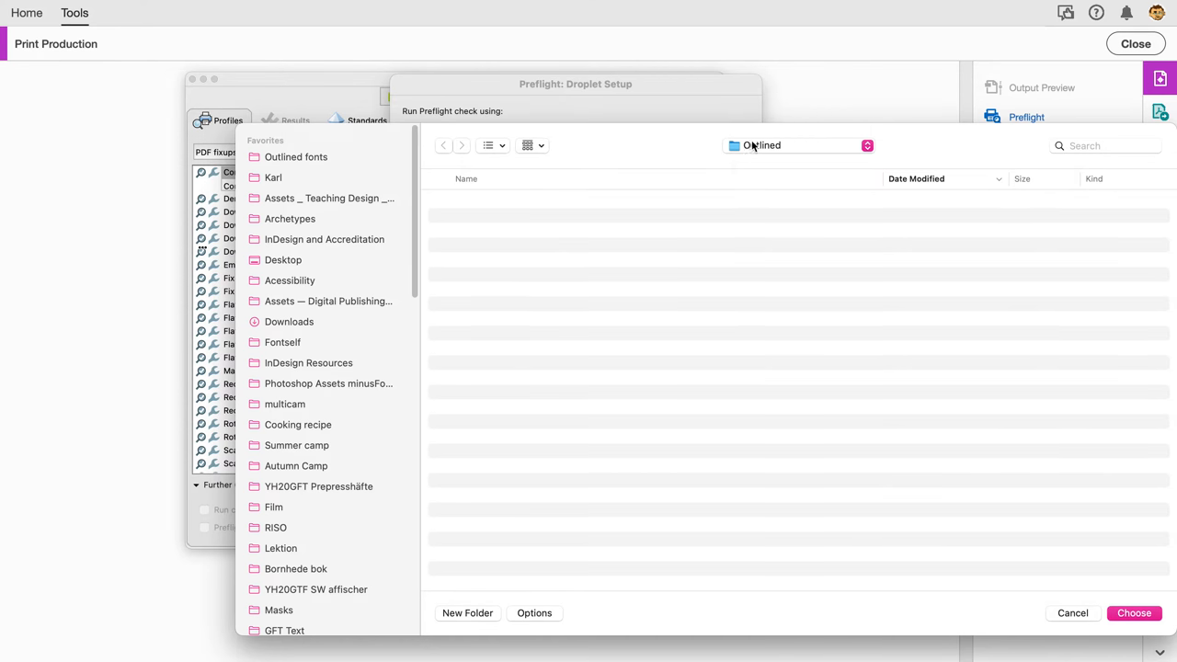
{"action": "left_click", "coordinate": [294, 156]}
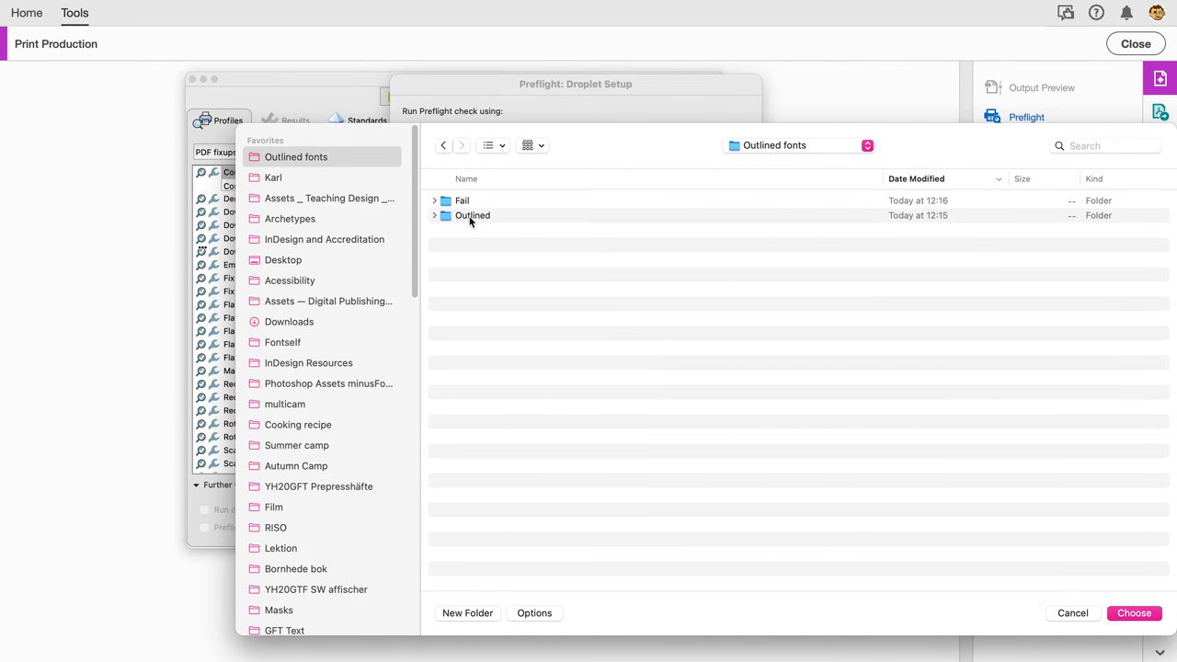
{"action": "left_click", "coordinate": [798, 145]}
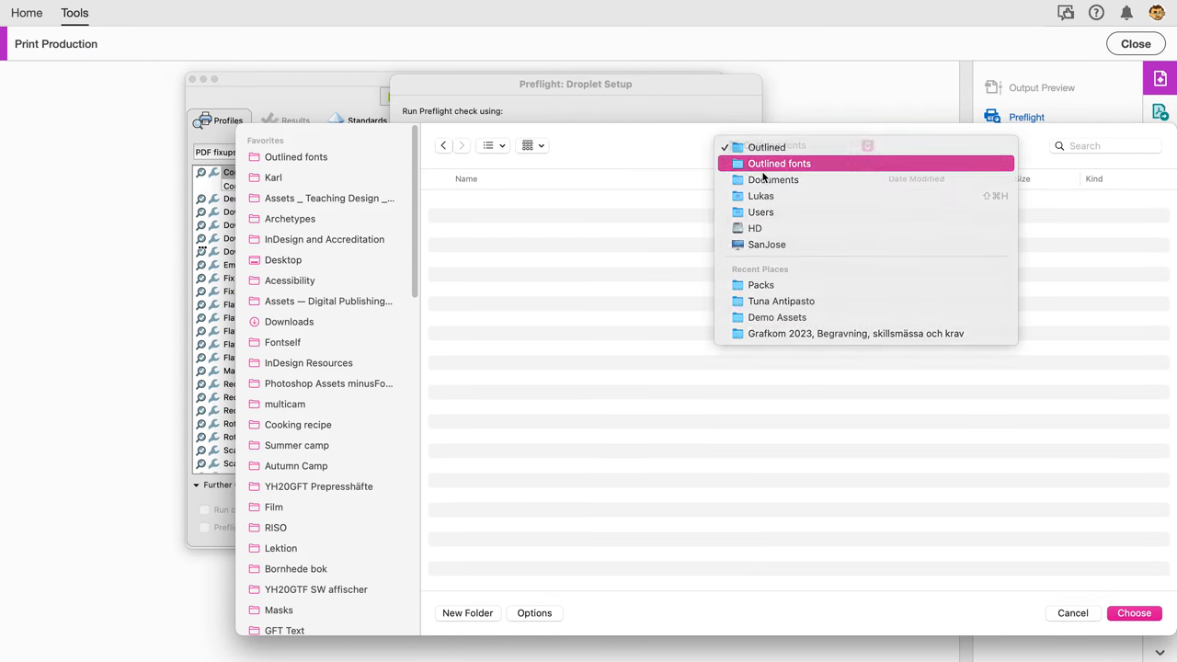
{"action": "left_click", "coordinate": [777, 162]}
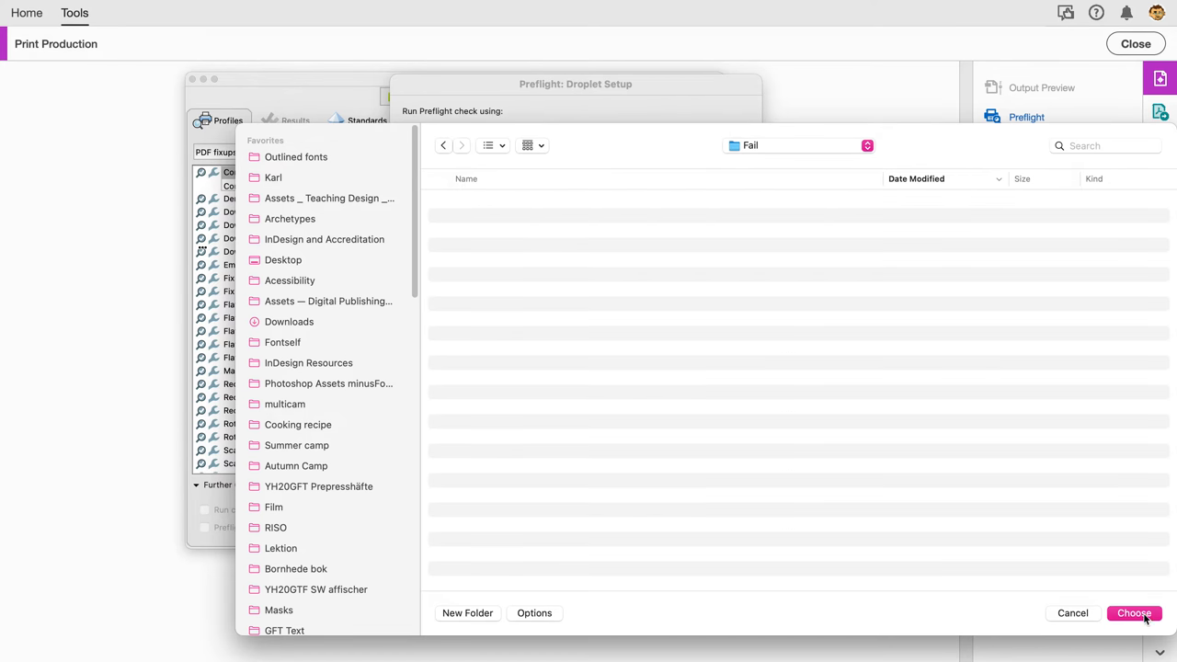
{"action": "left_click", "coordinate": [1133, 614]}
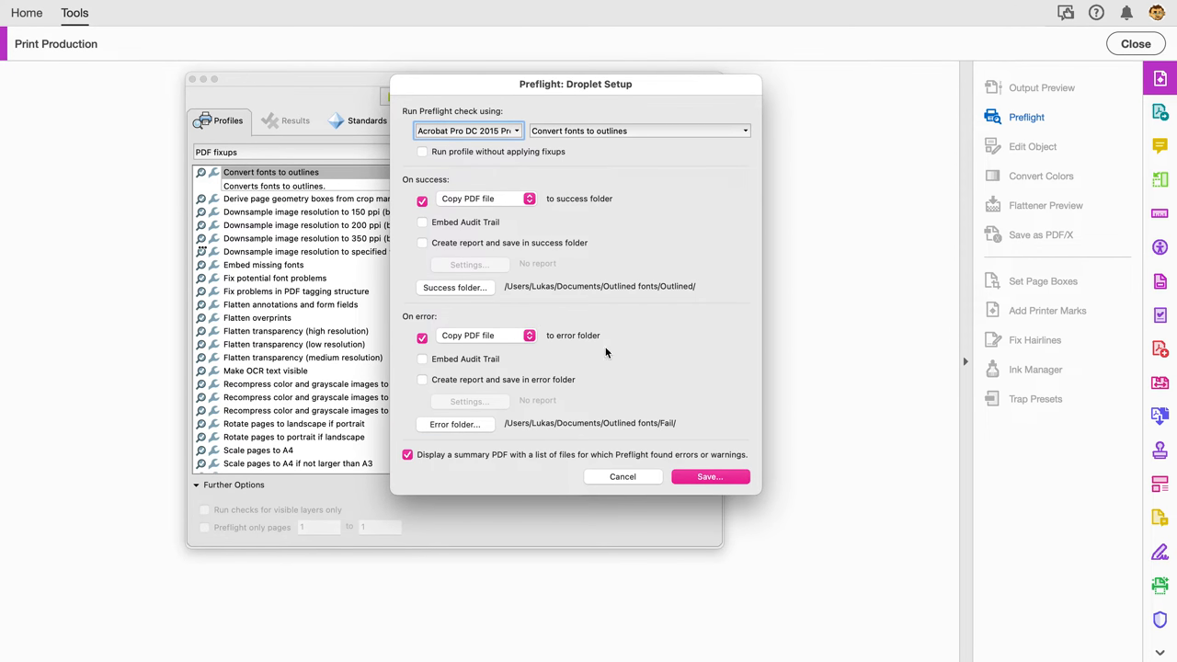
{"action": "mouse_move", "coordinate": [600, 300]}
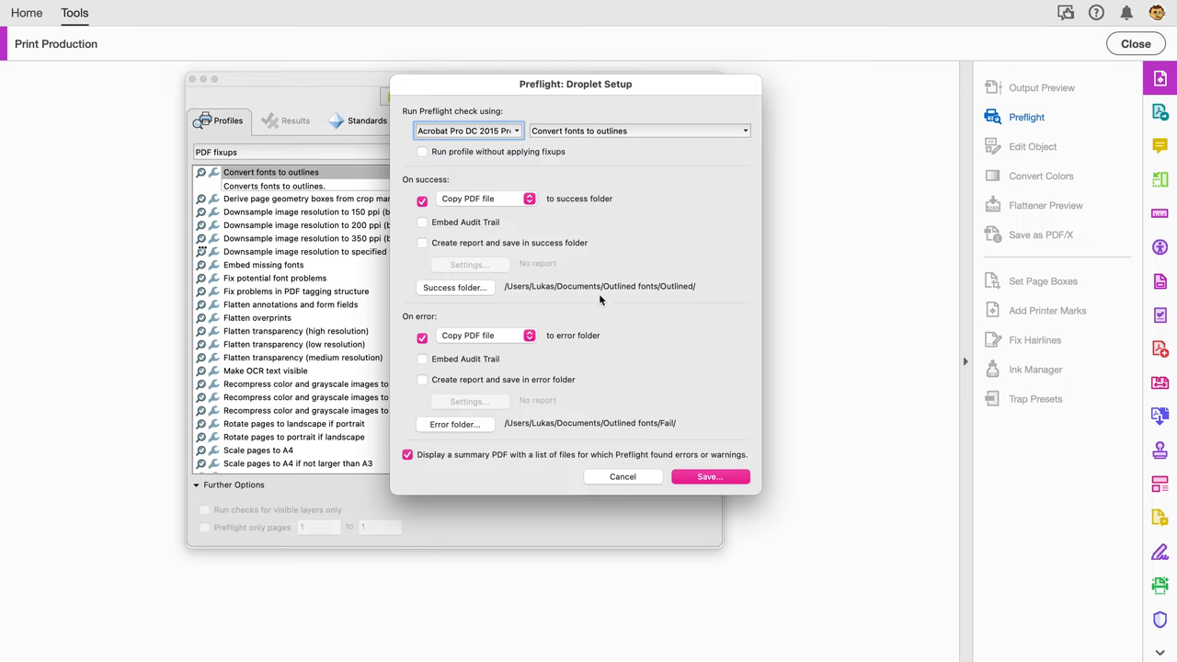
{"action": "mouse_move", "coordinate": [592, 412]}
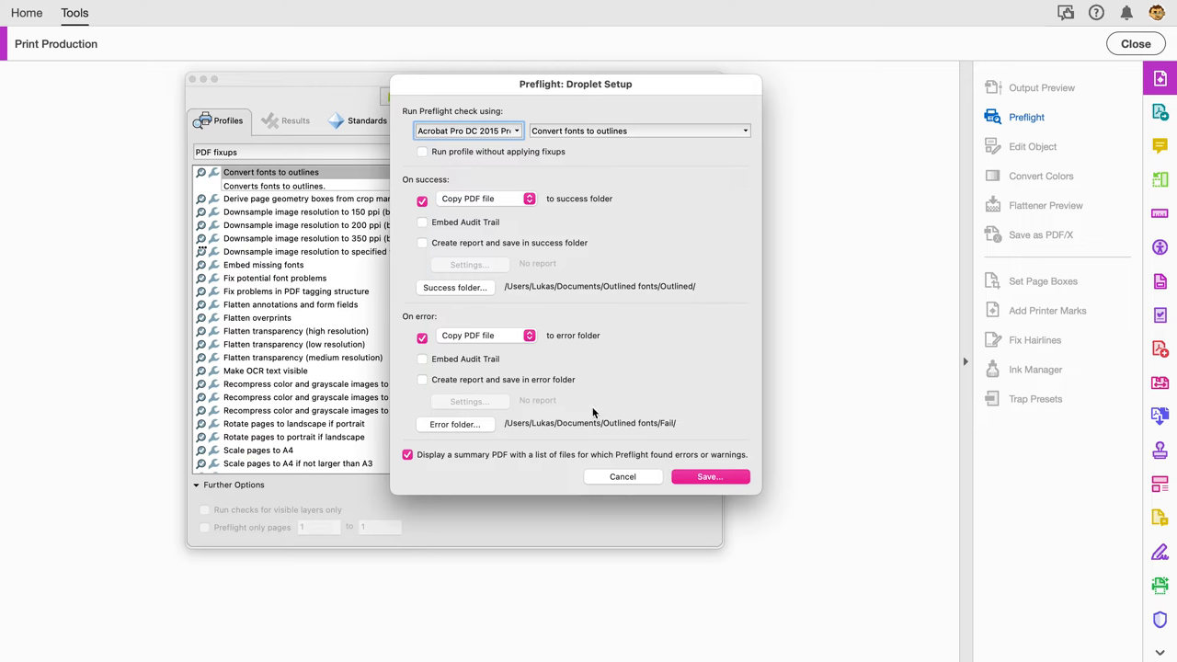
{"action": "mouse_move", "coordinate": [415, 386]}
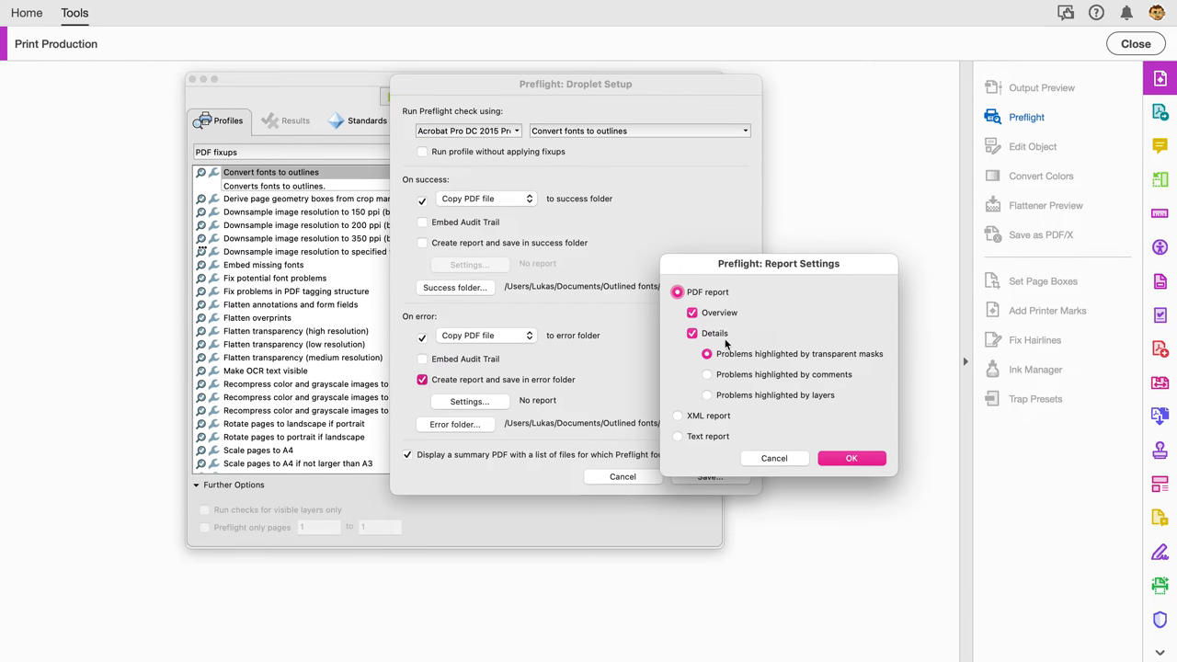
{"action": "mouse_move", "coordinate": [682, 419]}
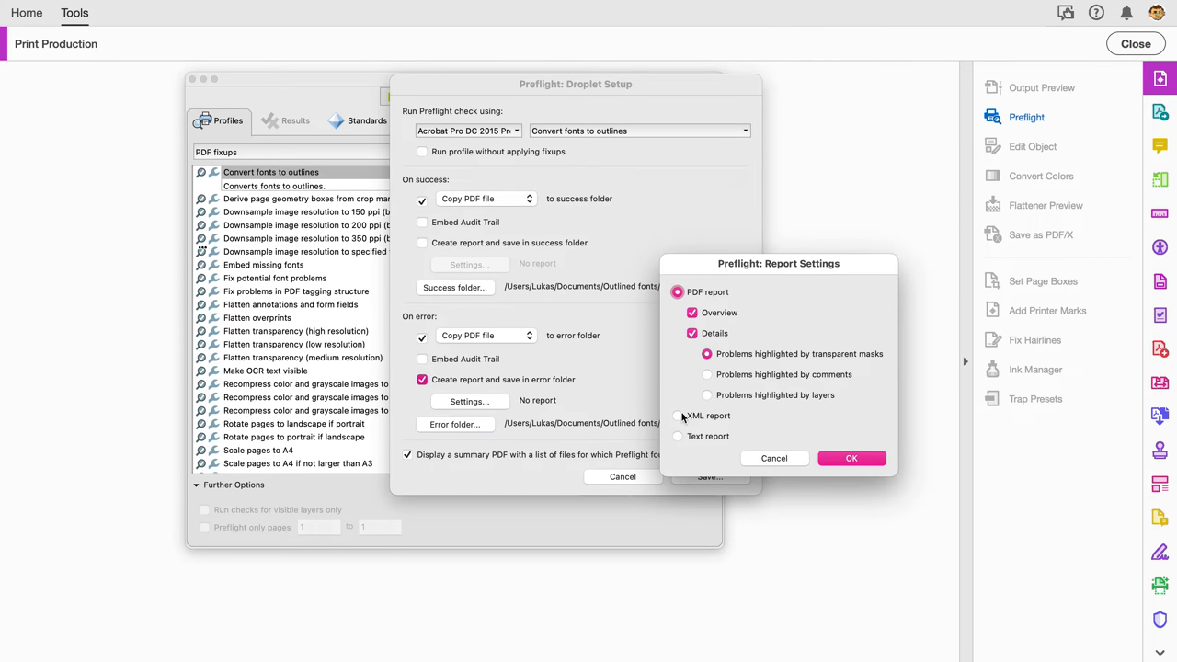
{"action": "mouse_move", "coordinate": [765, 448]}
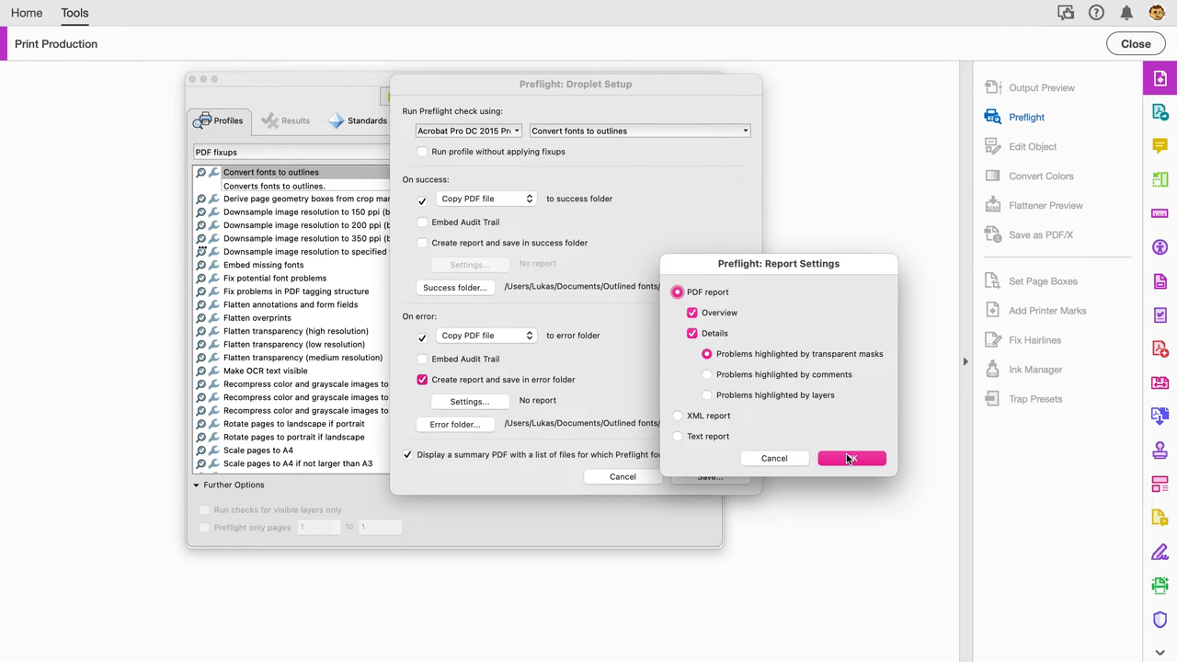
- Keep a PDF report with Overview and transparent-mask Details for failed files
{"action": "left_click", "coordinate": [849, 458]}
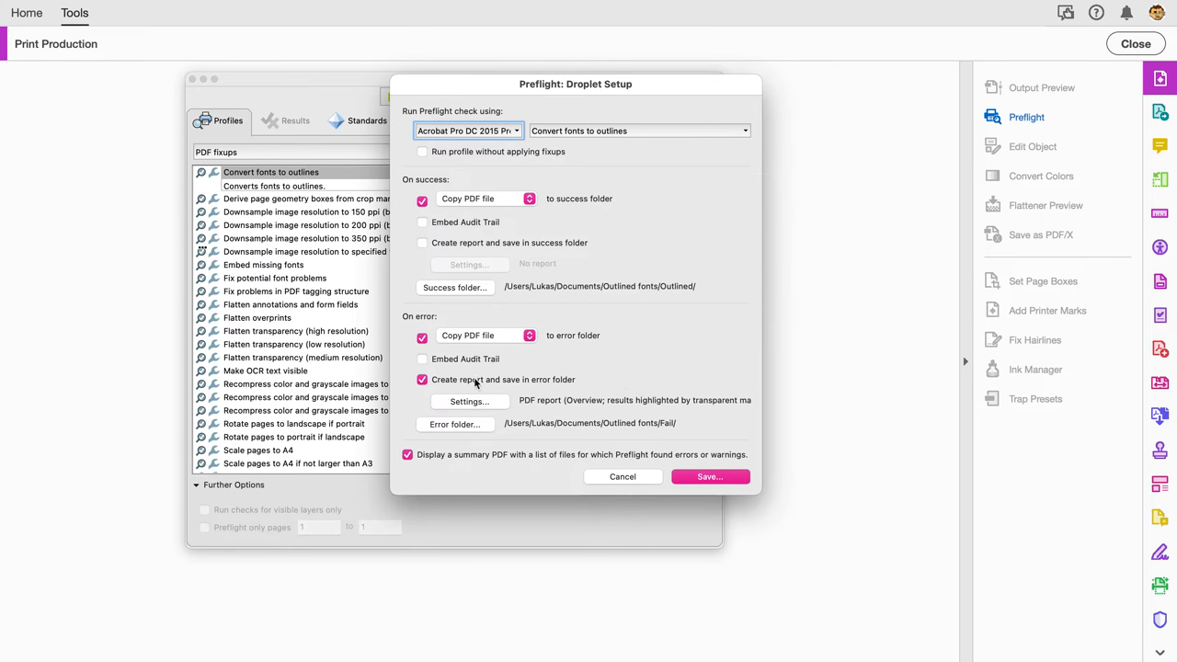
{"action": "mouse_move", "coordinate": [482, 359]}
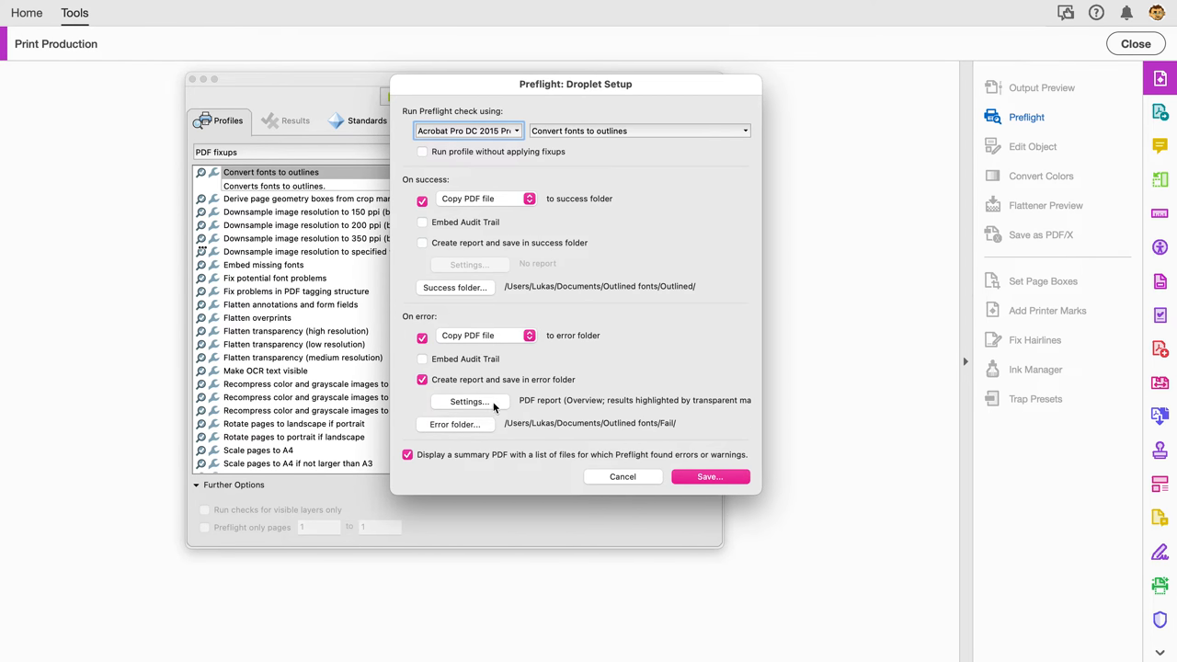
{"action": "mouse_move", "coordinate": [608, 138]}
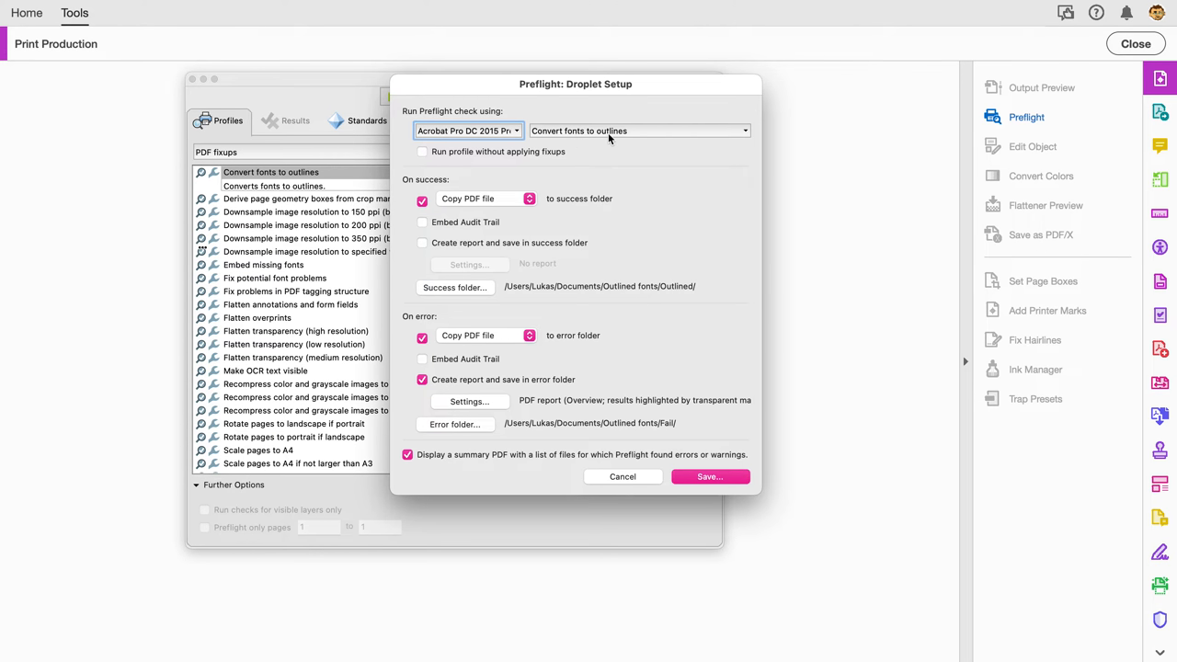
{"action": "left_click", "coordinate": [639, 130]}
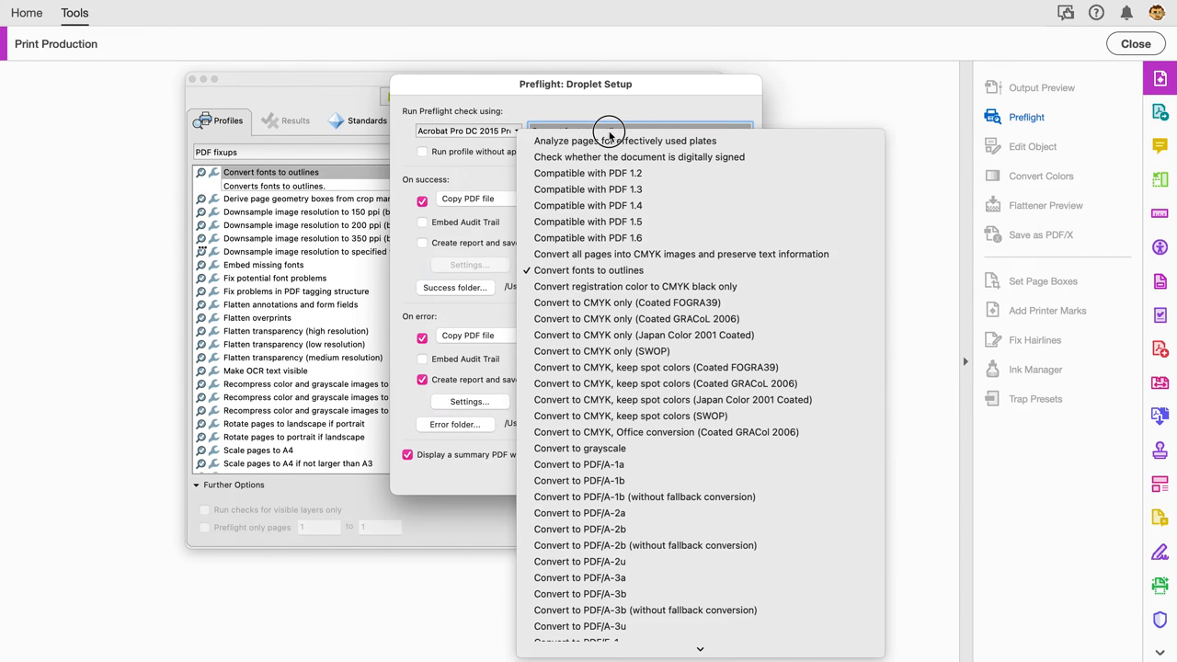
{"action": "mouse_move", "coordinate": [671, 287]}
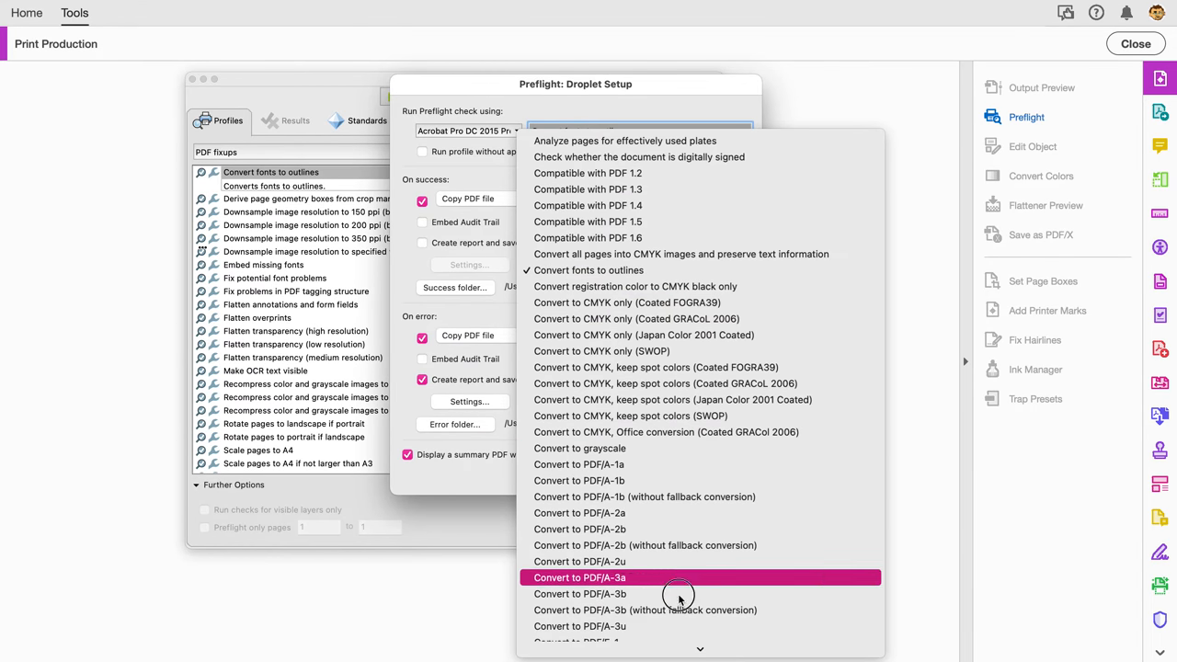
{"action": "scroll", "scroll_direction": "down", "scroll_amount": 3}
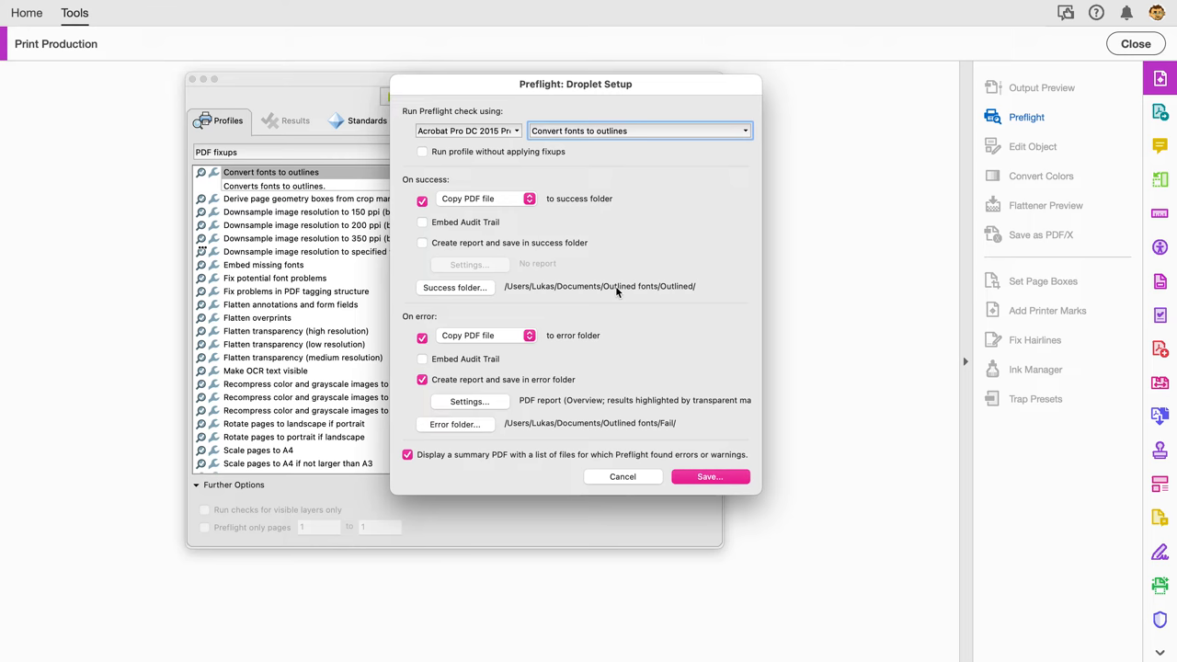
{"action": "mouse_move", "coordinate": [647, 485]}
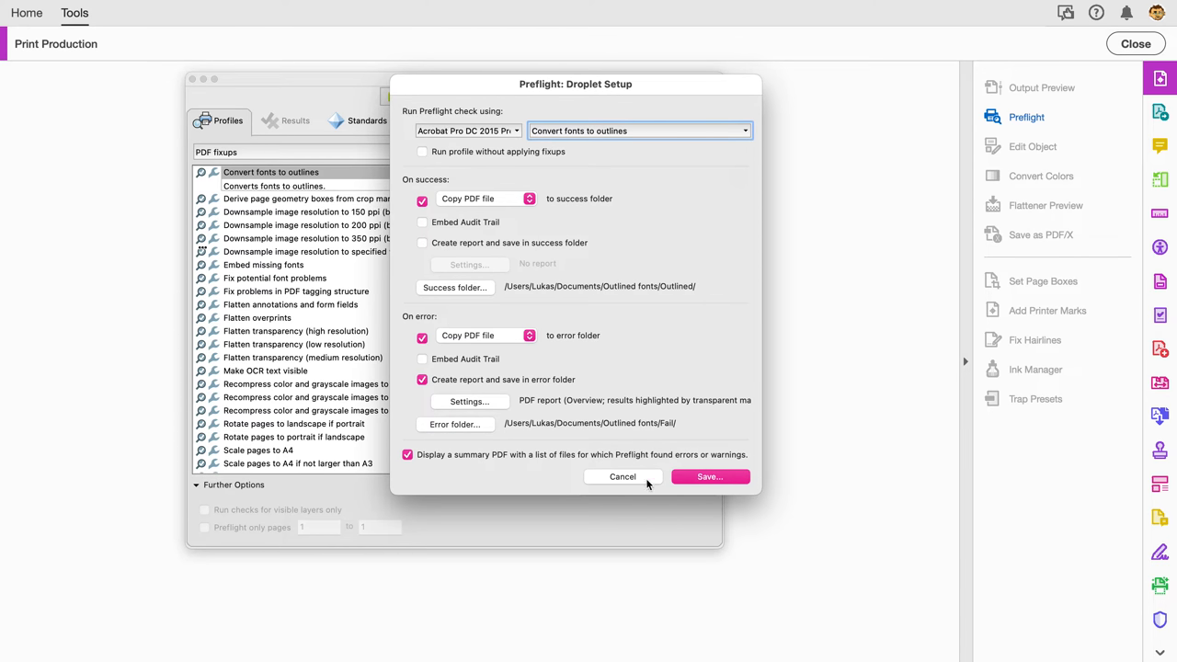
{"action": "mouse_move", "coordinate": [710, 476]}
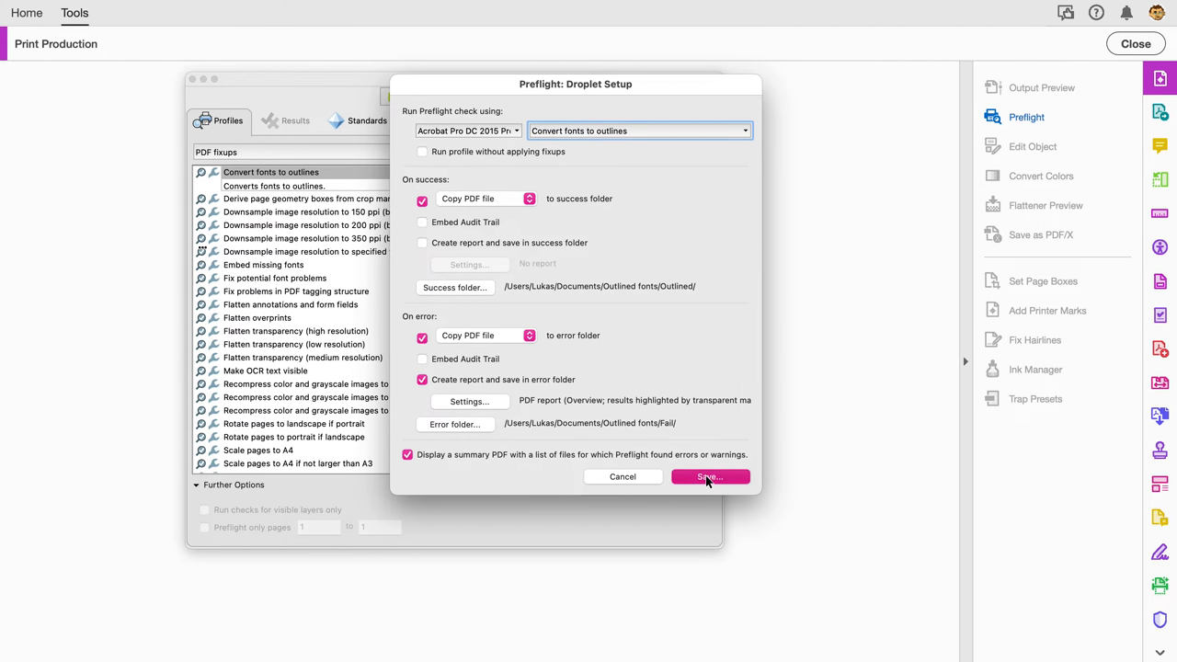
- Save the droplet as Convert fonts to outlines.app in the Outlined fonts folder
{"action": "left_click", "coordinate": [710, 476]}
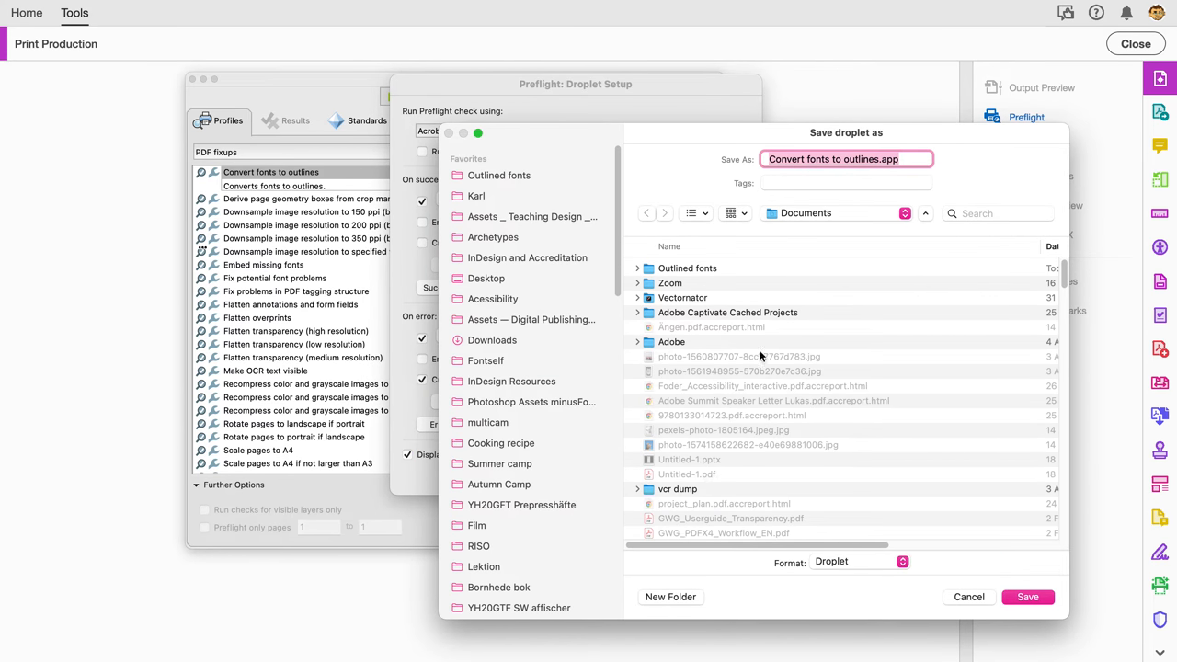
{"action": "left_click", "coordinate": [501, 174]}
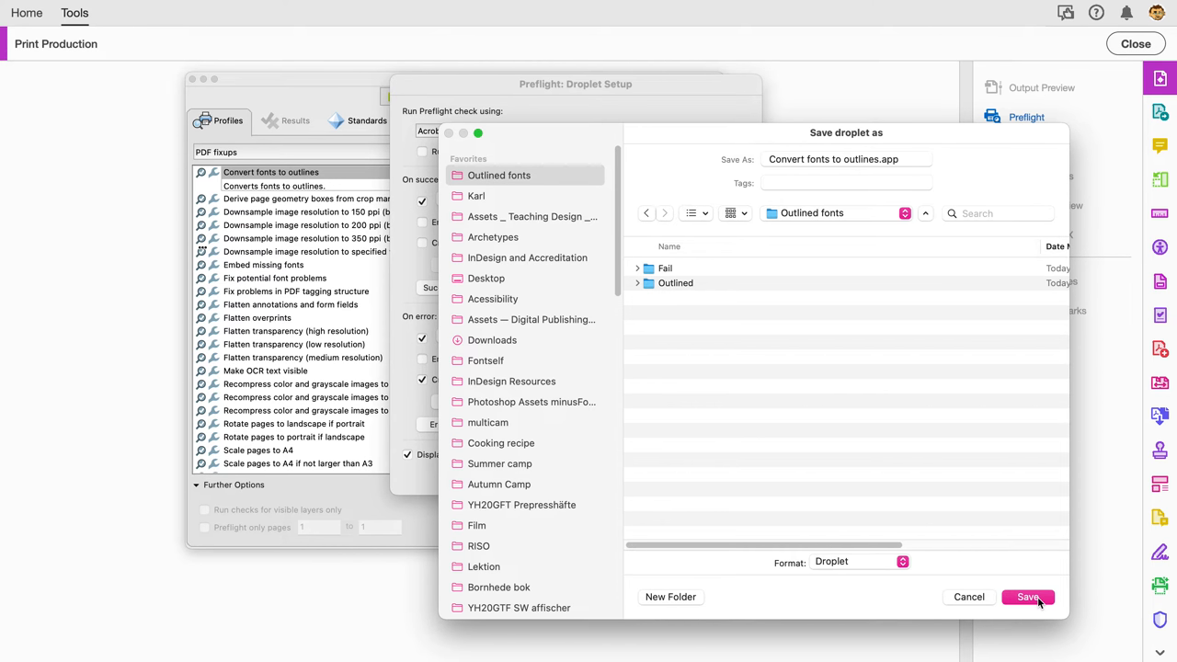
{"action": "left_click", "coordinate": [1025, 595]}
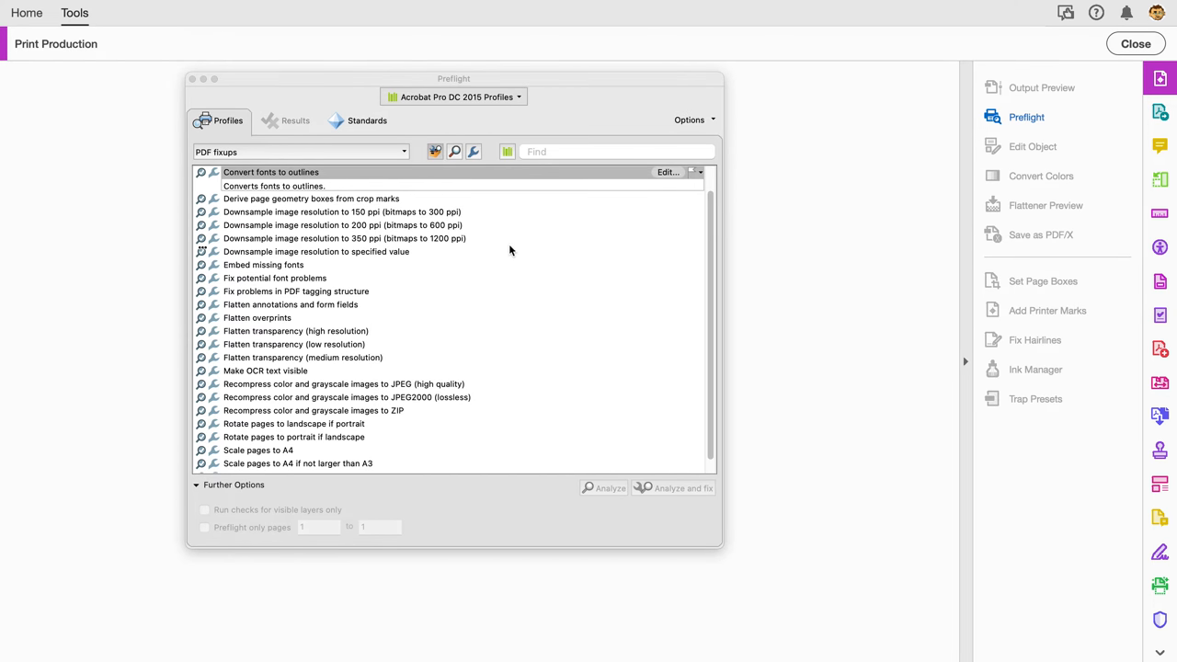
{"action": "mouse_move", "coordinate": [702, 127]}
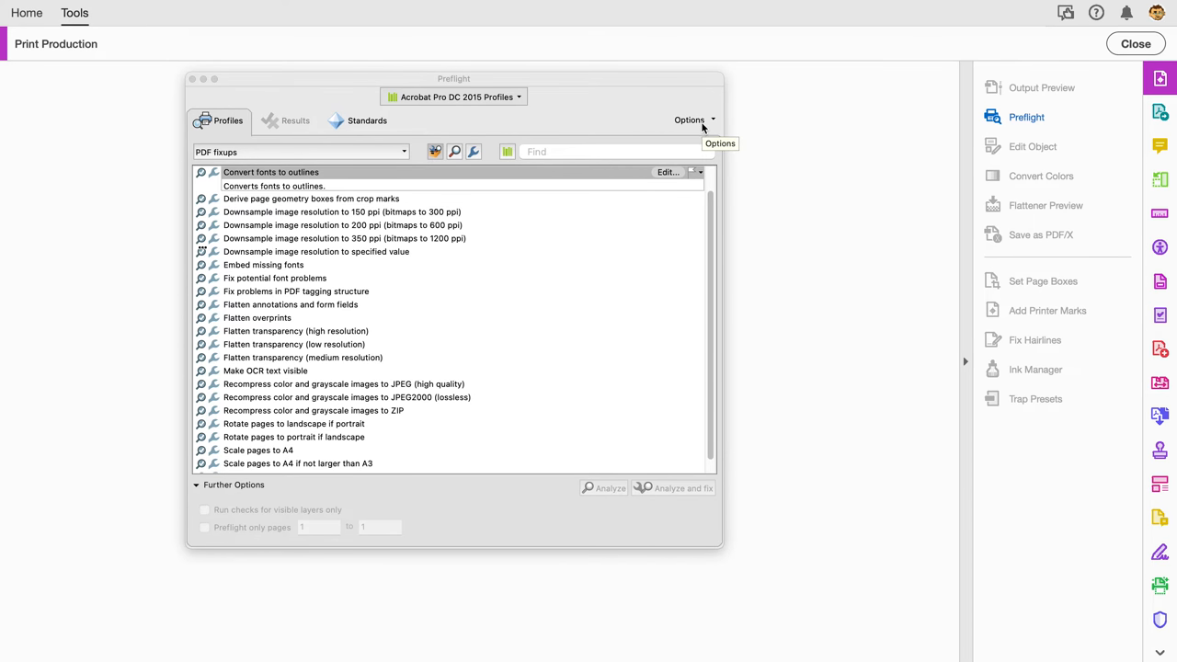
{"action": "left_click", "coordinate": [691, 120]}
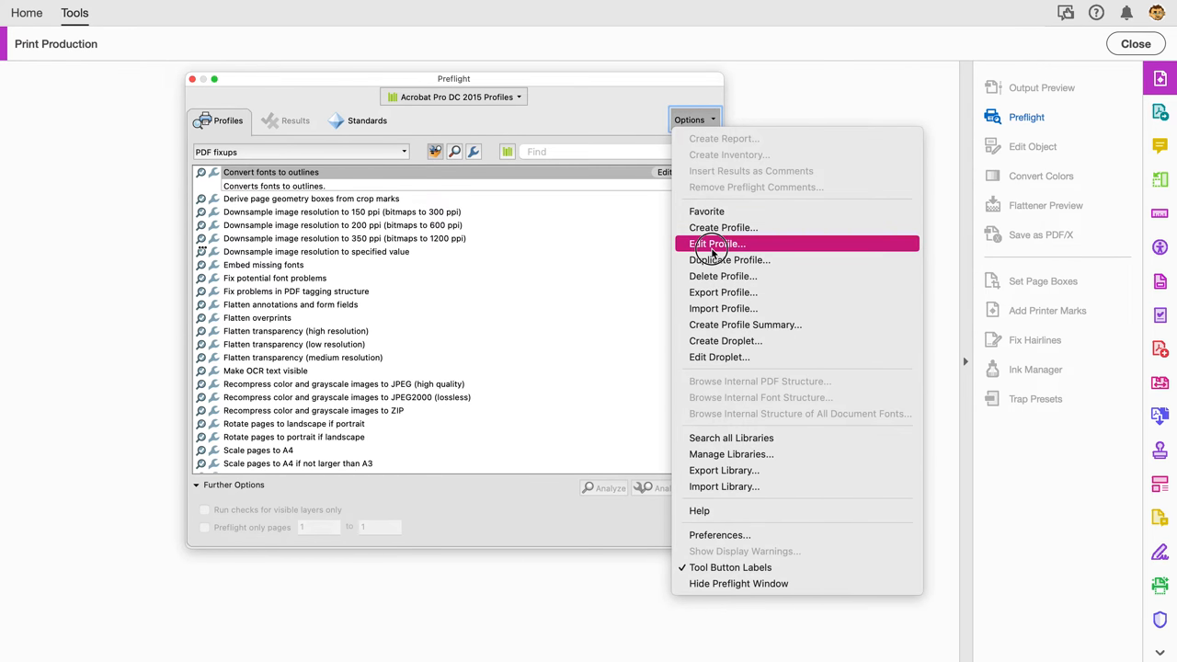
{"action": "mouse_move", "coordinate": [669, 485]}
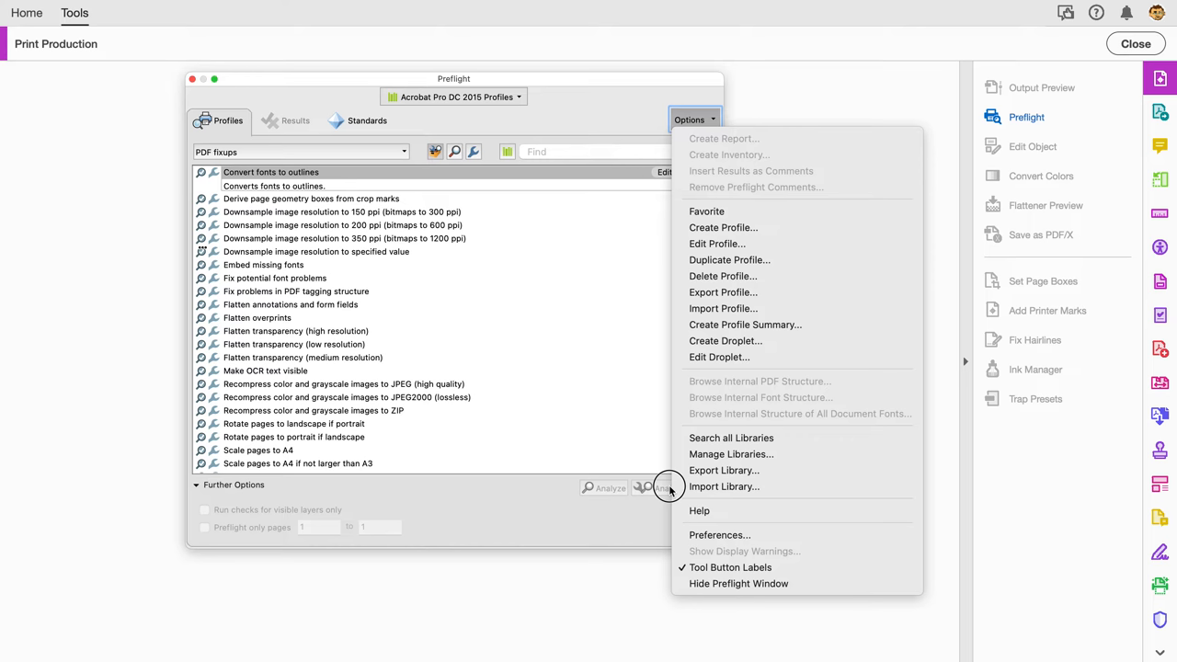
{"action": "mouse_move", "coordinate": [736, 357]}
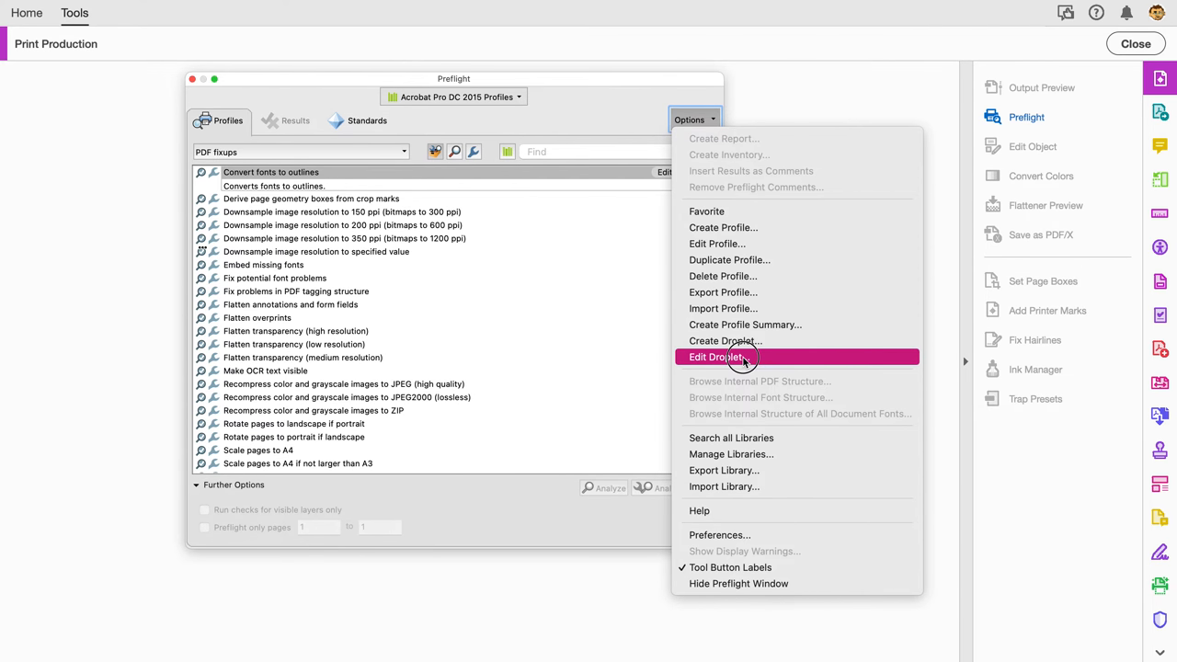
{"action": "left_click", "coordinate": [717, 357]}
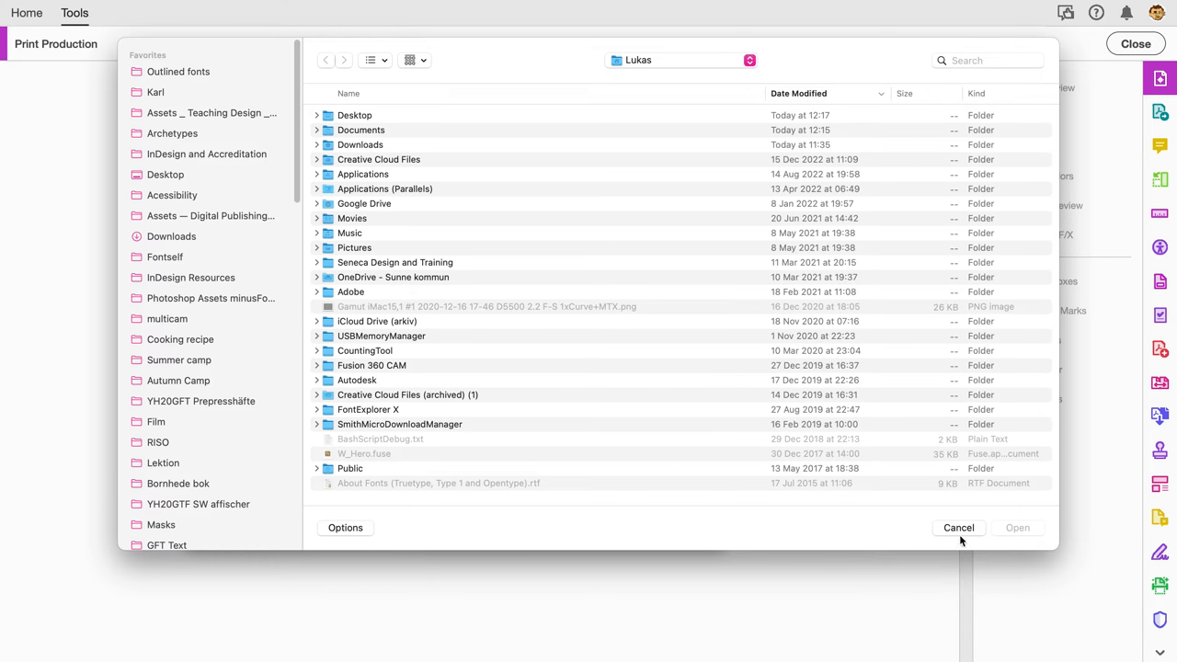
{"action": "left_click", "coordinate": [958, 526]}
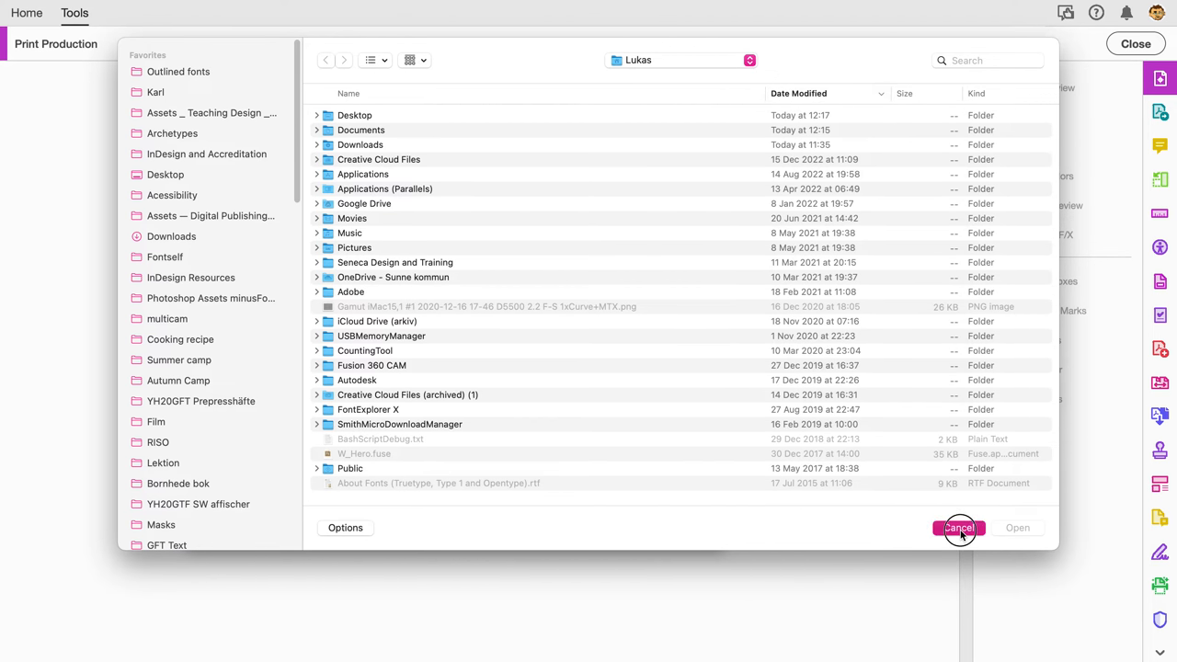
{"action": "left_click", "coordinate": [960, 526]}
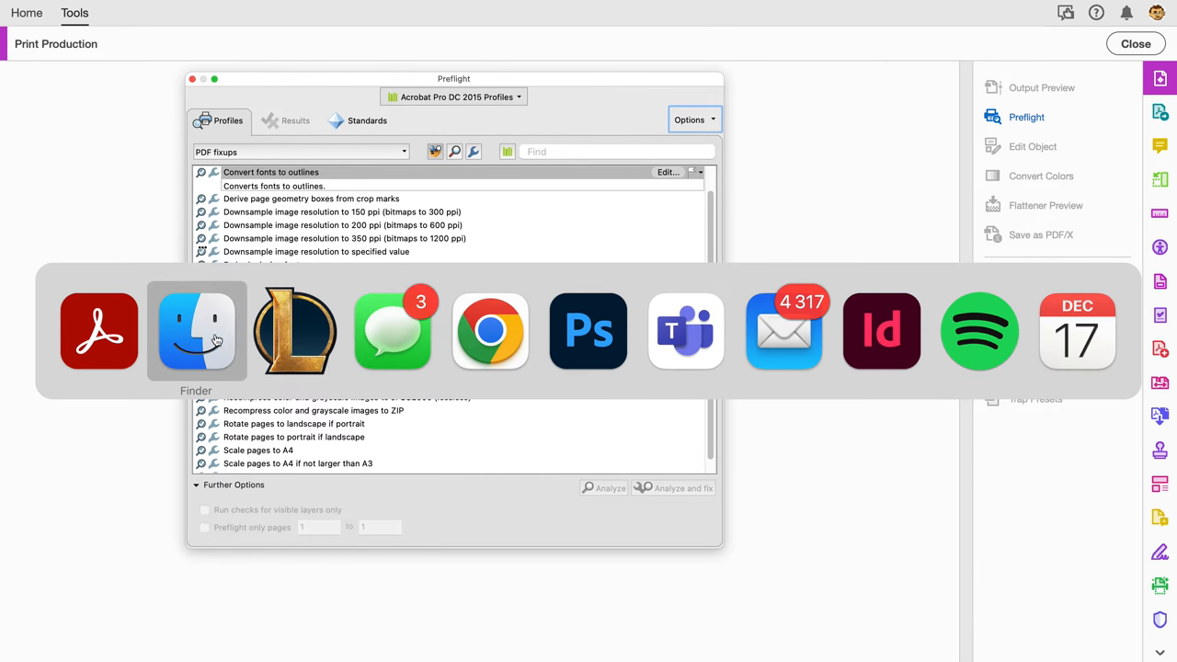
- Search the Desktop for 'pdf' and drop the cookies recipe layout example PDF onto the droplet
{"action": "left_click", "coordinate": [195, 331]}
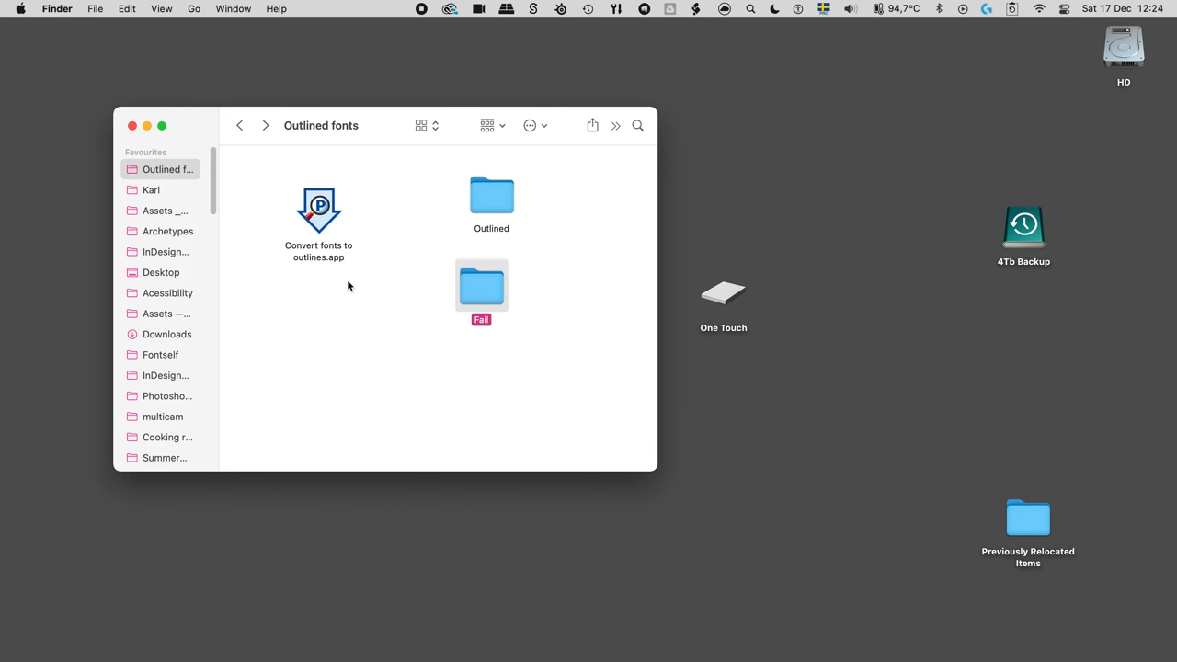
{"action": "left_click", "coordinate": [592, 353]}
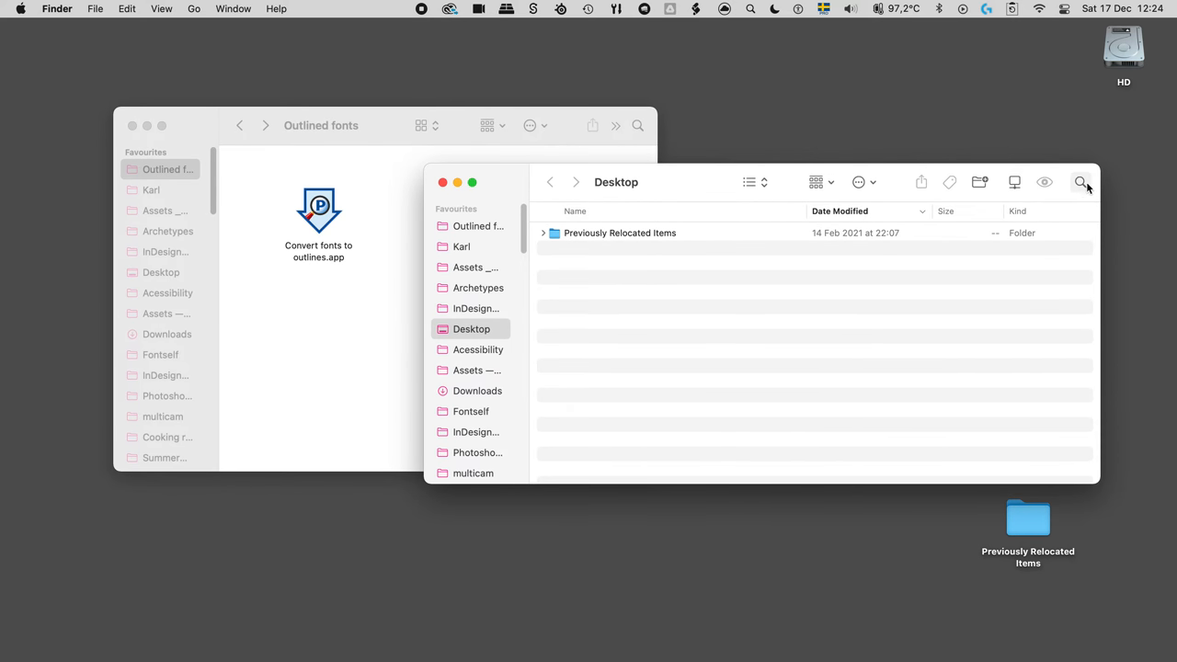
{"action": "left_click", "coordinate": [1080, 182]}
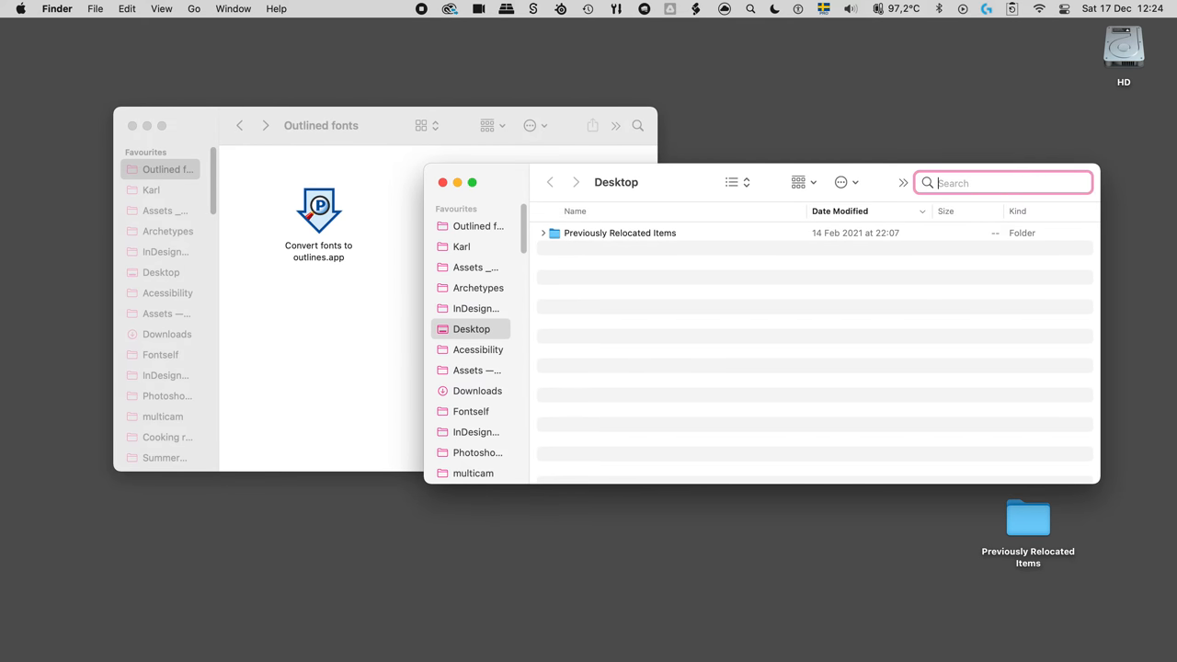
{"action": "type", "text": "pdf"}
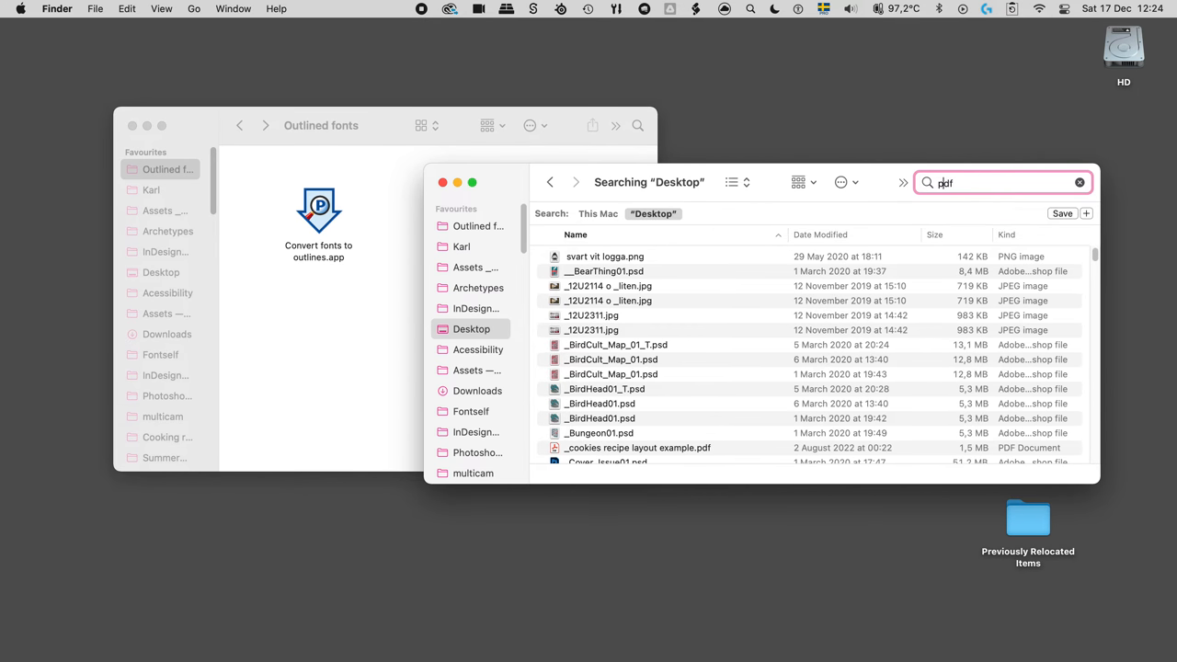
{"action": "left_click", "coordinate": [1002, 182]}
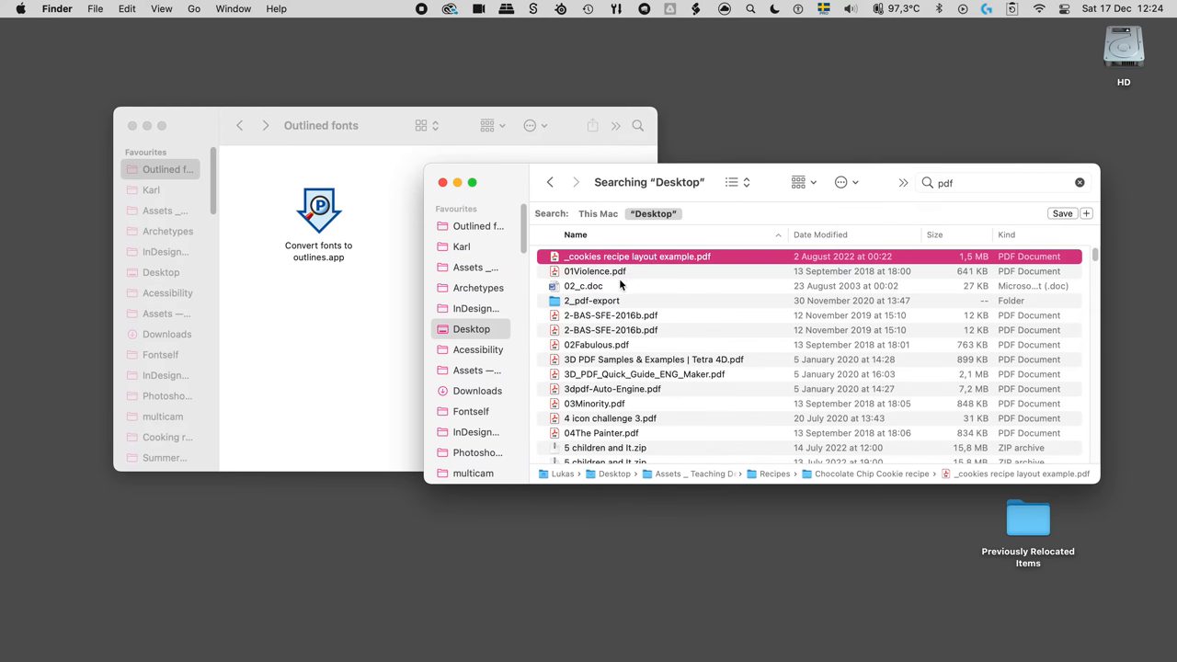
{"action": "left_click_drag", "start_coordinate": [636, 256], "coordinate": [342, 335]}
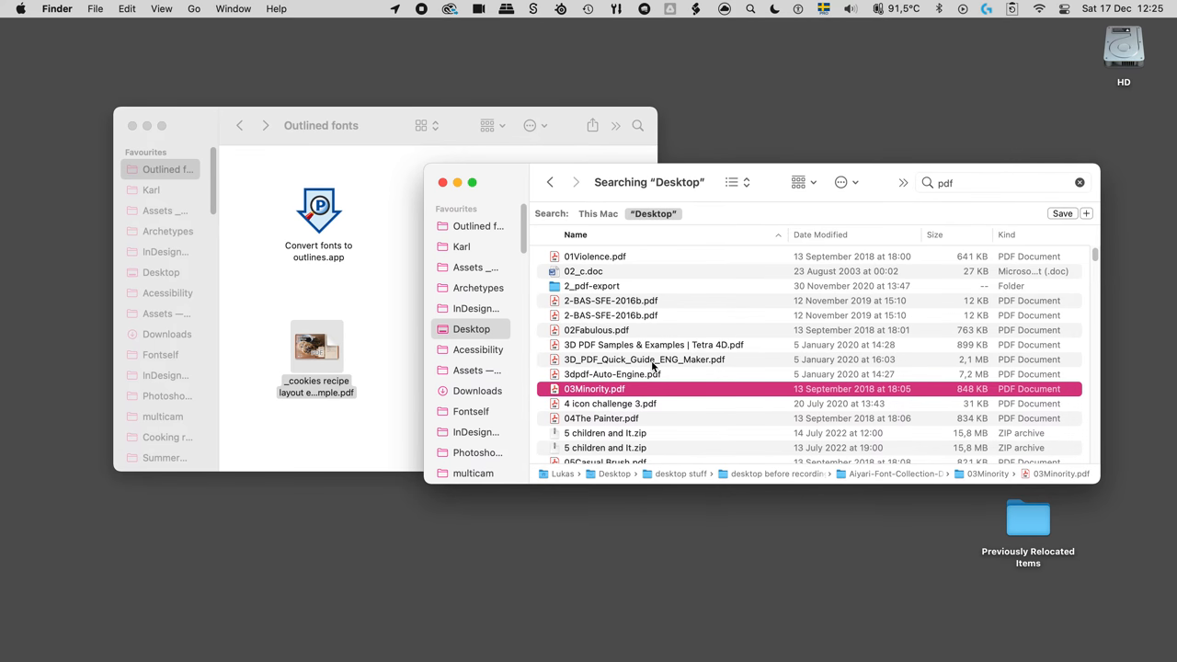
- Scroll the search results down to locate 1984.pdf
{"action": "scroll", "scroll_direction": "down", "scroll_amount": 3}
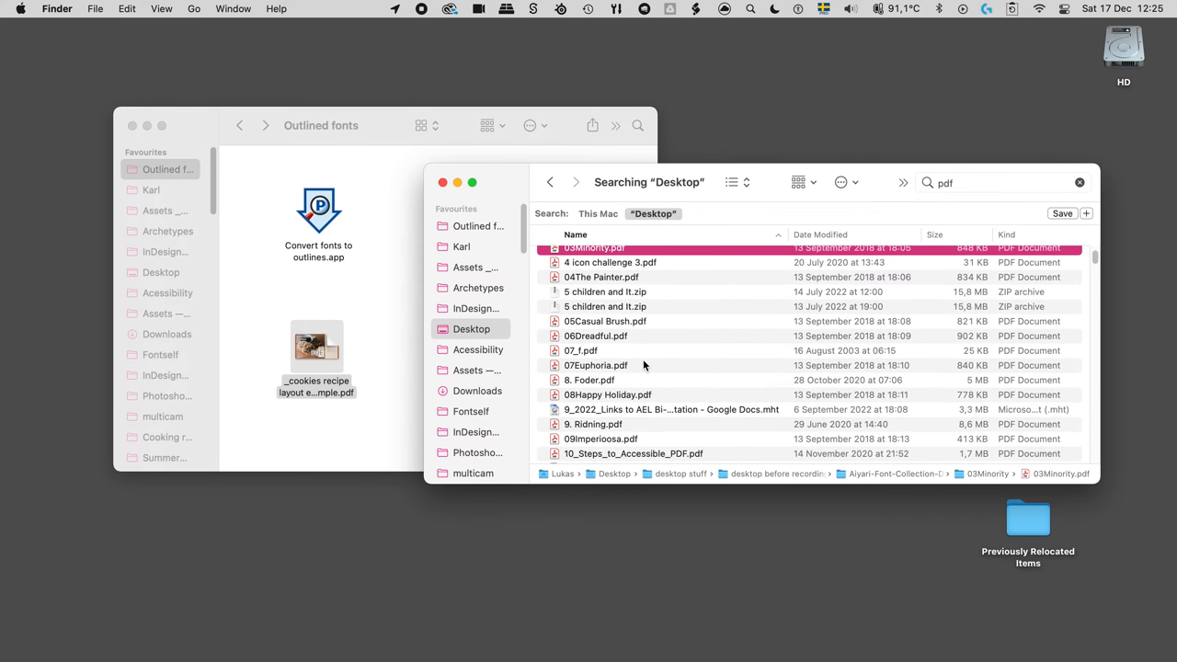
{"action": "scroll", "scroll_direction": "down", "scroll_amount": 3}
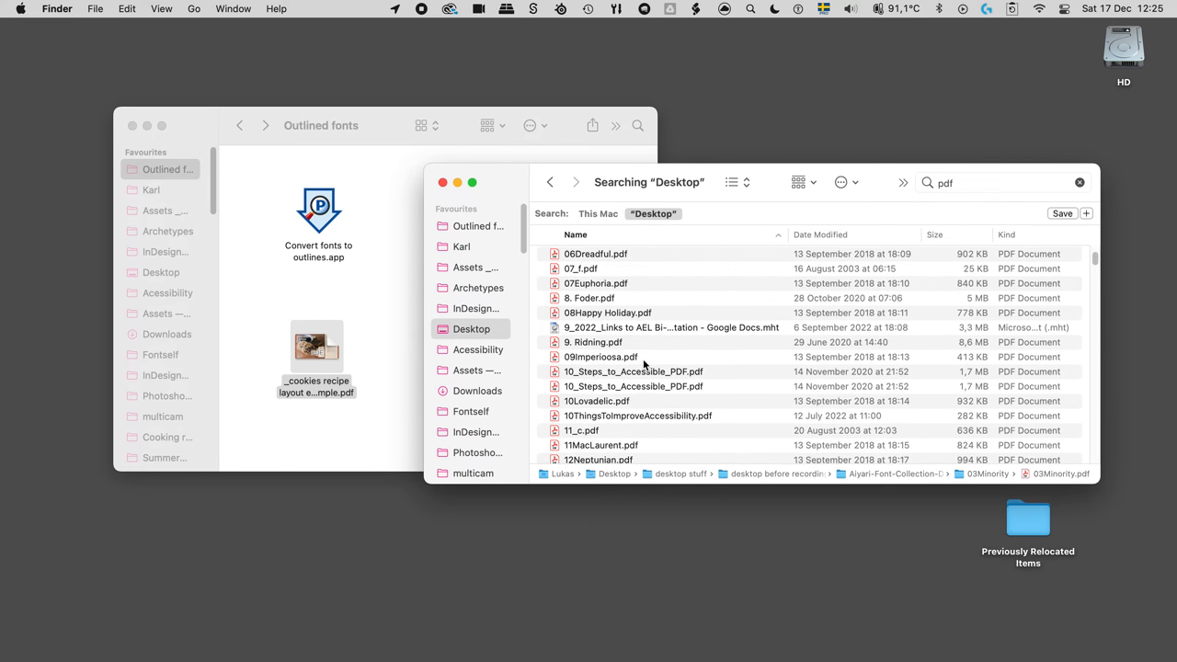
{"action": "scroll", "scroll_direction": "down", "scroll_amount": 3}
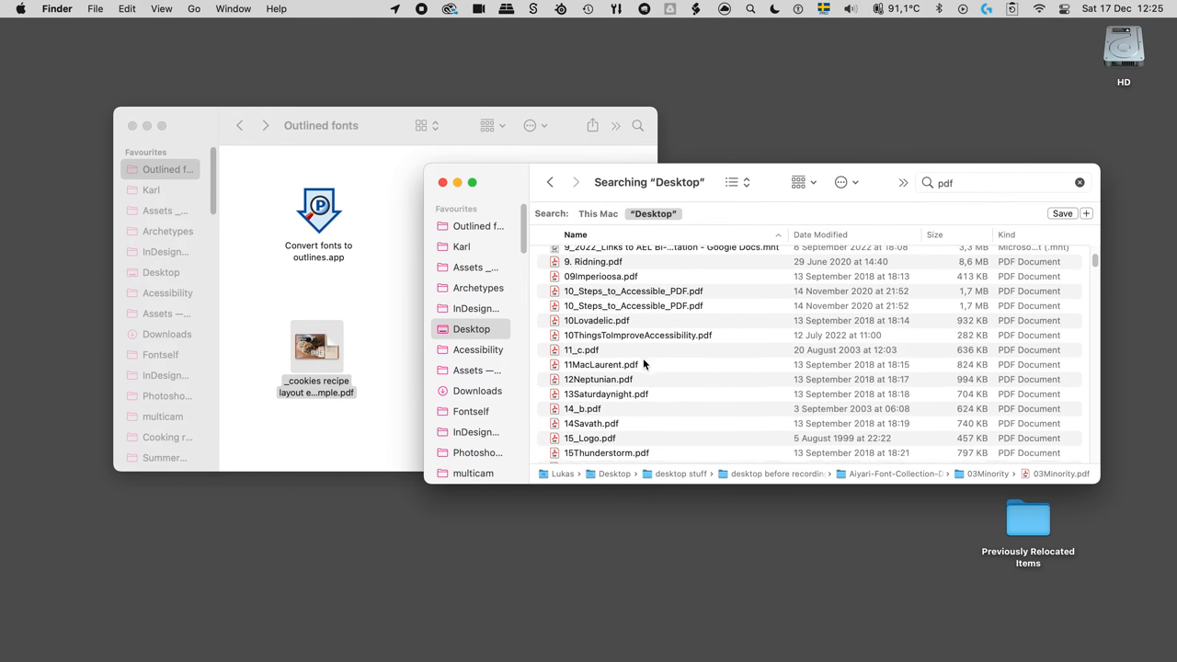
{"action": "scroll", "scroll_direction": "down", "scroll_amount": 3}
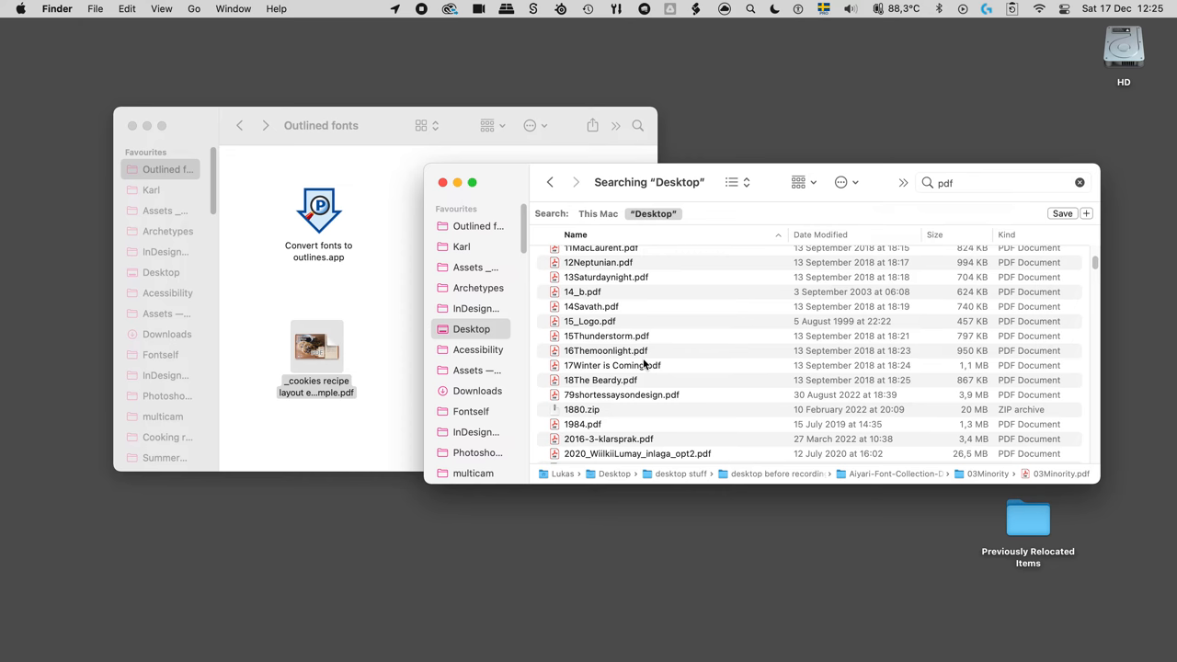
{"action": "scroll", "scroll_direction": "down", "scroll_amount": 3}
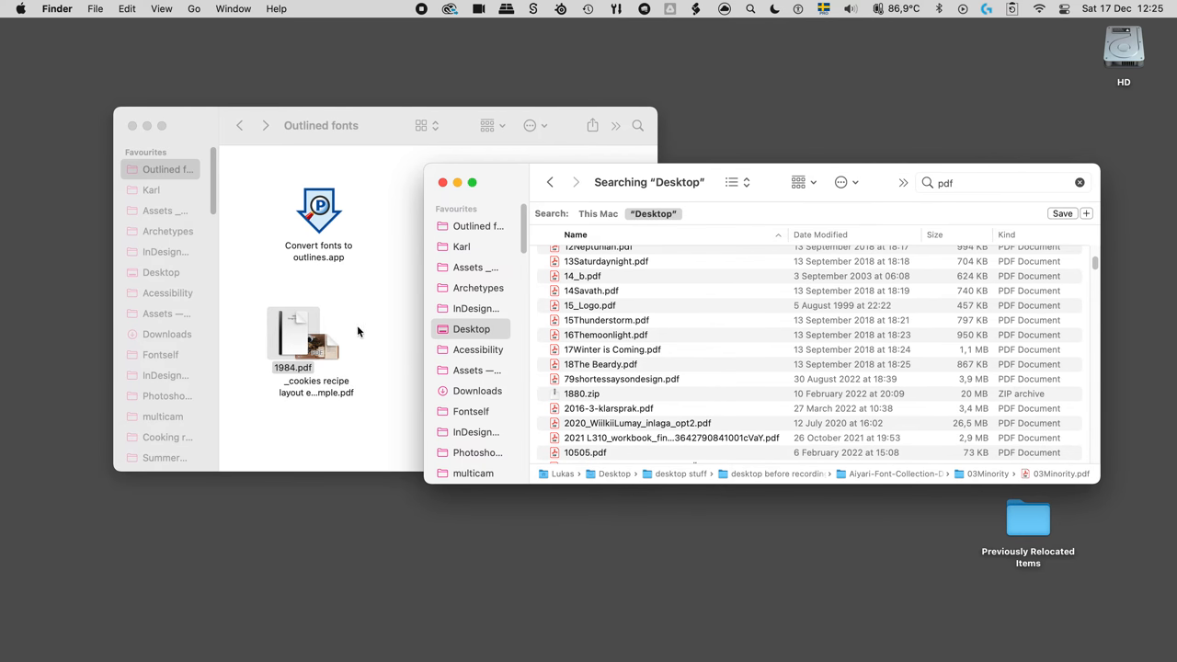
- Process 1984.pdf with the droplet and select the new Outlined results folder
{"action": "left_click", "coordinate": [320, 125]}
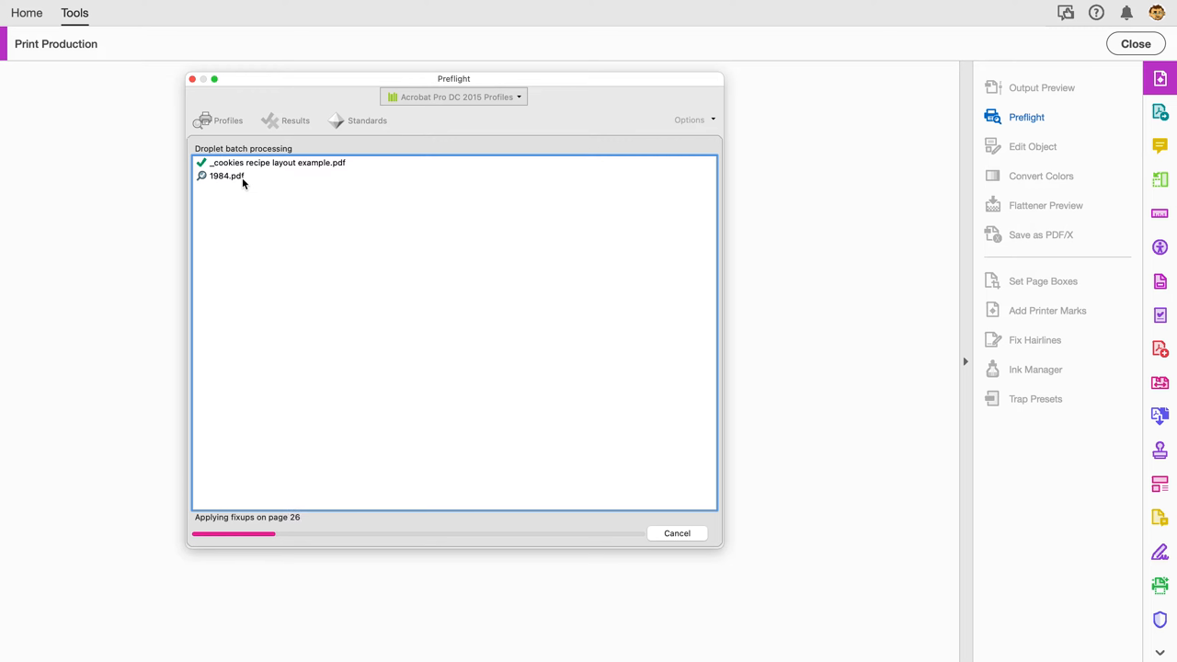
{"action": "mouse_move", "coordinate": [680, 526]}
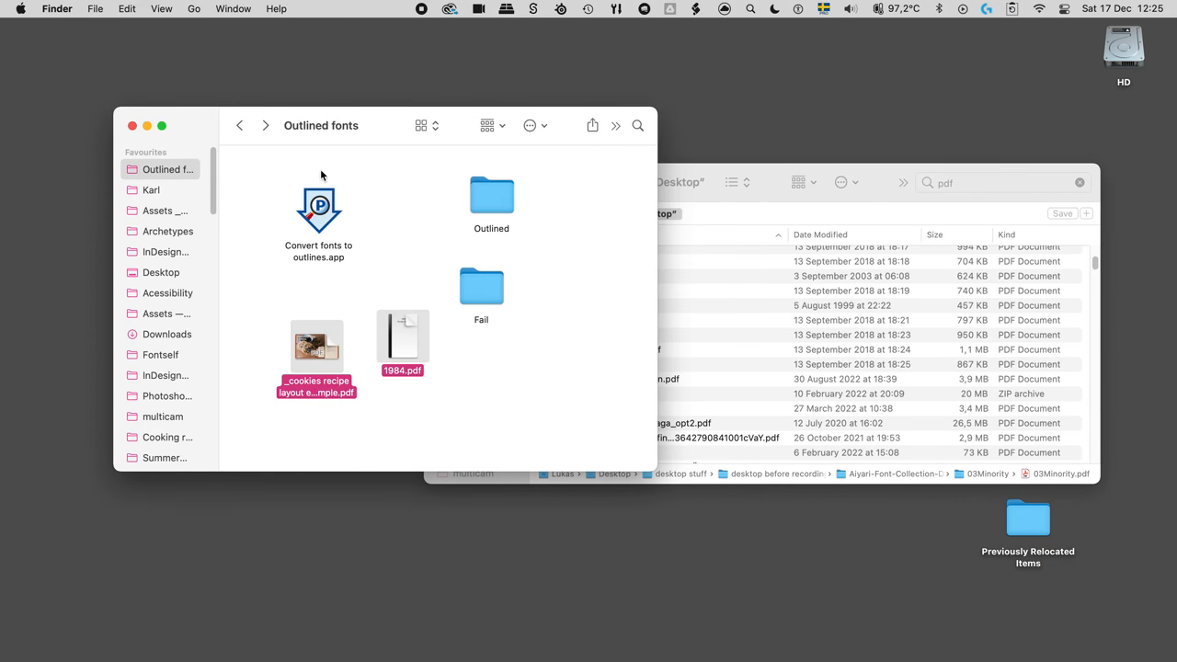
{"action": "left_click", "coordinate": [491, 193]}
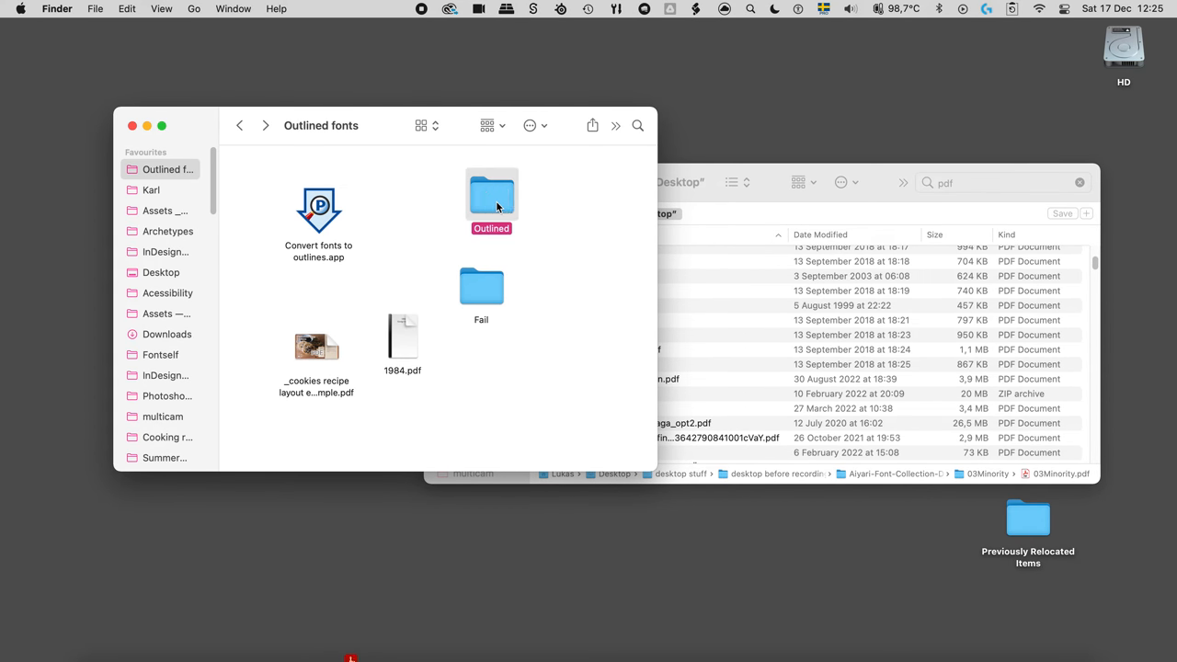
- Preview the outlined cookies recipe PDF and check its text is not selectable
{"action": "double_click", "coordinate": [491, 193]}
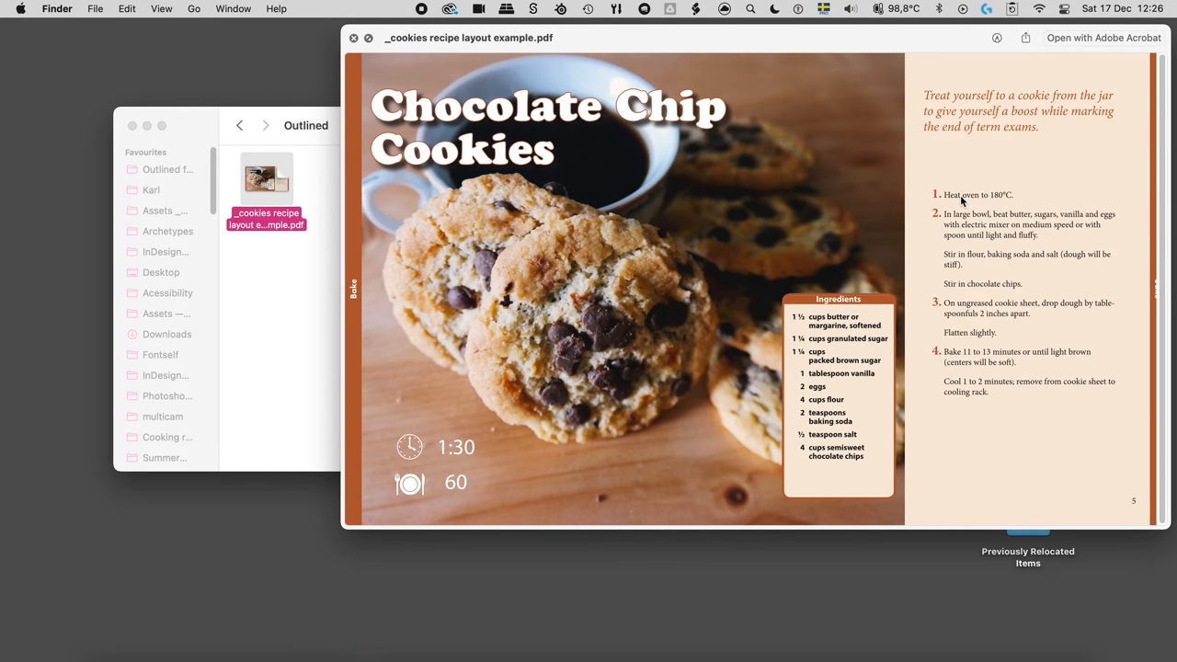
{"action": "left_click", "coordinate": [353, 37]}
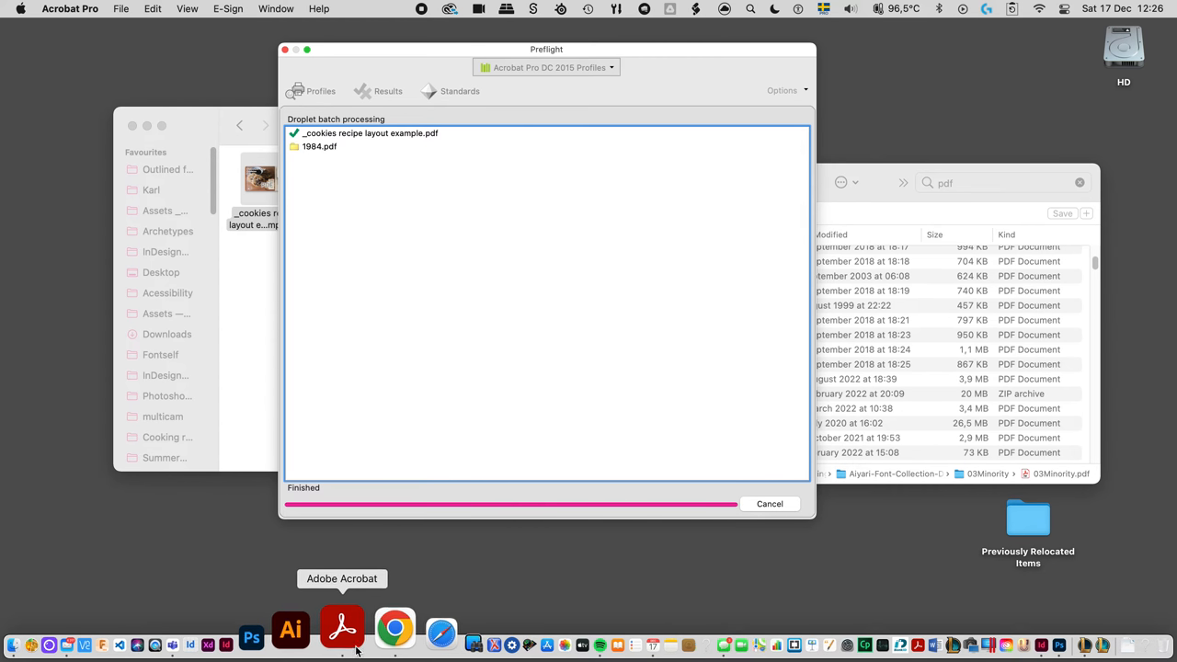
- Review 1984_summary.pdf and the cookies recipe summary confirming error-free fixups
{"action": "left_click", "coordinate": [320, 90]}
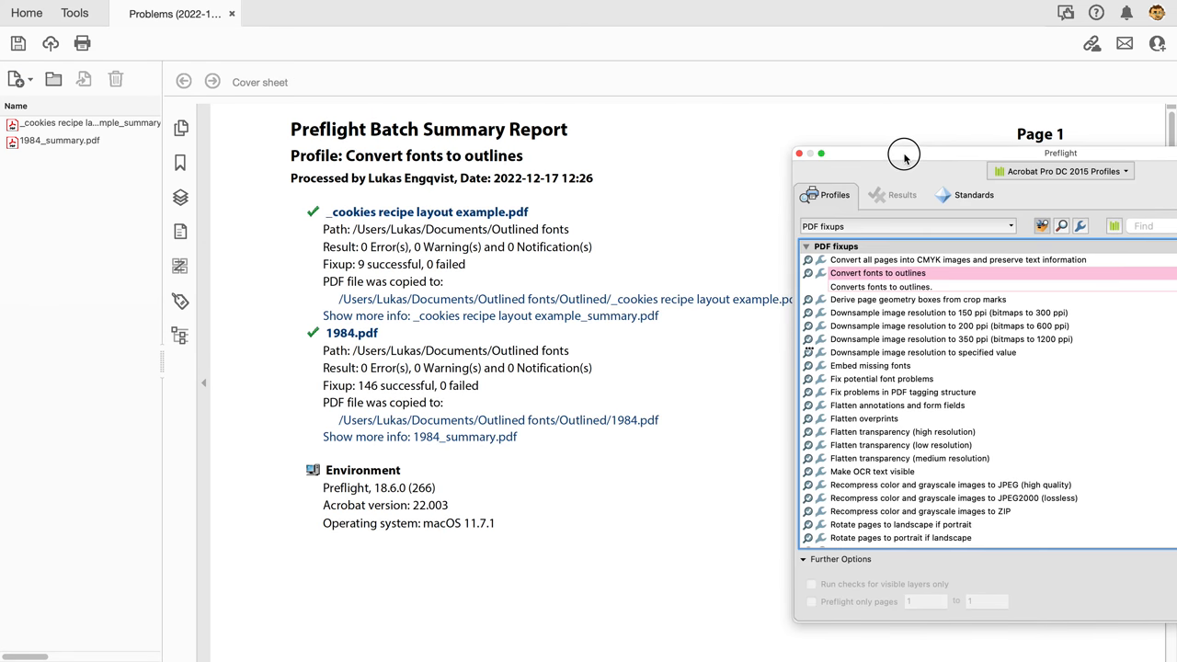
{"action": "left_click_drag", "start_coordinate": [905, 153], "coordinate": [965, 107]}
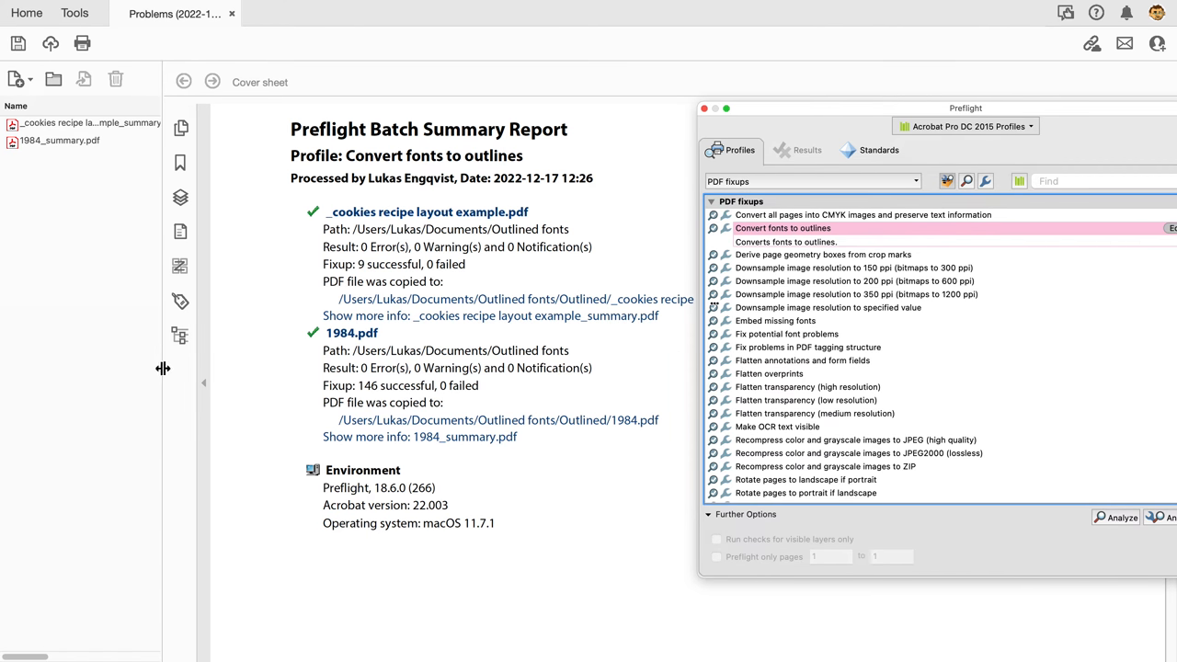
{"action": "left_click", "coordinate": [59, 139]}
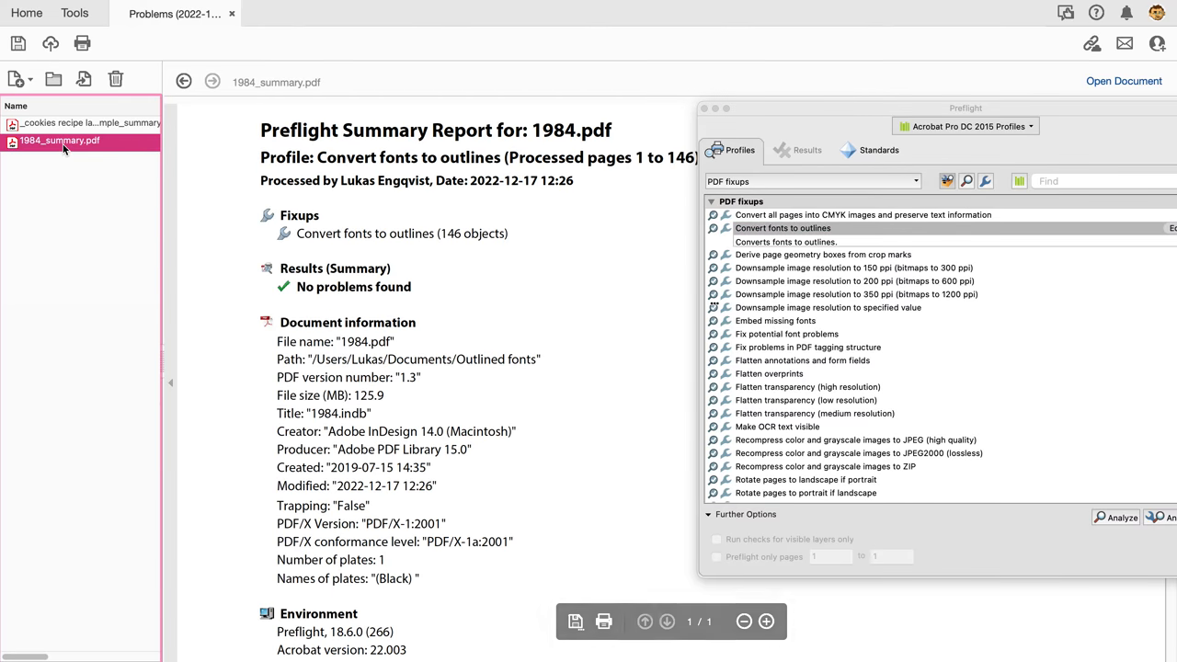
{"action": "left_click", "coordinate": [88, 121]}
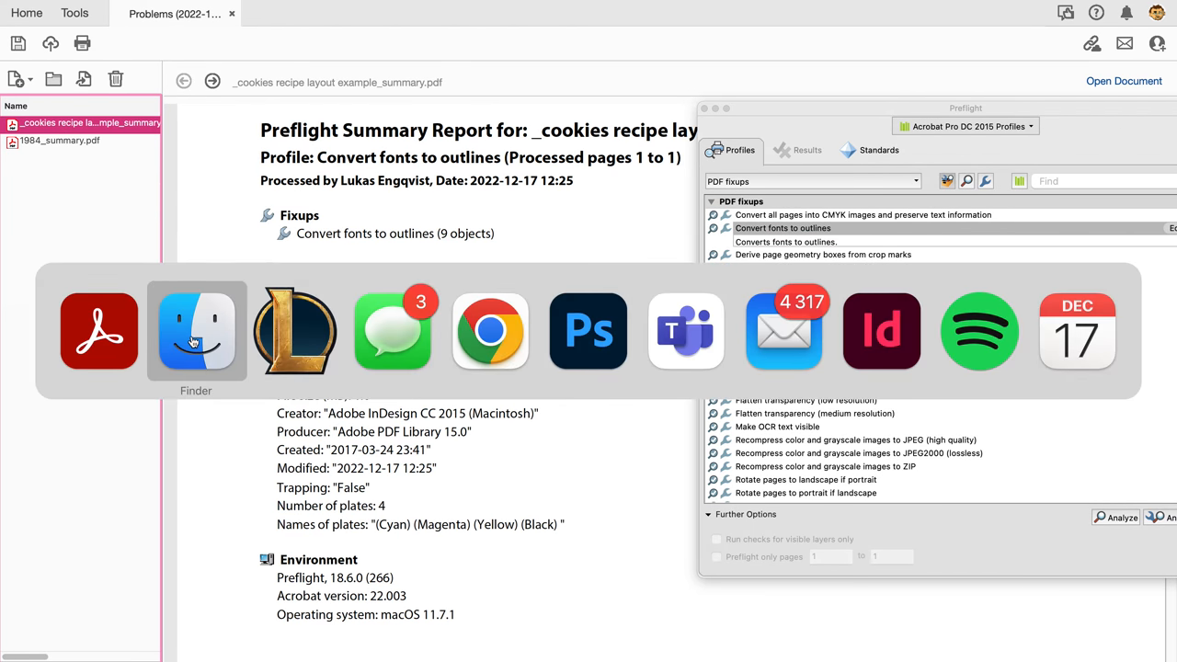
{"action": "left_click", "coordinate": [195, 331]}
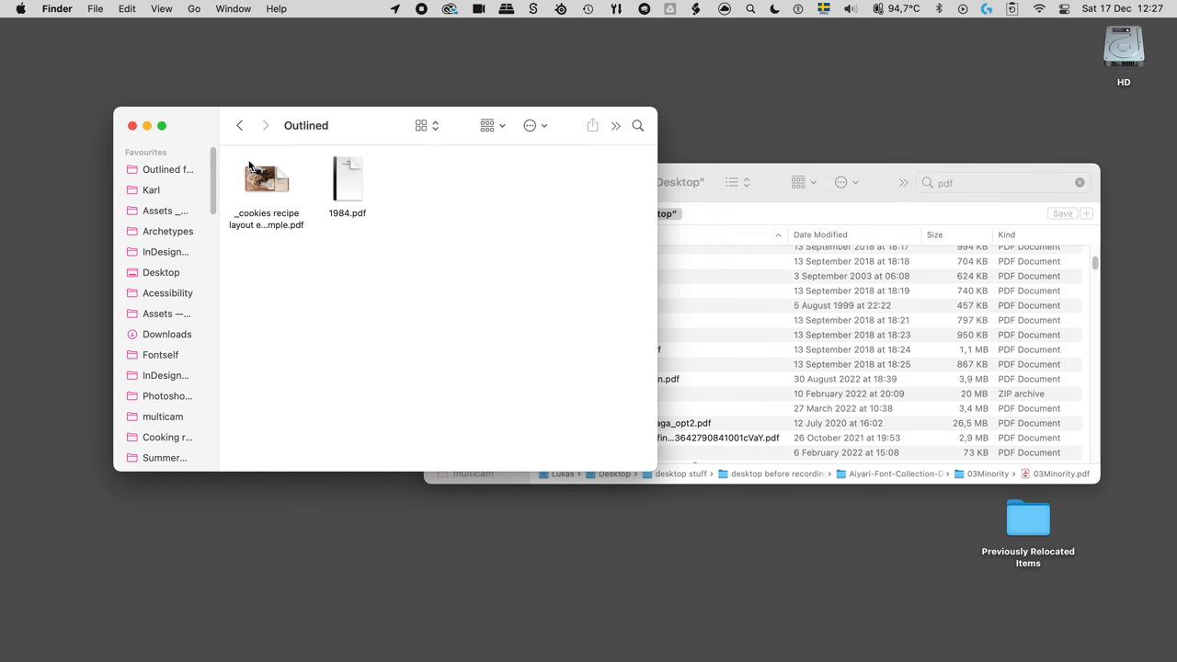
- Open Outlined/1984.pdf in Acrobat and close the Preflight window covering its title page
{"action": "left_click", "coordinate": [348, 180]}
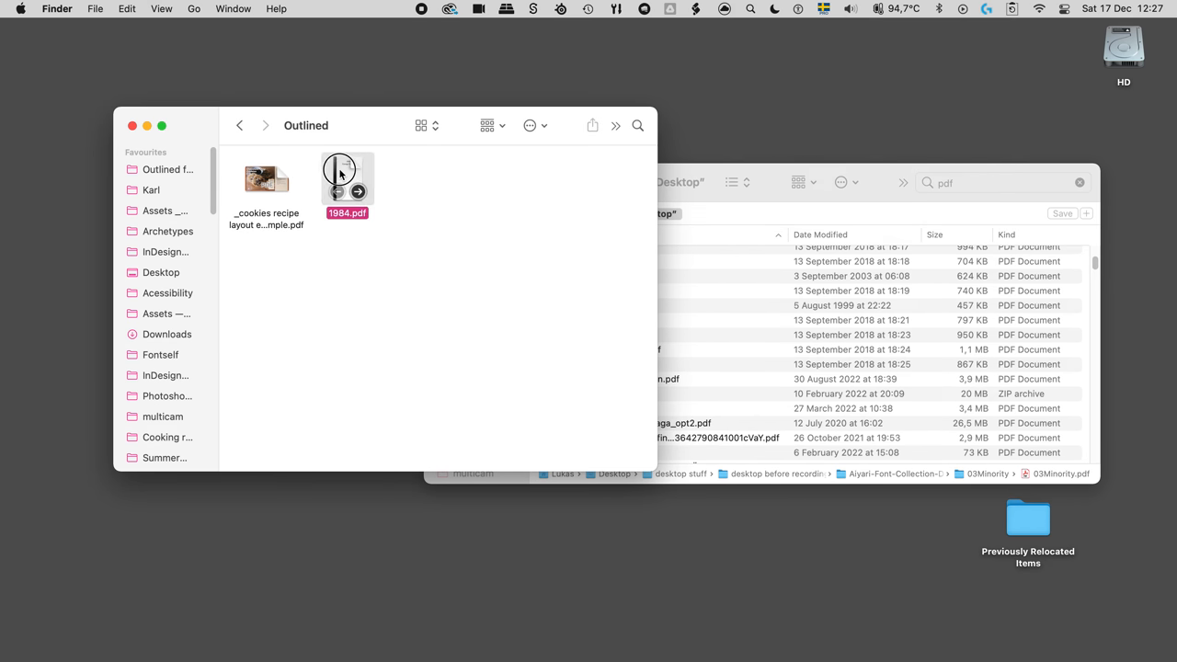
{"action": "double_click", "coordinate": [345, 179]}
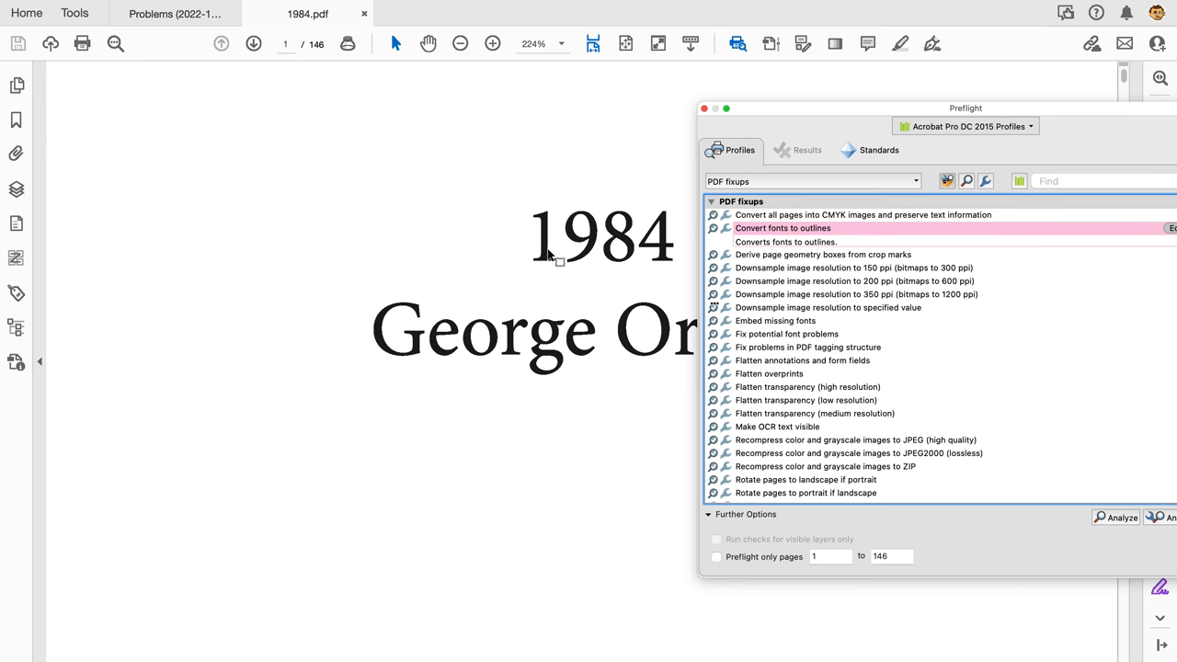
{"action": "mouse_move", "coordinate": [537, 213]}
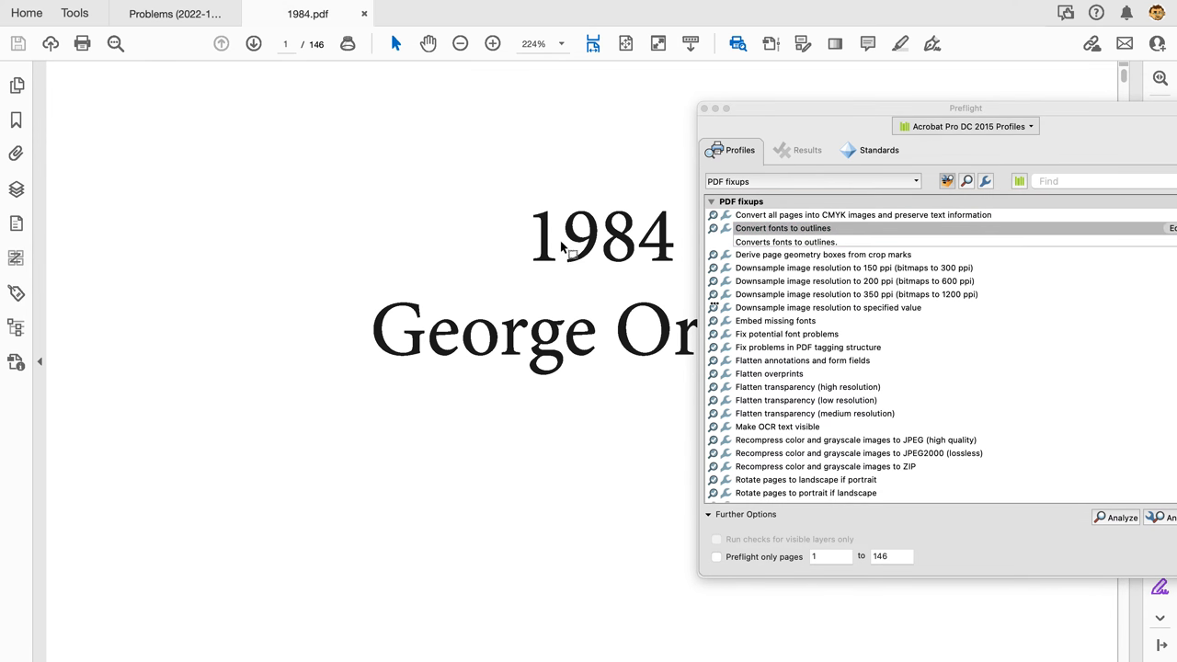
{"action": "mouse_move", "coordinate": [494, 347]}
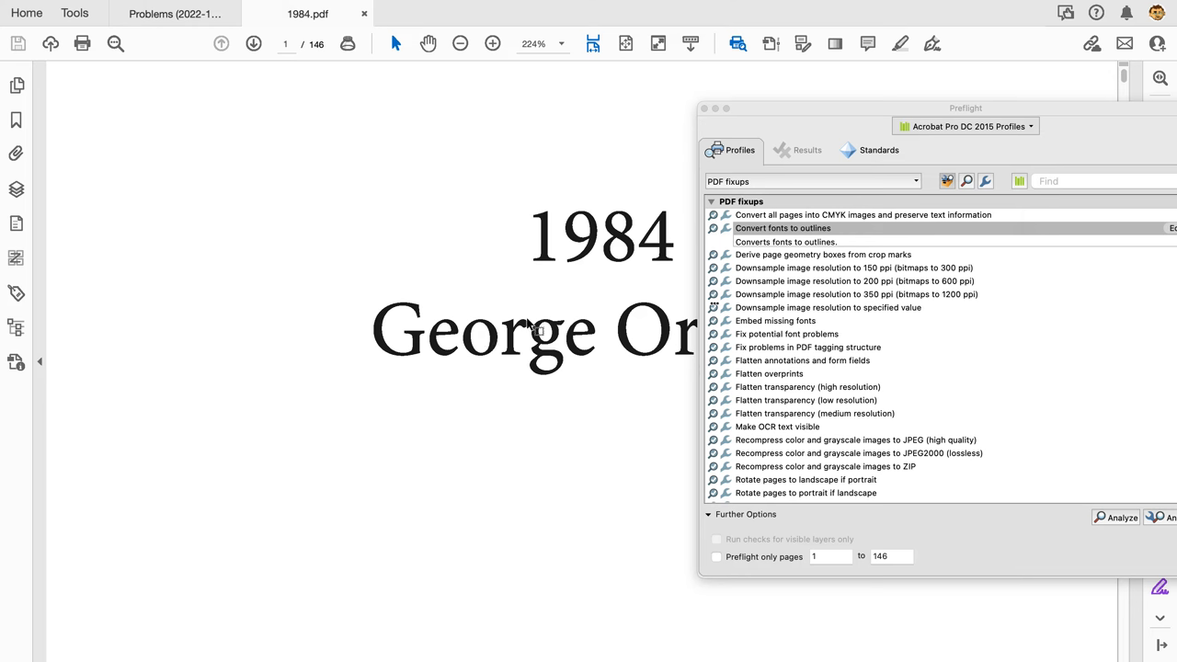
{"action": "left_click", "coordinate": [709, 107]}
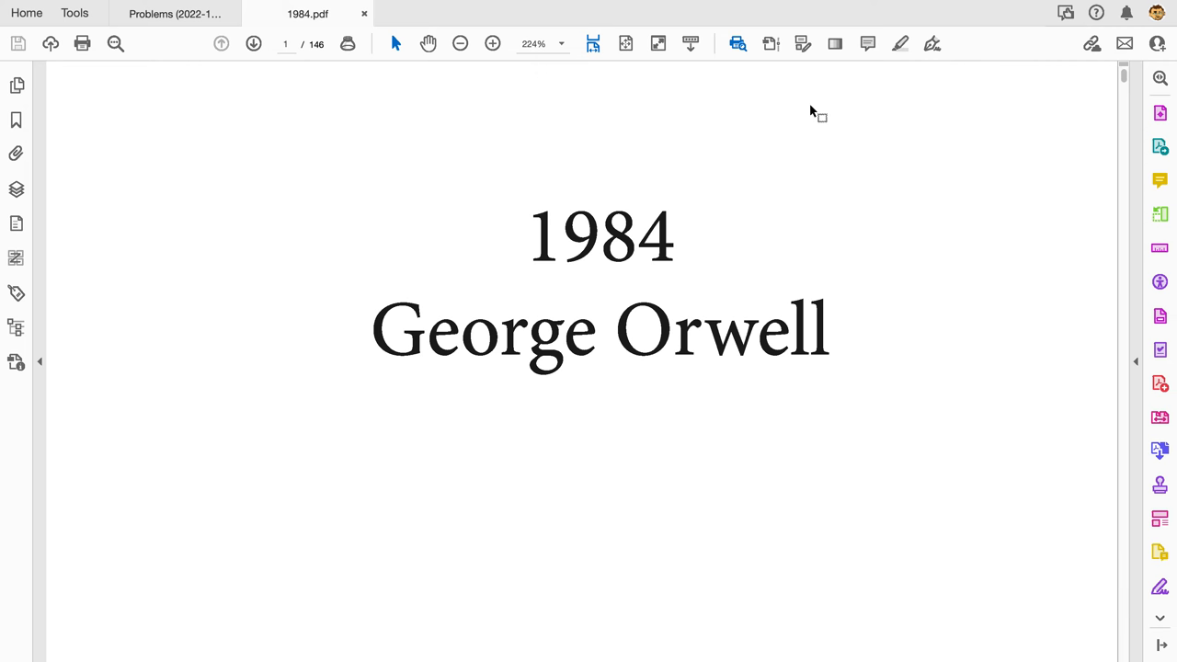
{"action": "mouse_move", "coordinate": [857, 105]}
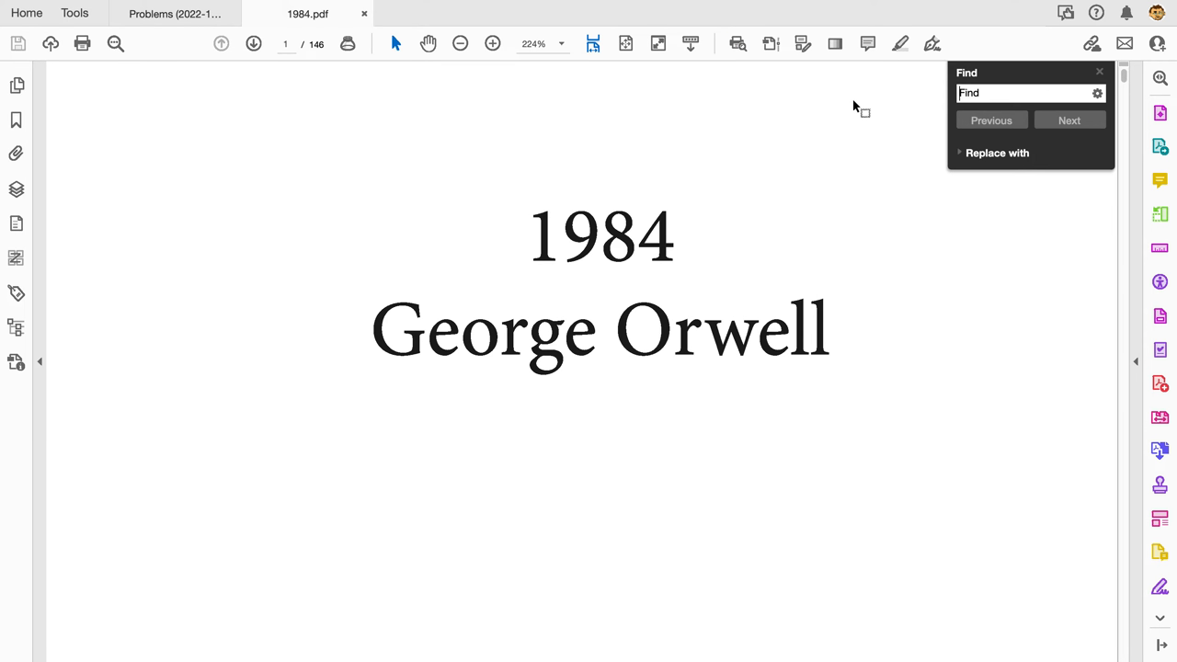
- Find '1984', decline OCR, and accept the 'no matches were found' result
{"action": "type", "text": "1984"}
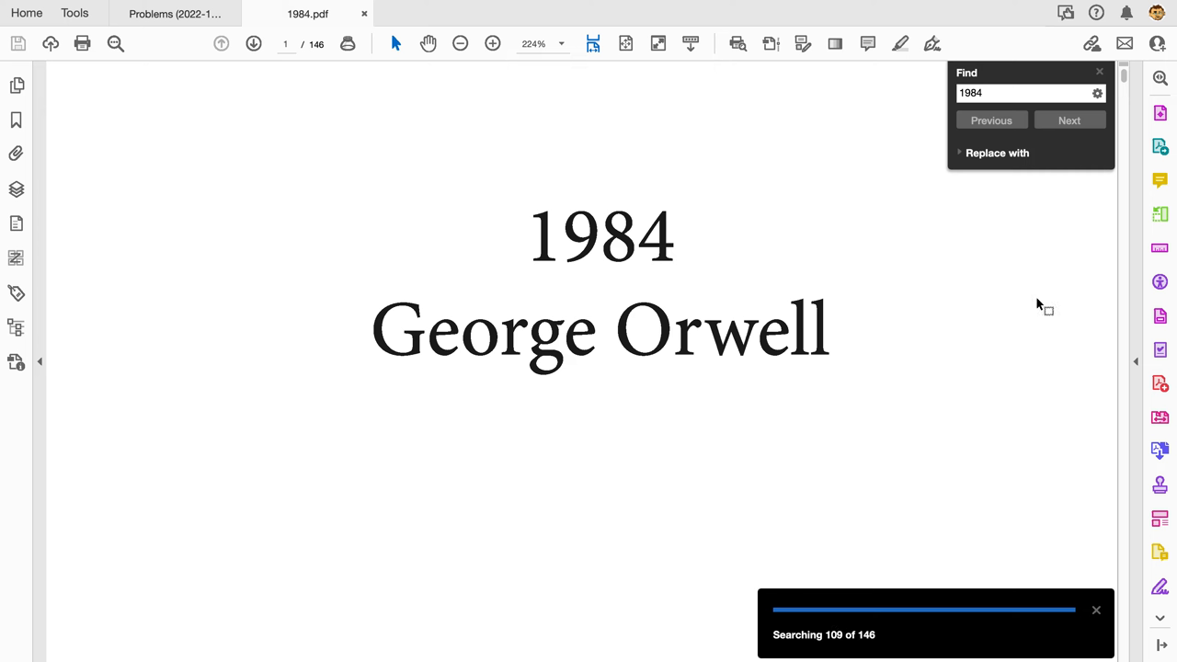
{"action": "mouse_move", "coordinate": [892, 268]}
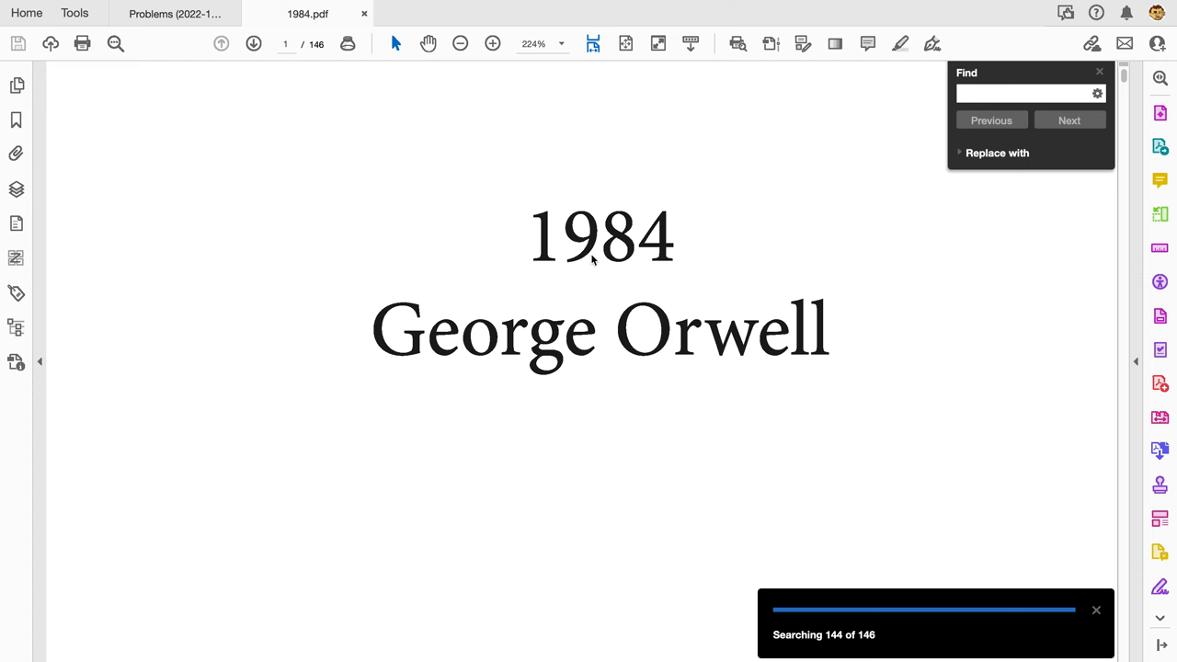
{"action": "mouse_move", "coordinate": [1157, 125]}
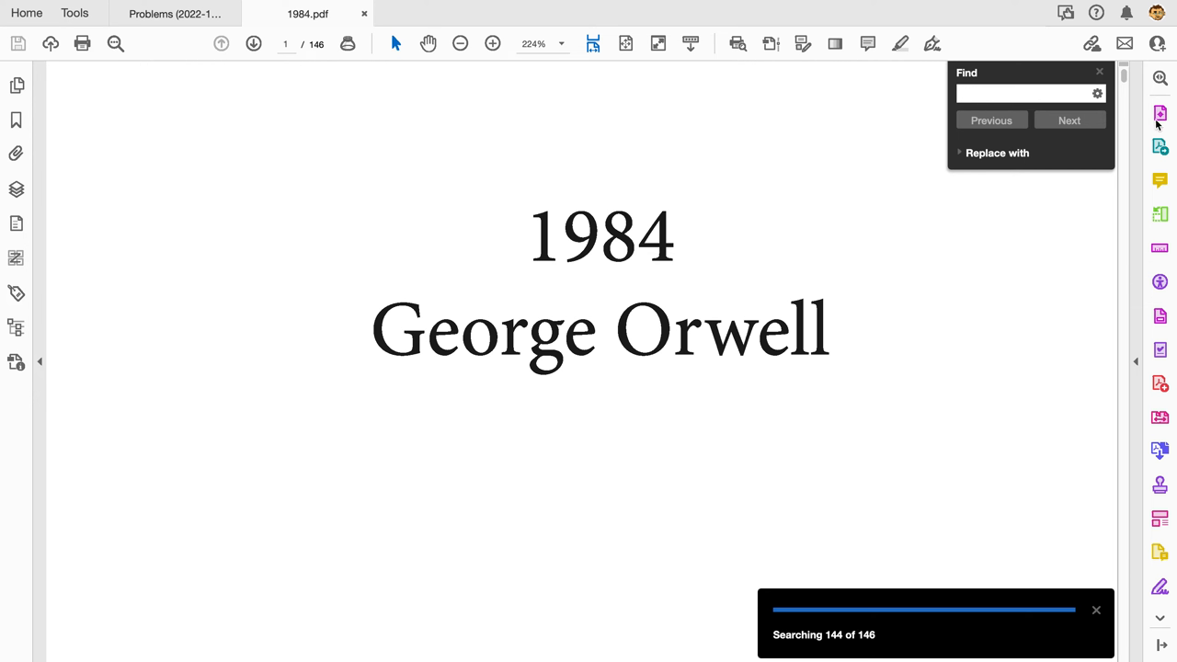
{"action": "mouse_move", "coordinate": [1062, 547]}
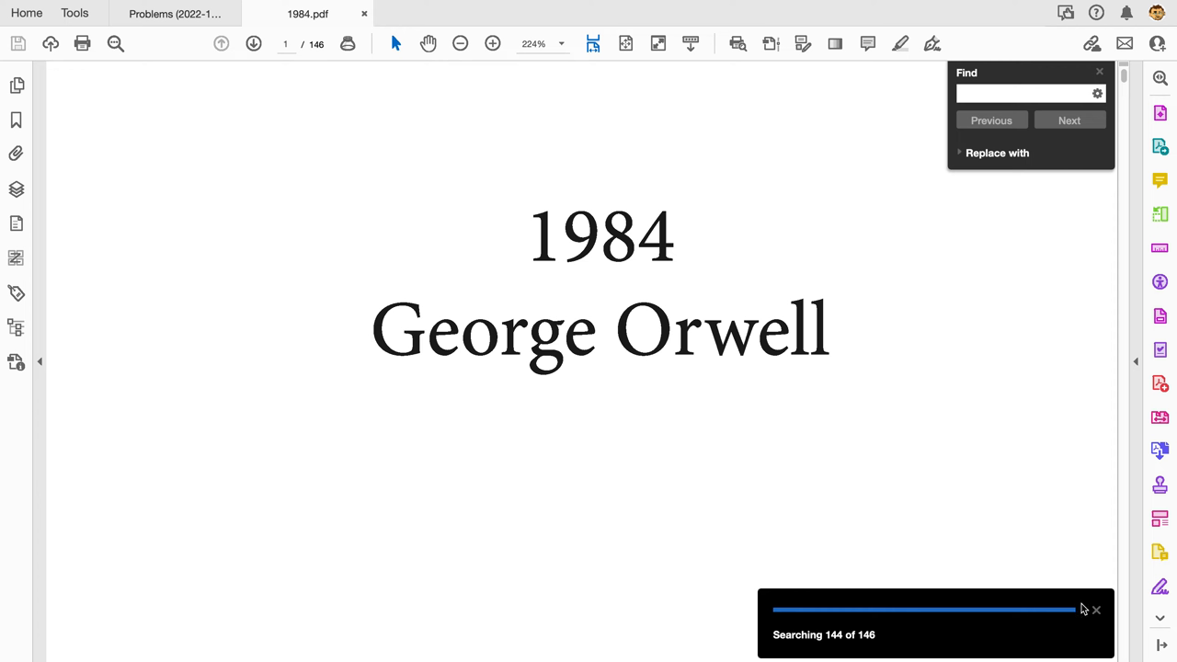
{"action": "mouse_move", "coordinate": [1096, 614]}
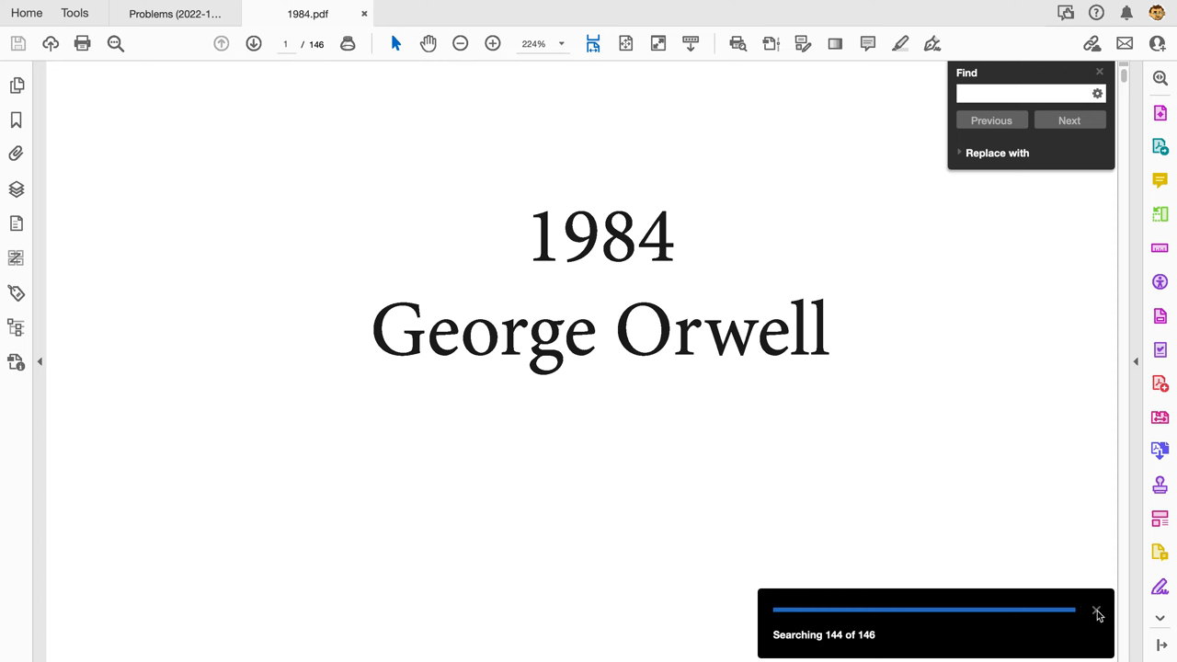
{"action": "mouse_move", "coordinate": [989, 343]}
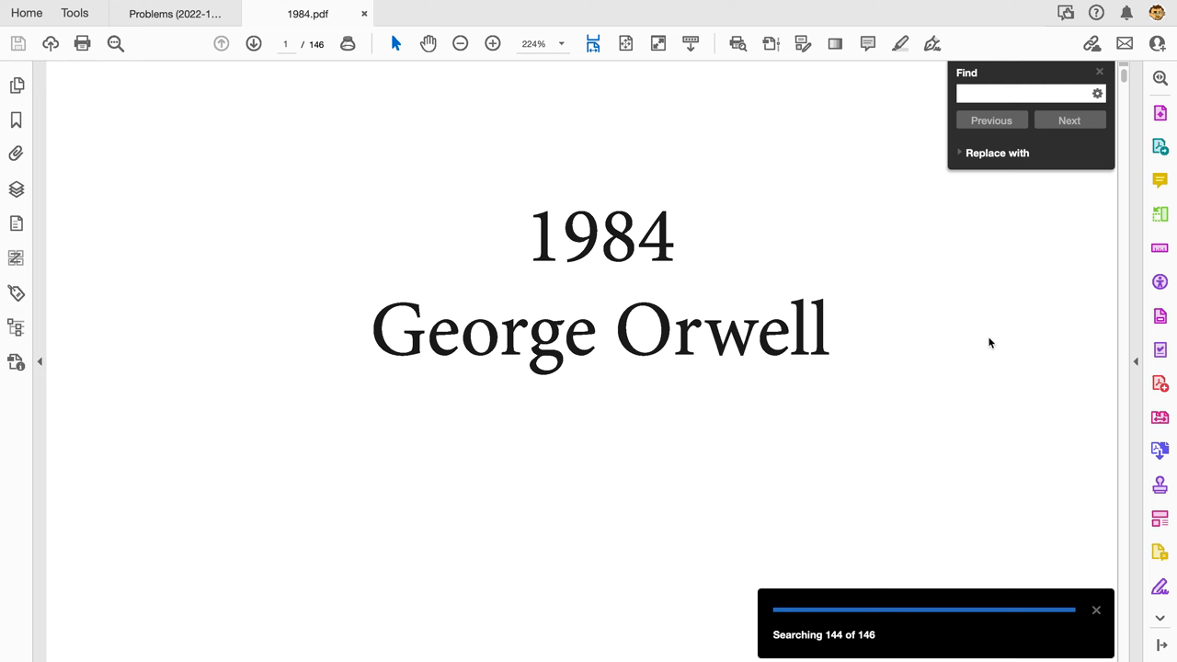
{"action": "mouse_move", "coordinate": [989, 335]}
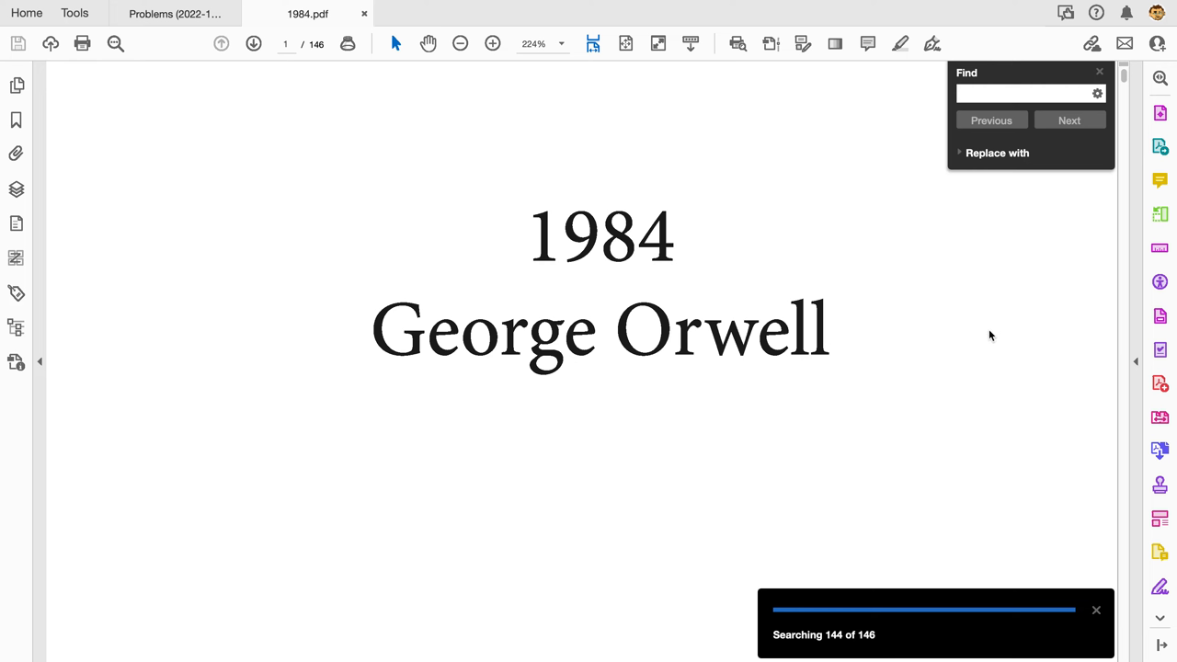
{"action": "type", "text": "1984"}
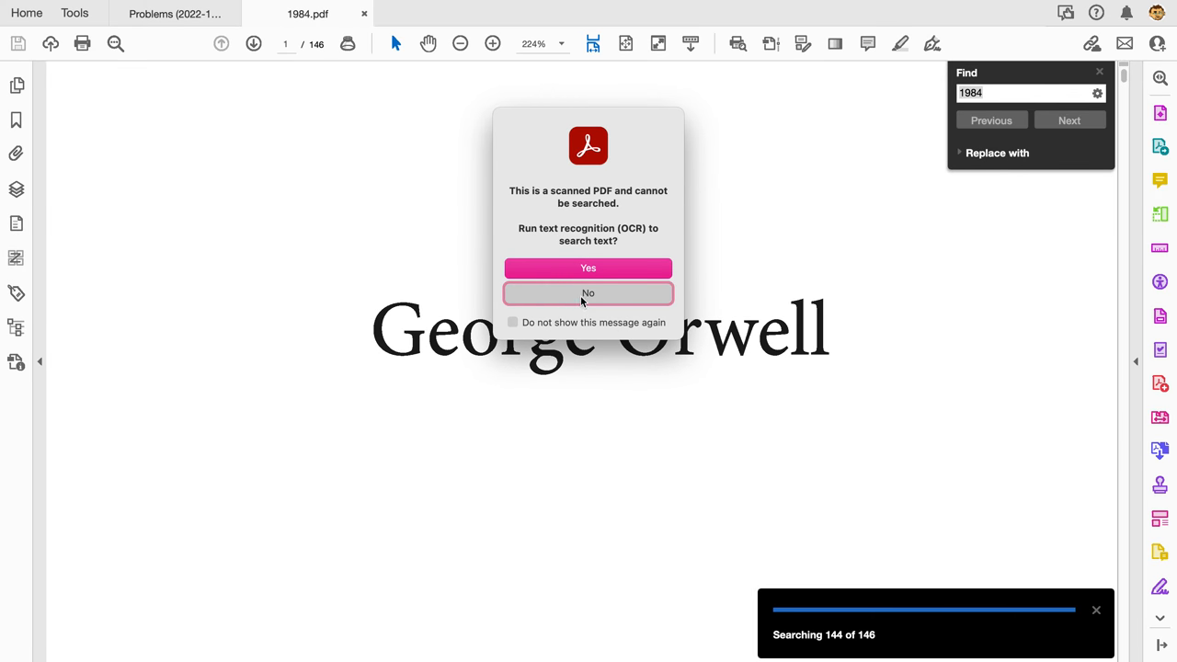
{"action": "left_click", "coordinate": [588, 292]}
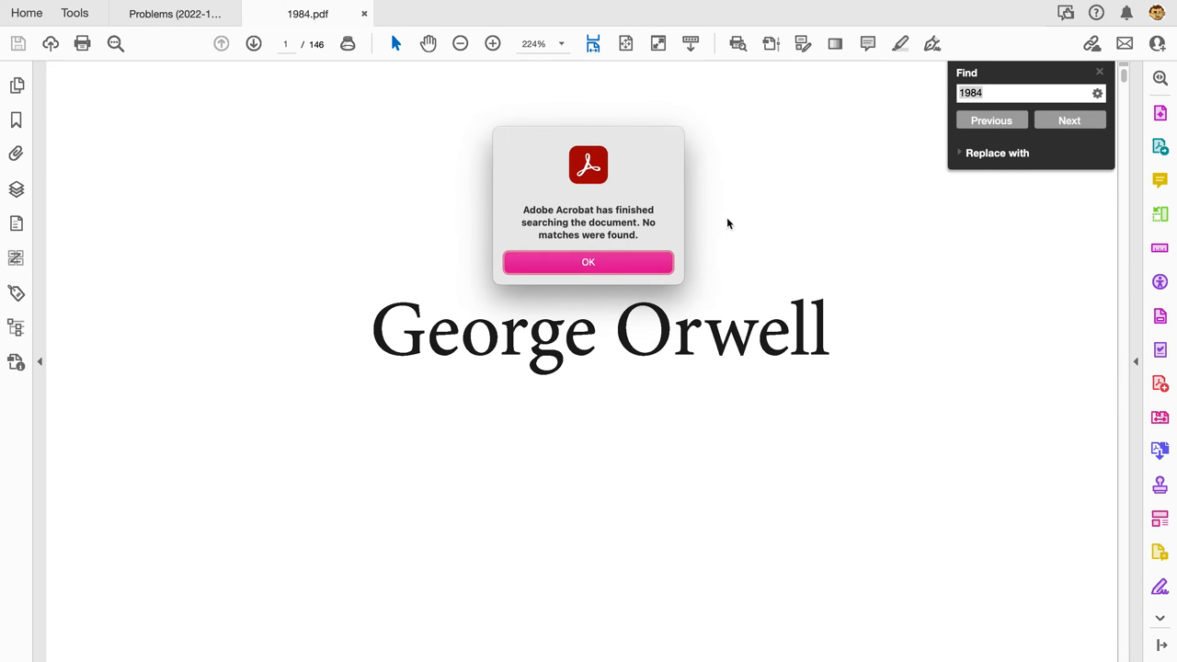
{"action": "left_click", "coordinate": [588, 261]}
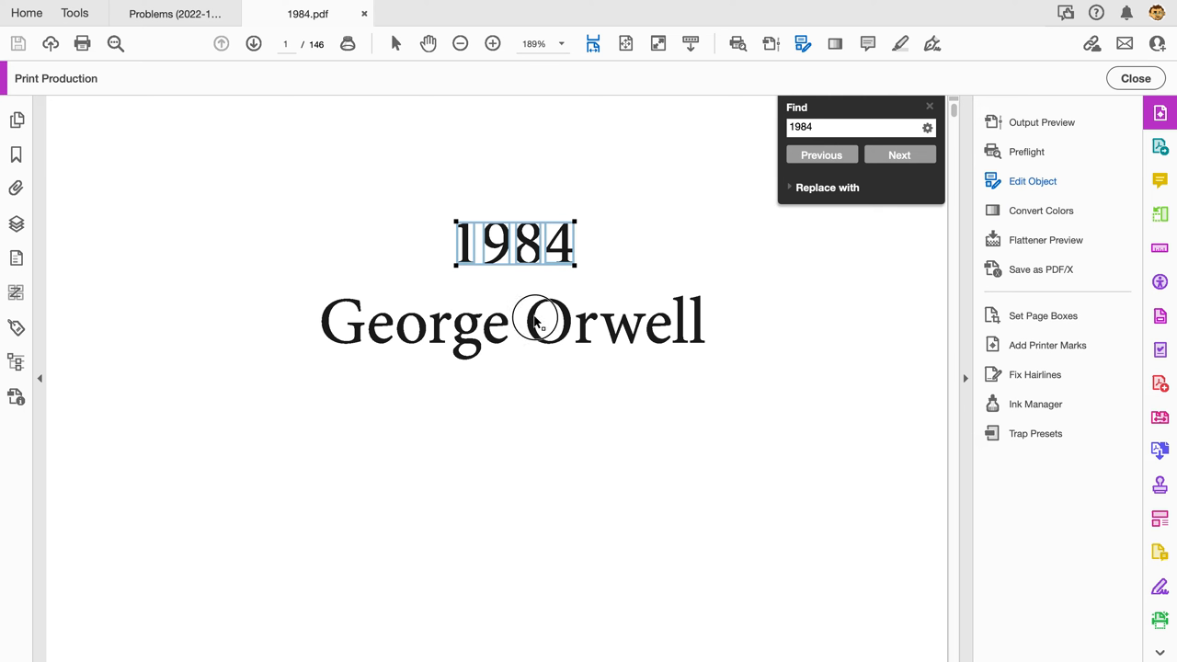
- Right-click the author name 'Orwell' to show its object commands in Edit Object mode
{"action": "right_click", "coordinate": [537, 322]}
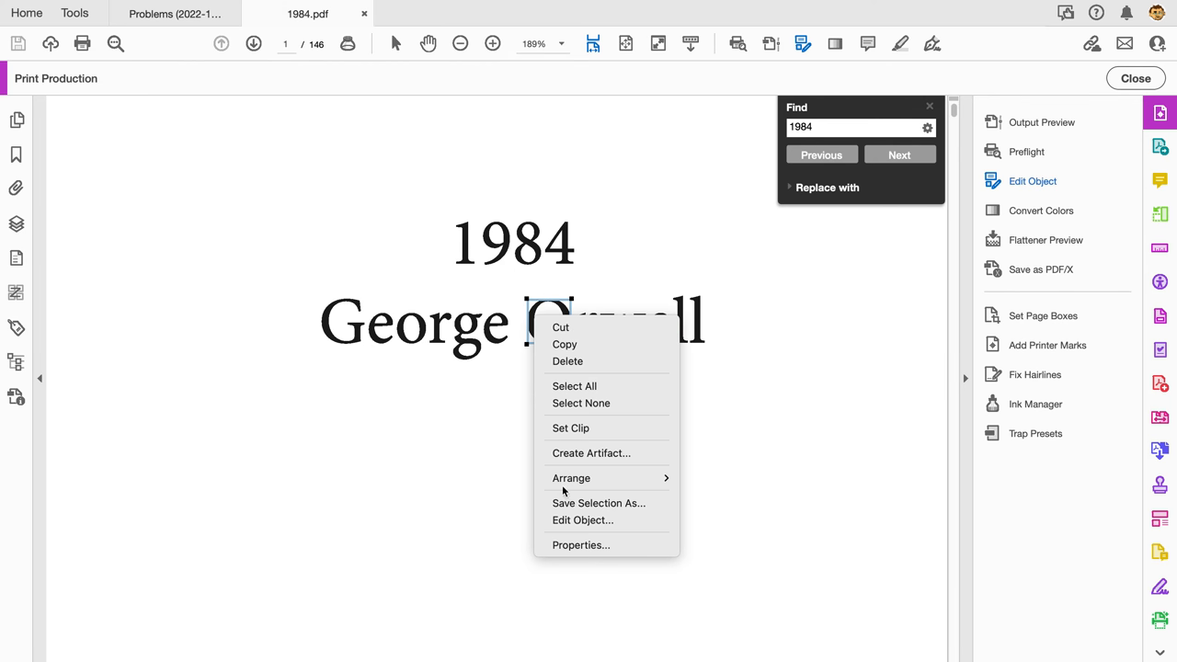
{"action": "mouse_move", "coordinate": [607, 519]}
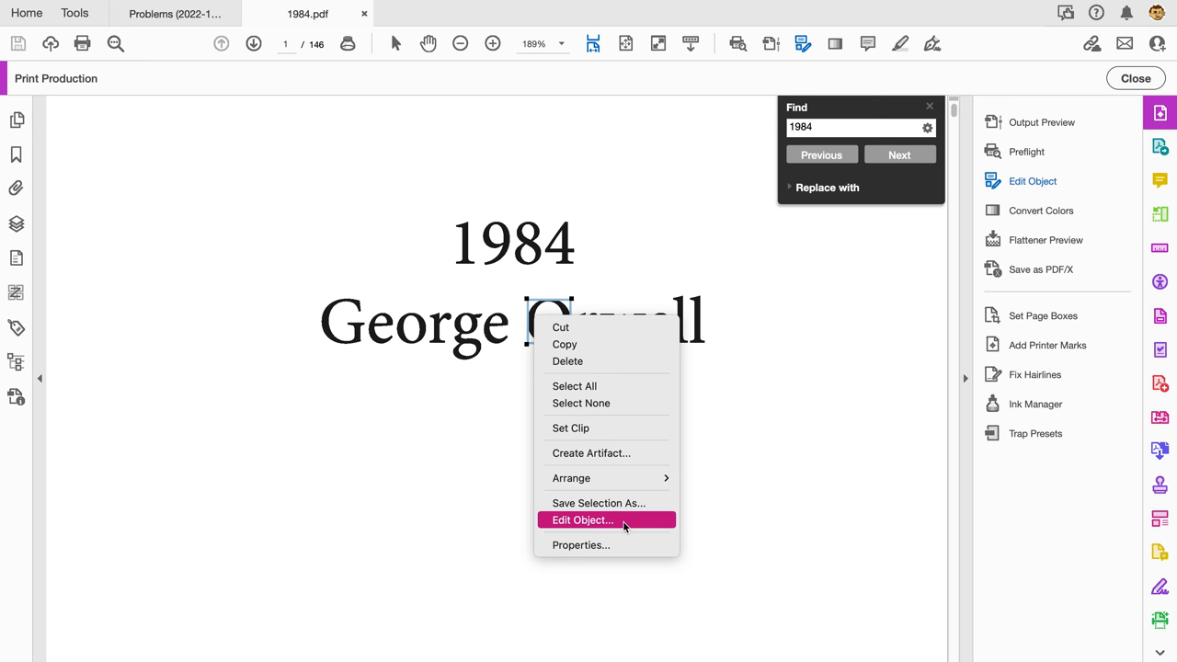
{"action": "mouse_move", "coordinate": [786, 469]}
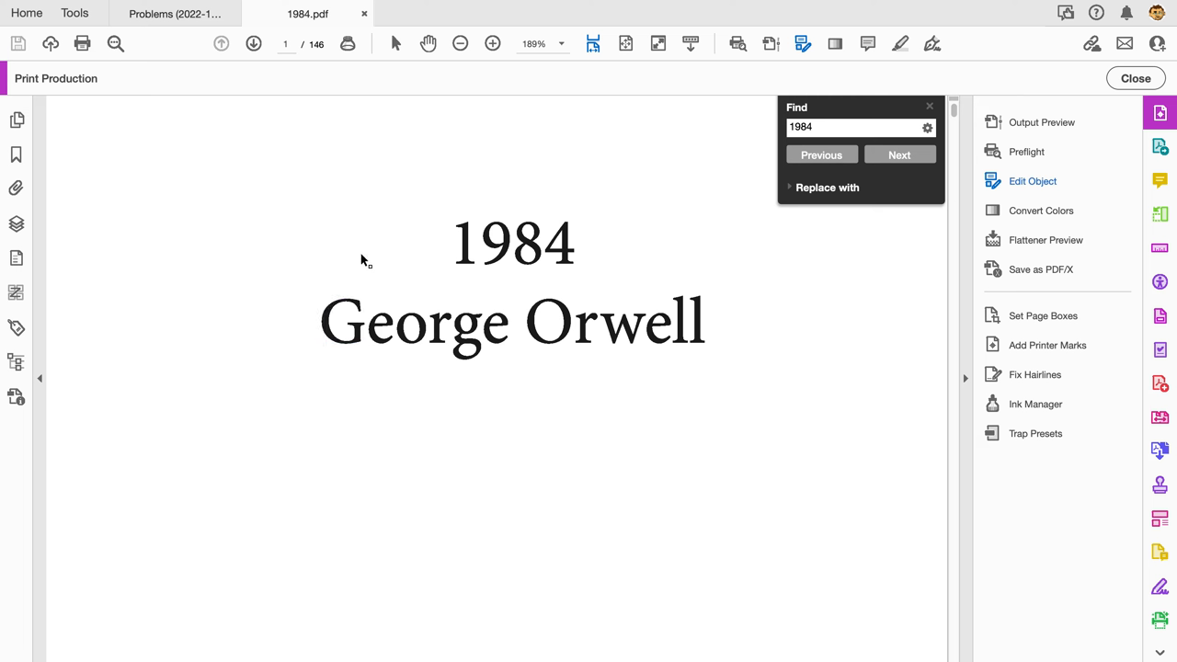
{"action": "mouse_move", "coordinate": [295, 236]}
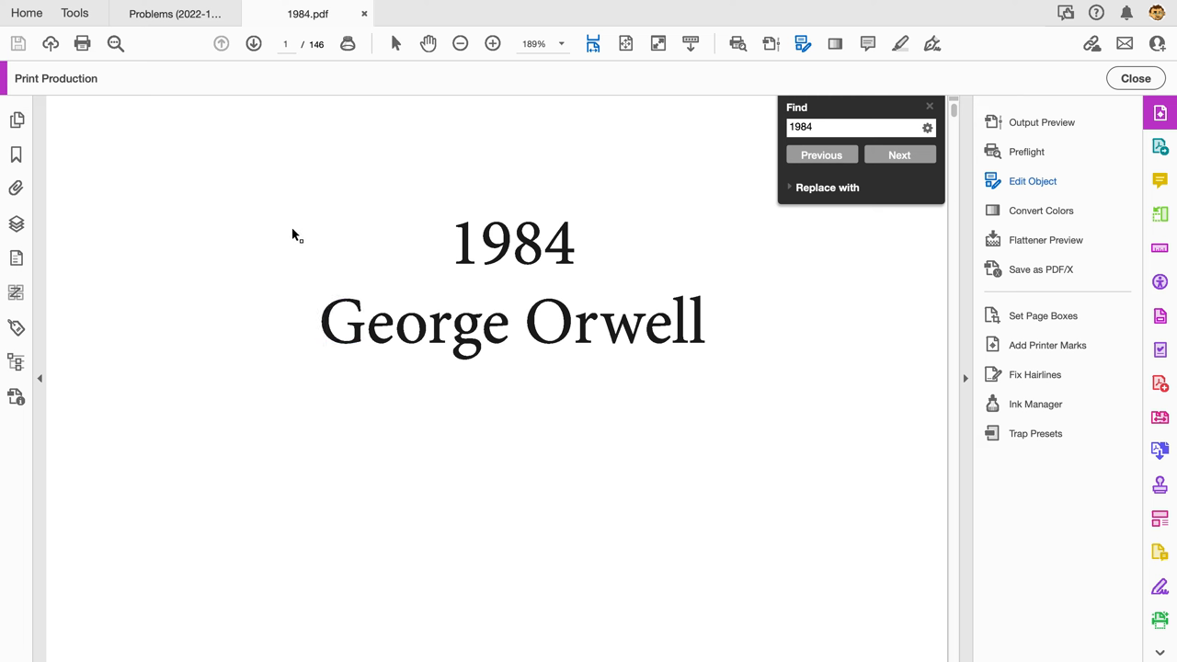
{"action": "mouse_move", "coordinate": [353, 139]}
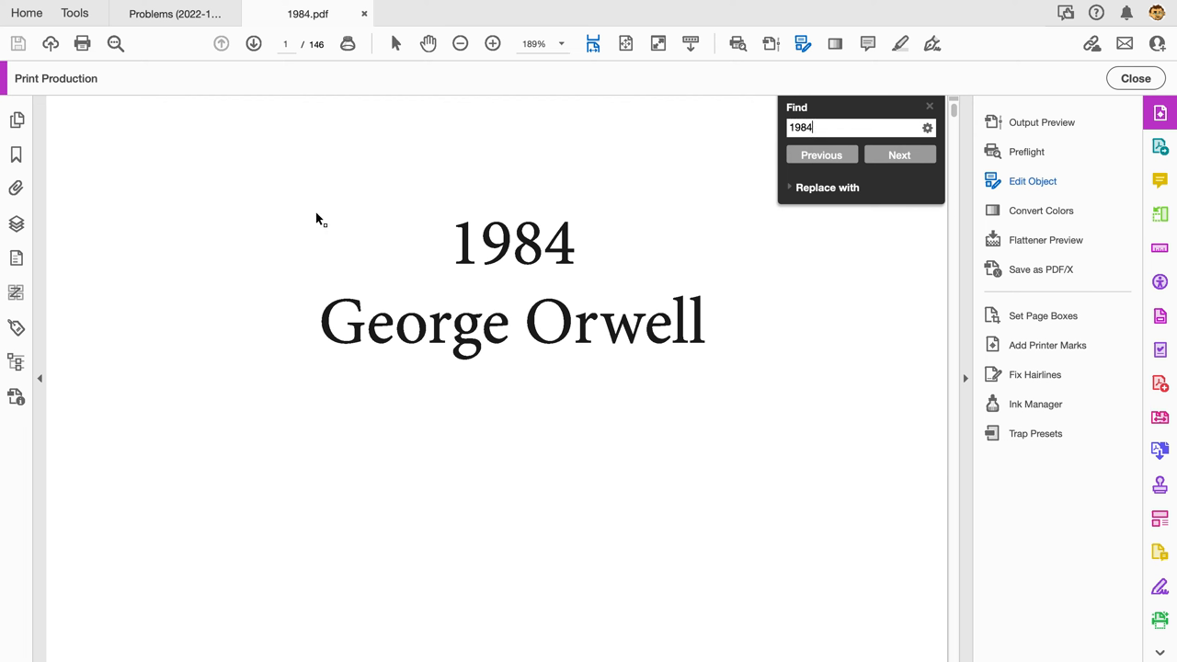
{"action": "mouse_move", "coordinate": [286, 206]}
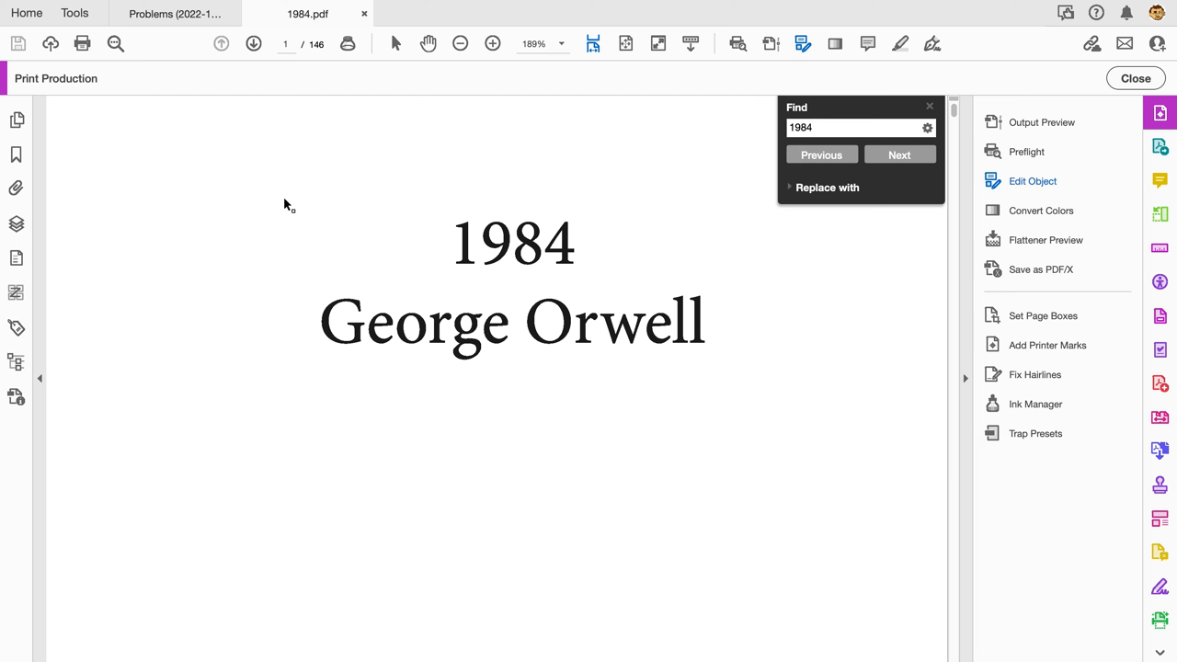
{"action": "mouse_move", "coordinate": [285, 206]}
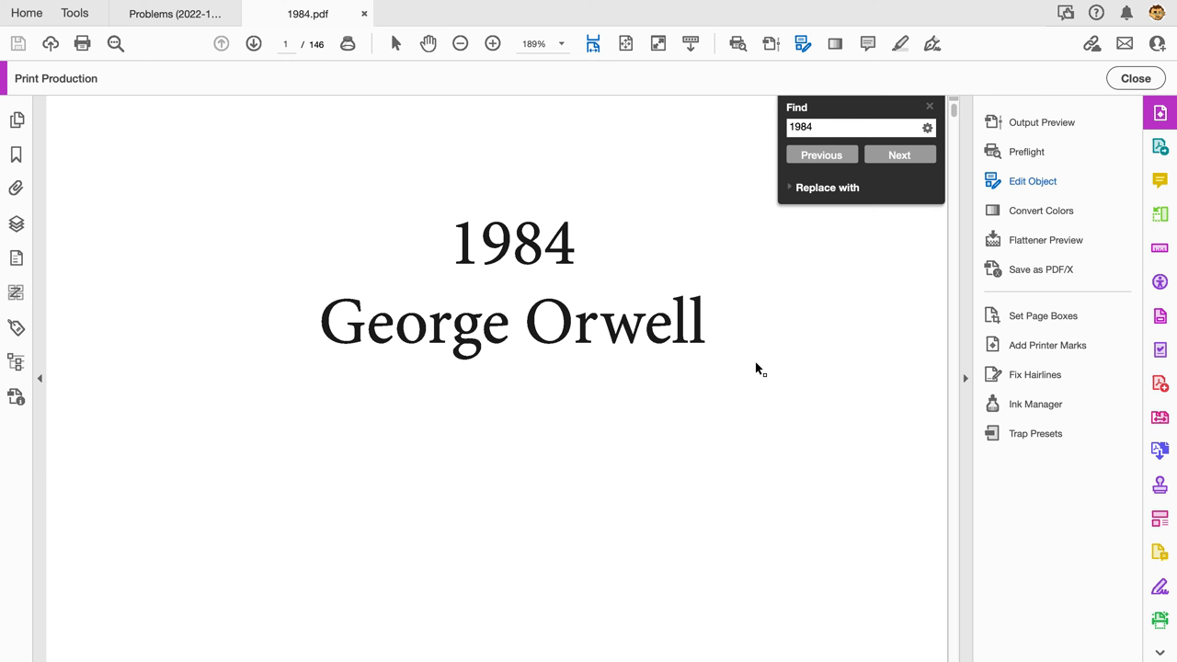
{"action": "mouse_move", "coordinate": [504, 409]}
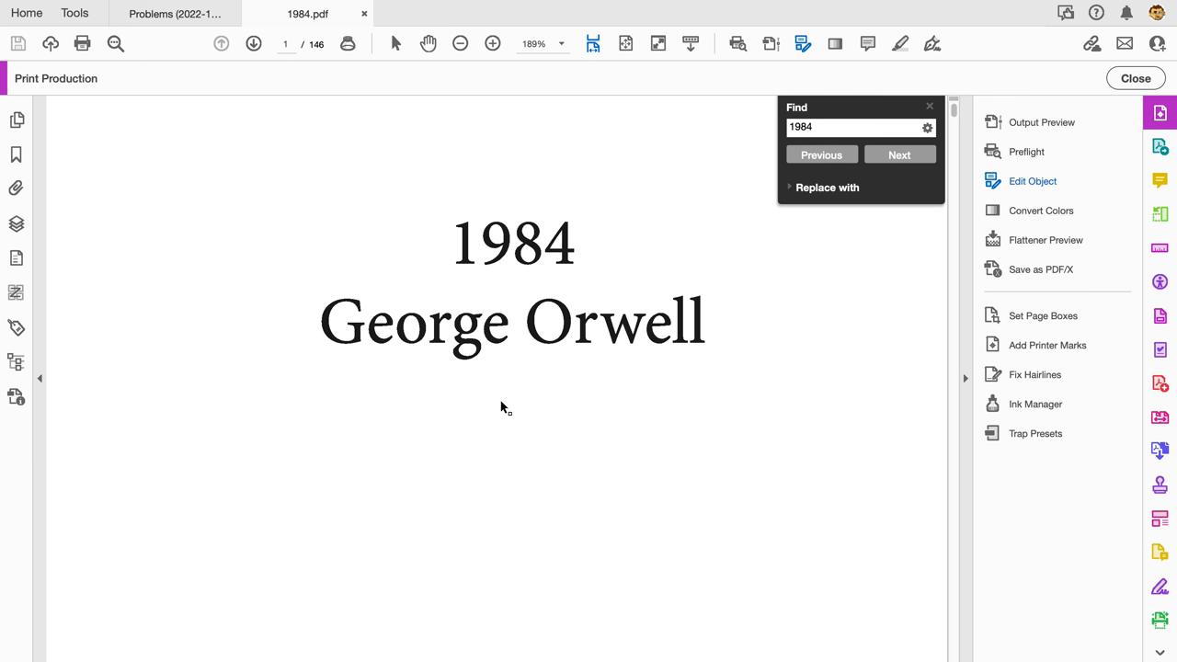
{"action": "mouse_move", "coordinate": [471, 269]}
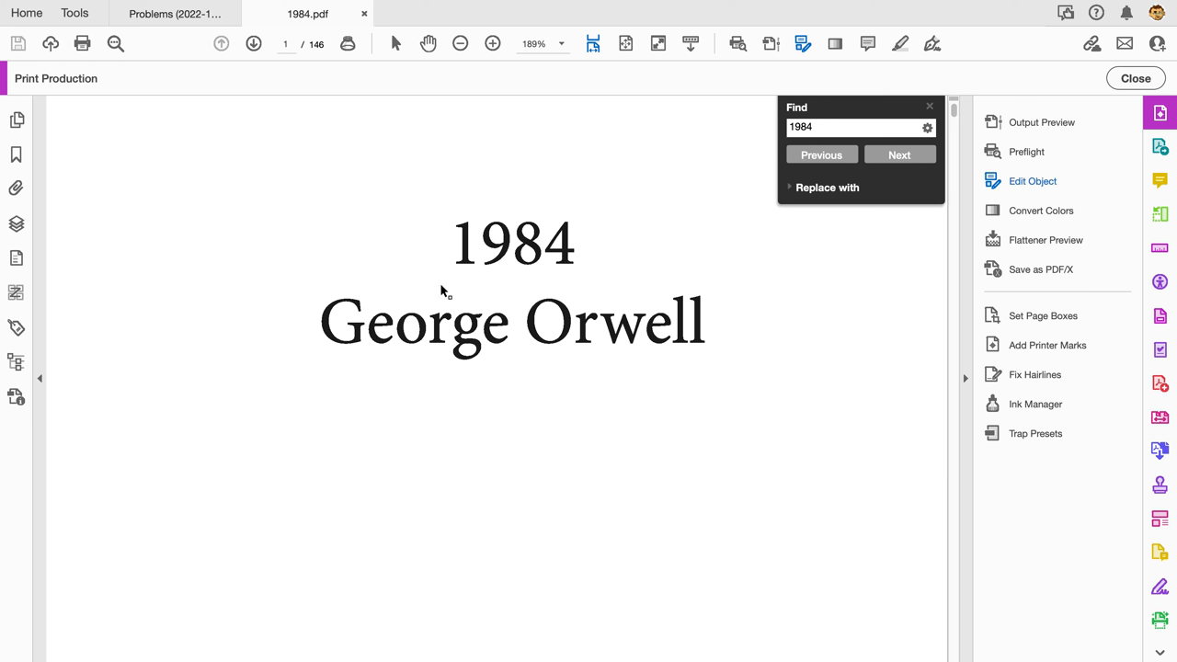
{"action": "mouse_move", "coordinate": [469, 272]}
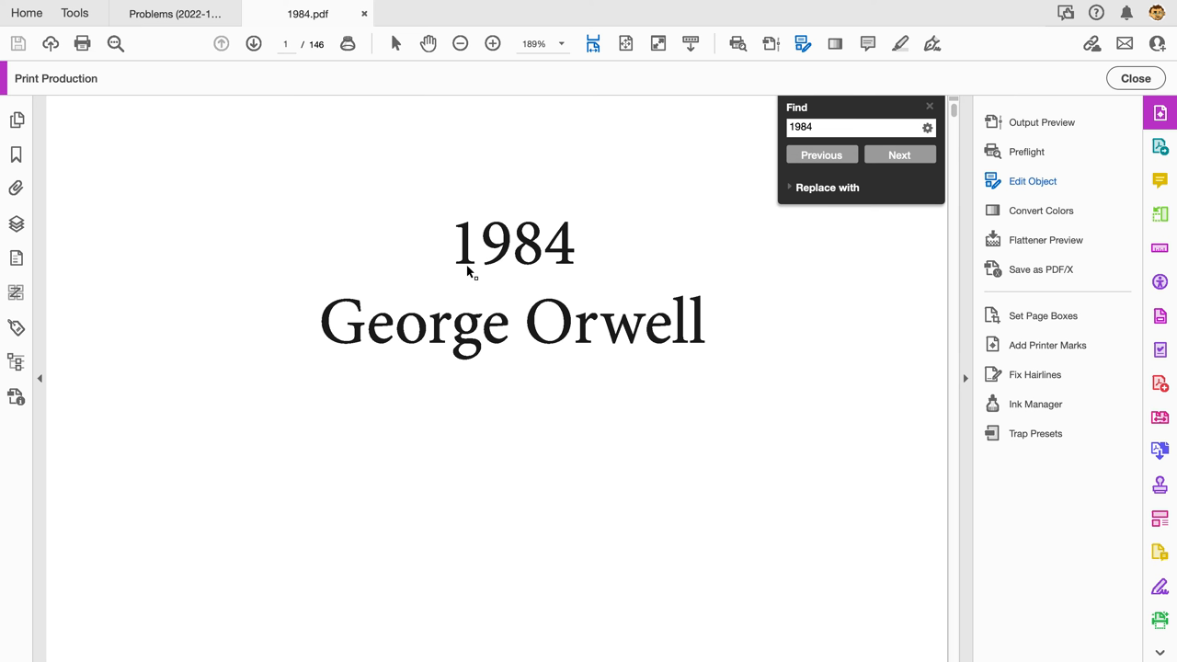
{"action": "mouse_move", "coordinate": [533, 316]}
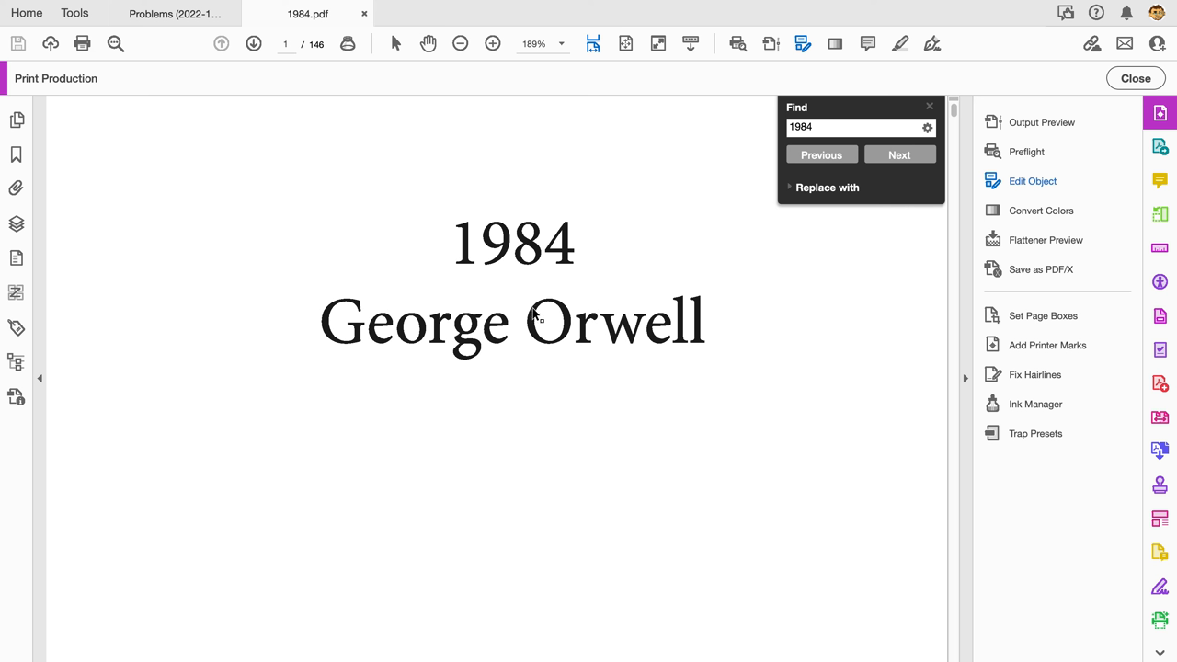
{"action": "mouse_move", "coordinate": [679, 348]}
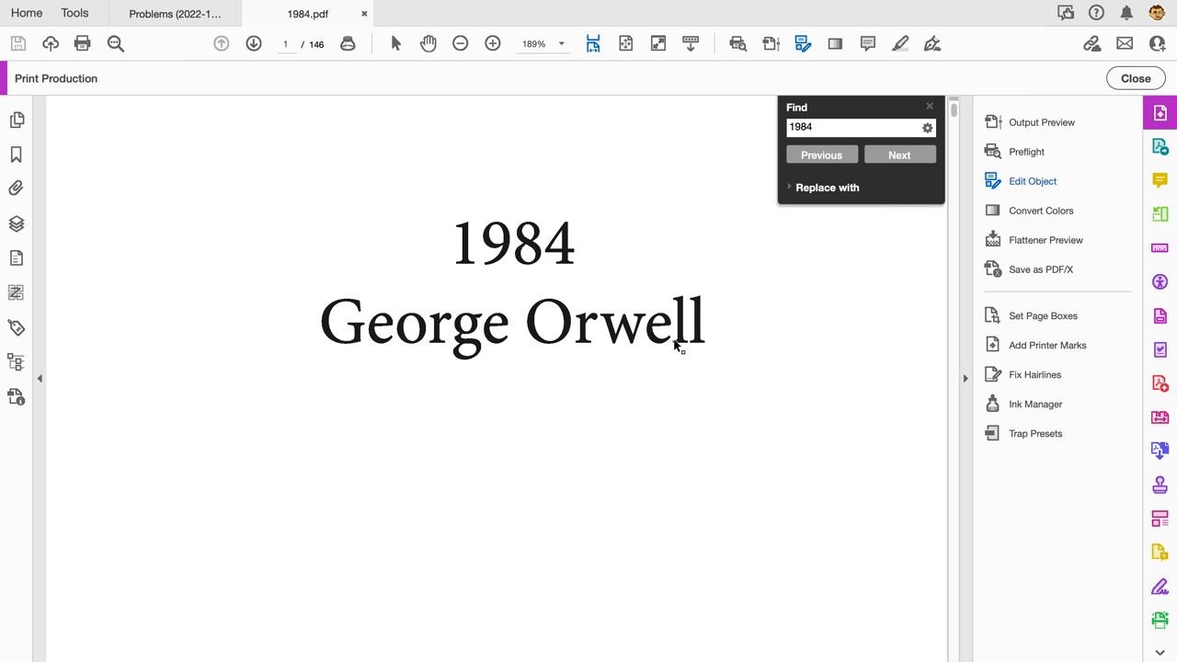
{"action": "mouse_move", "coordinate": [660, 329]}
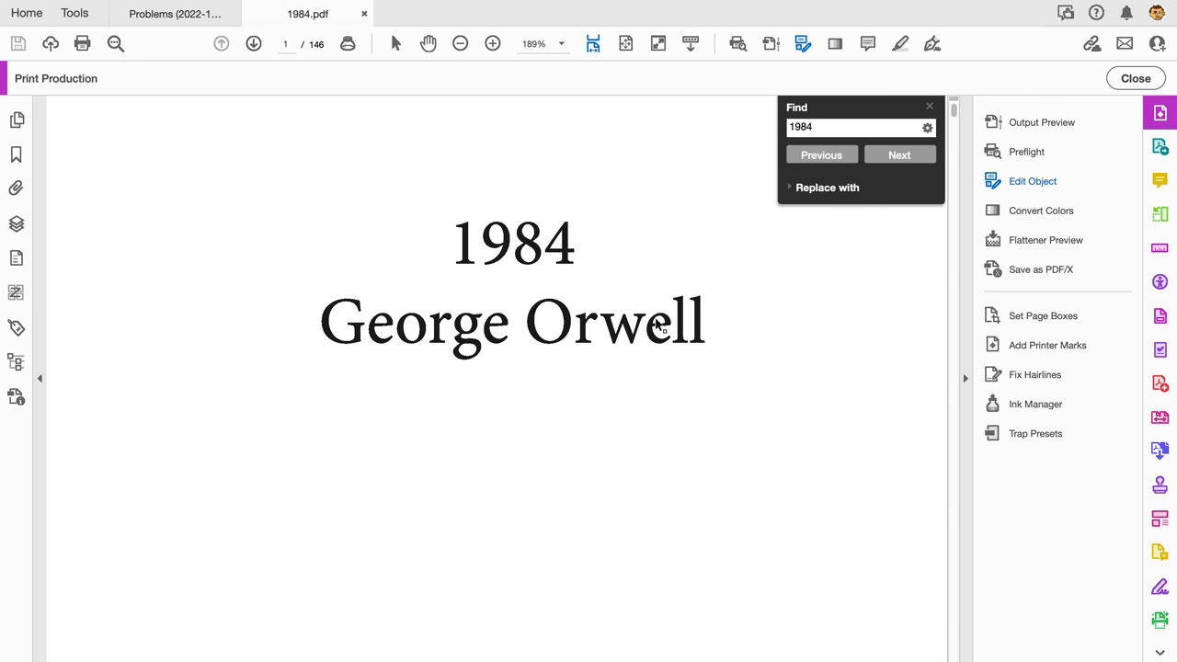
{"action": "mouse_move", "coordinate": [557, 348]}
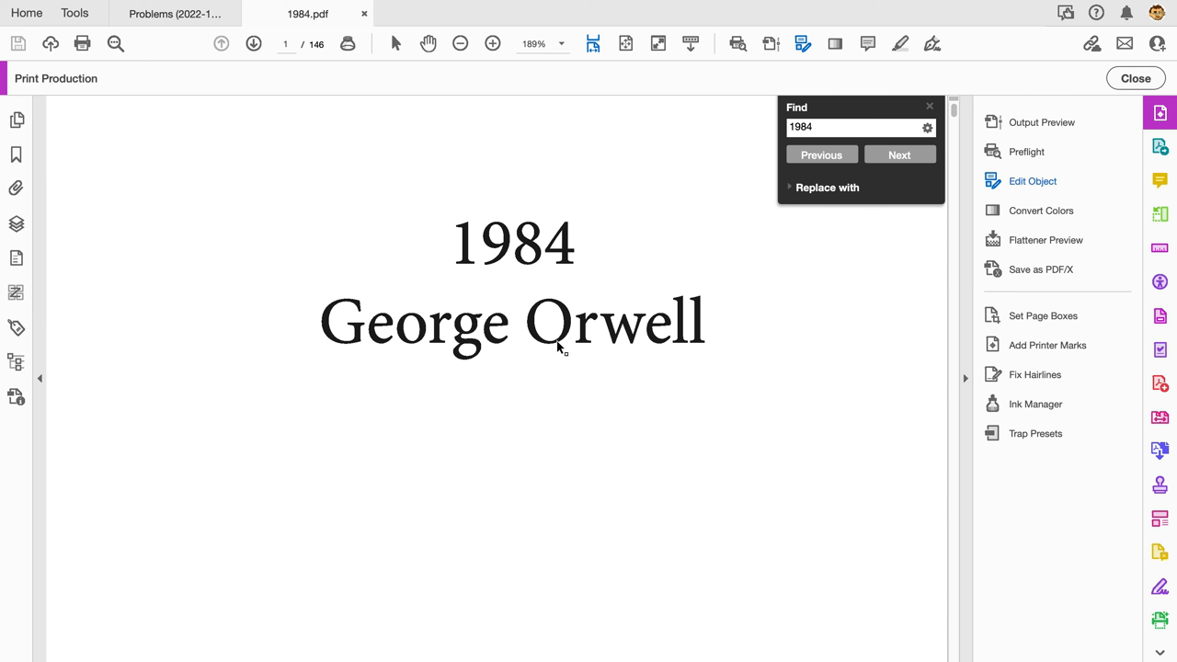
{"action": "mouse_move", "coordinate": [561, 310]}
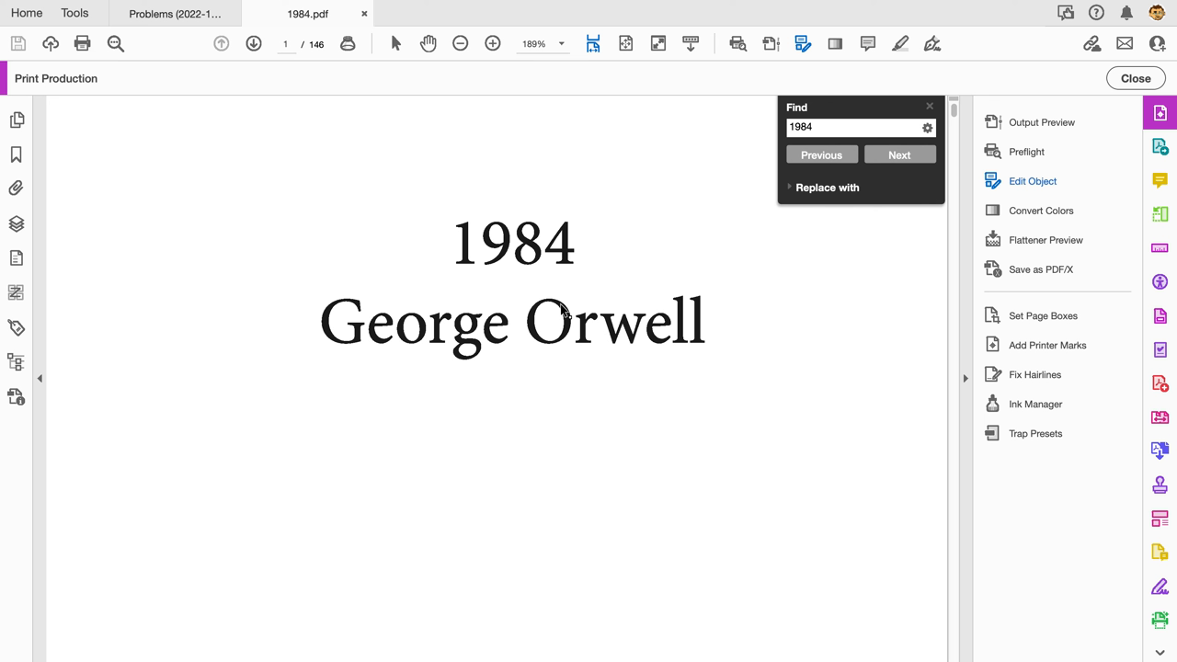
{"action": "mouse_move", "coordinate": [566, 290]}
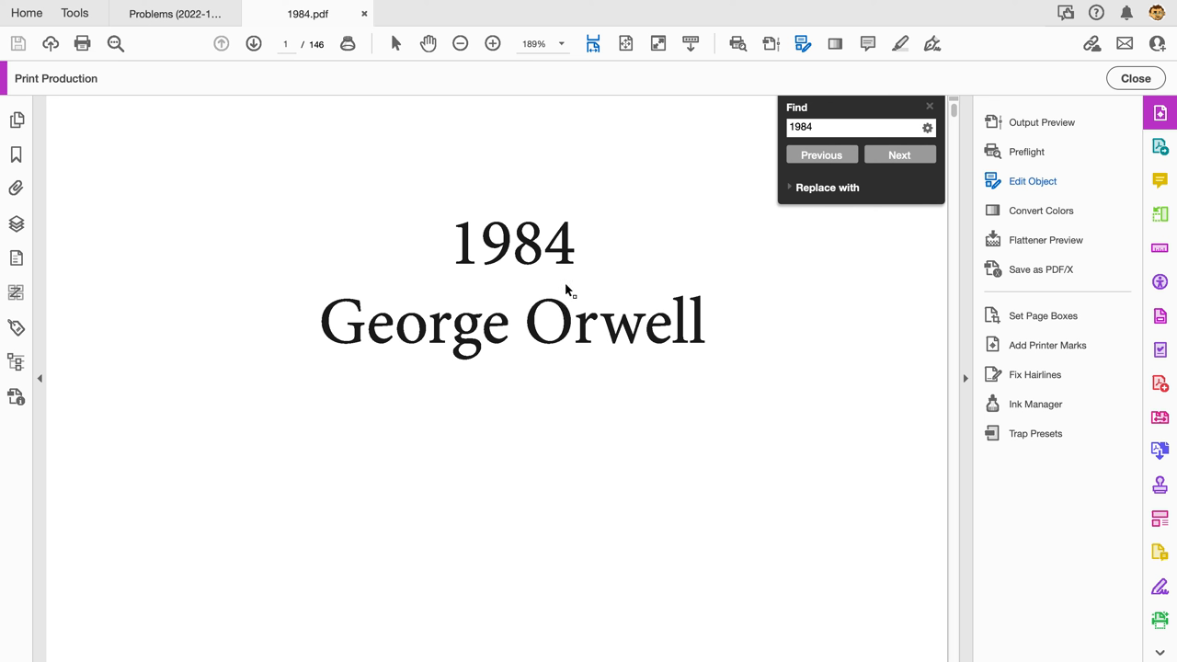
{"action": "mouse_move", "coordinate": [543, 305]}
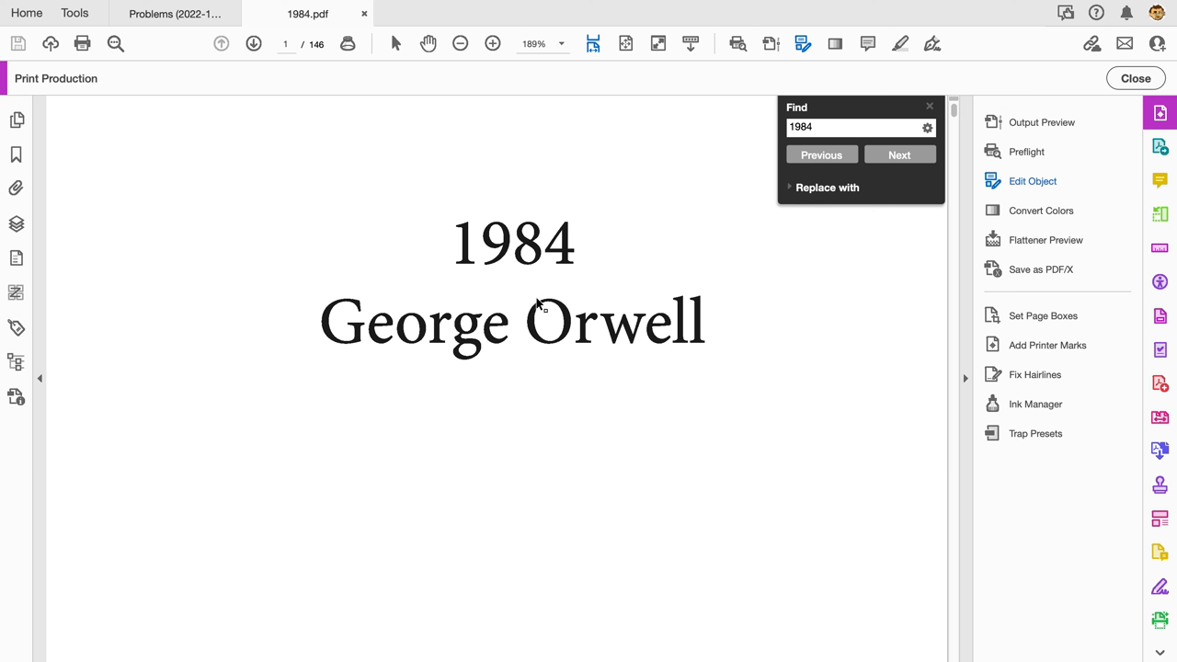
{"action": "mouse_move", "coordinate": [449, 312]}
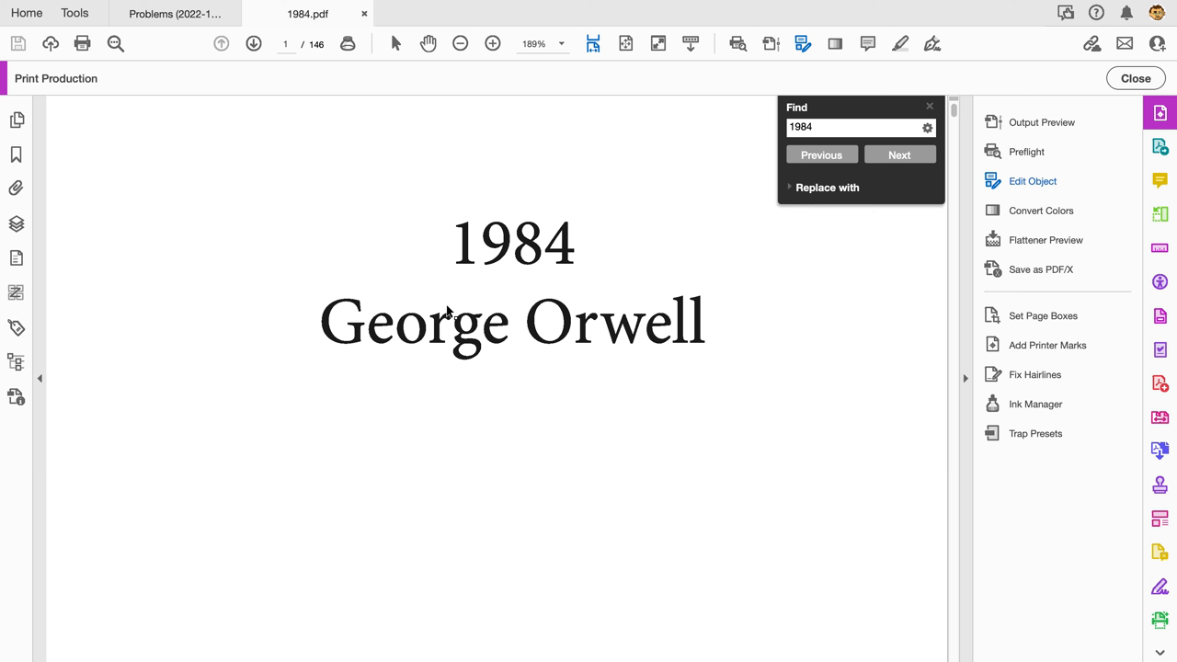
{"action": "mouse_move", "coordinate": [552, 290]}
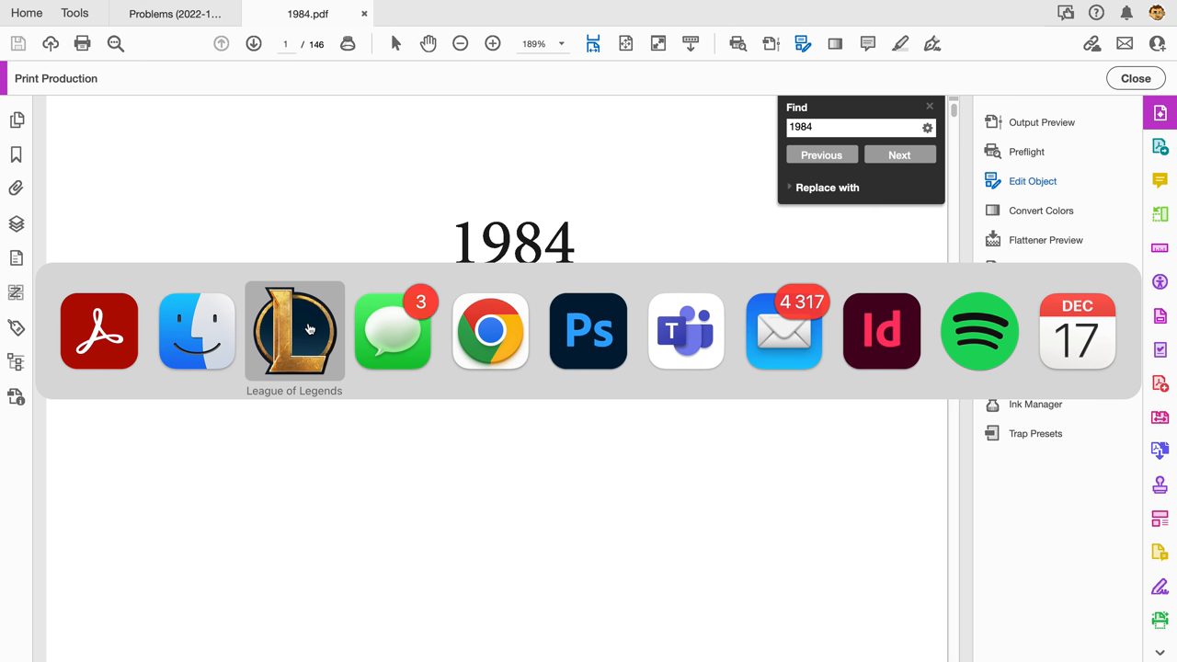
{"action": "mouse_move", "coordinate": [100, 331]}
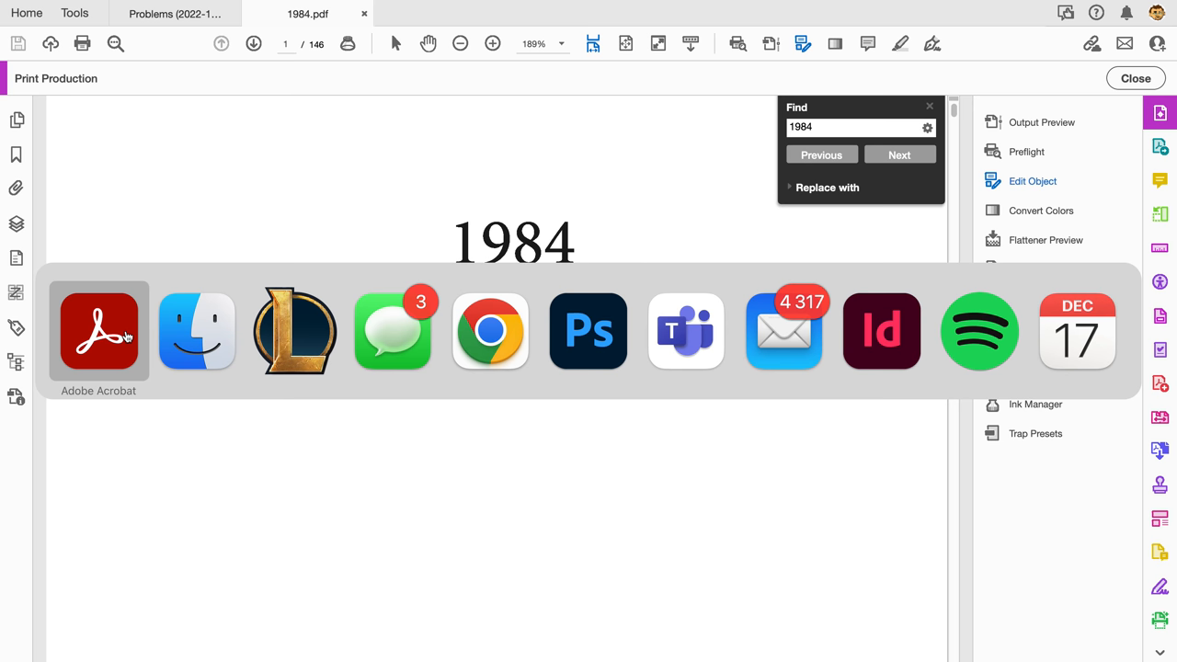